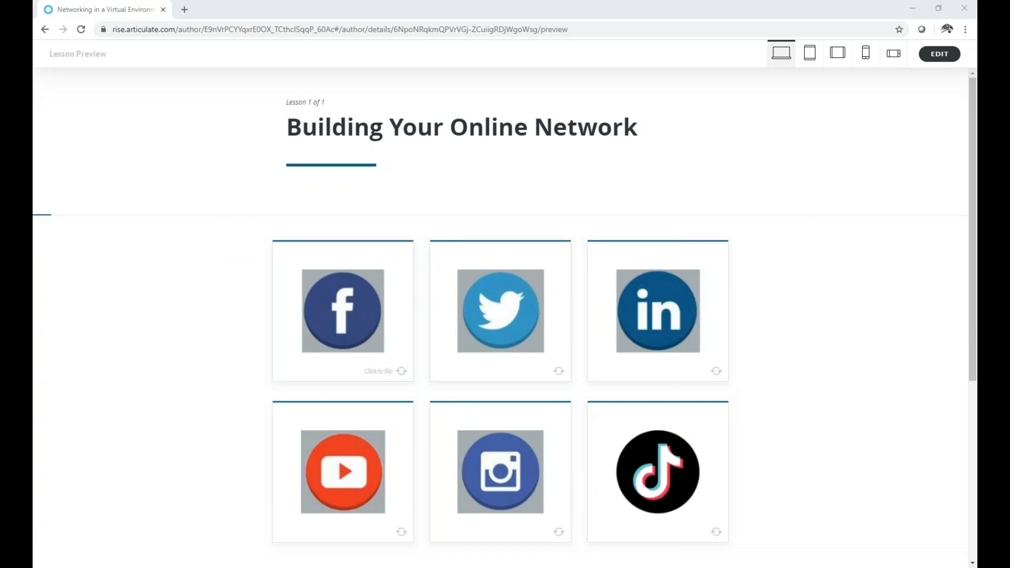
mouse_move(864, 458)
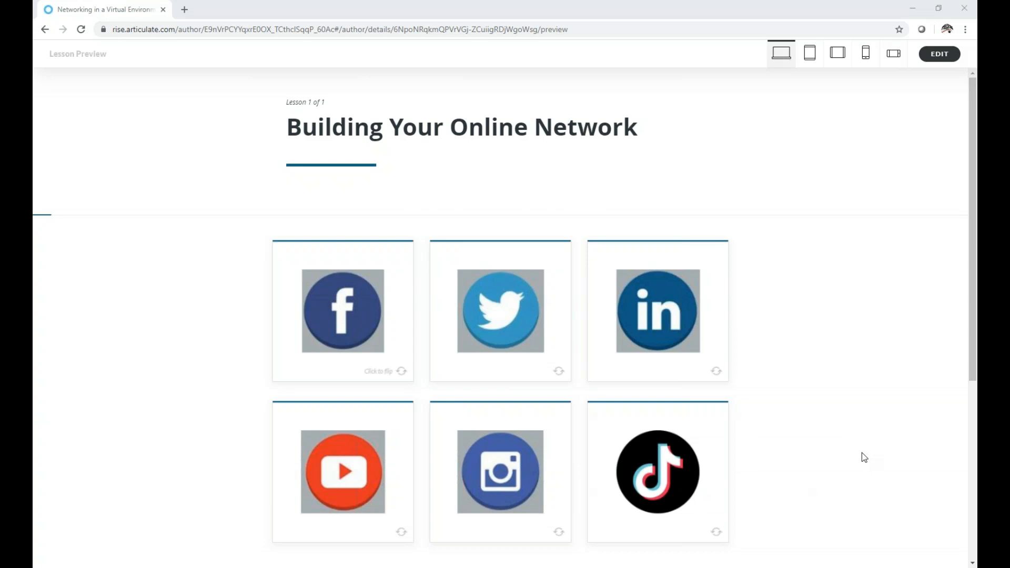
mouse_move(870, 467)
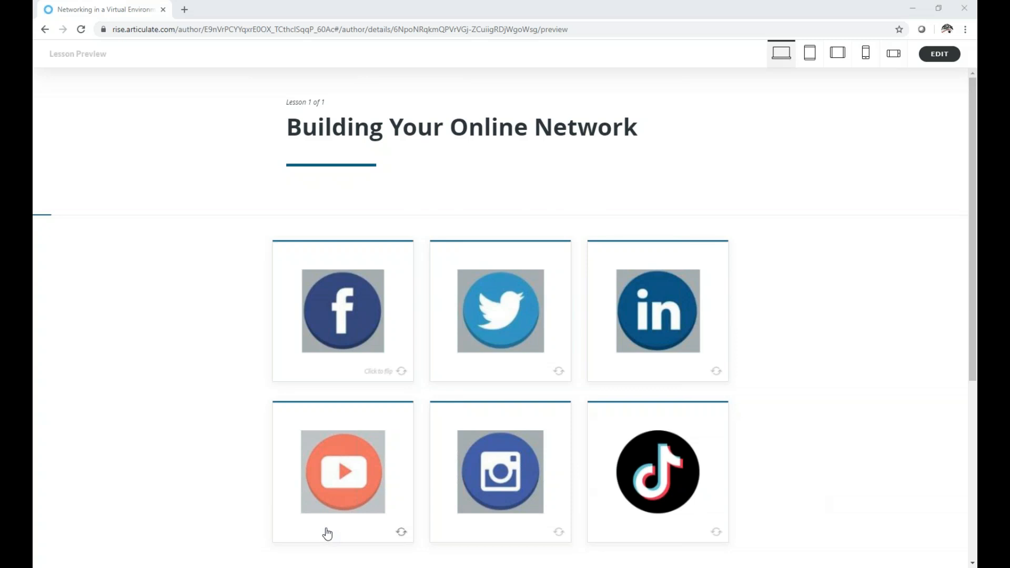
mouse_move(328, 525)
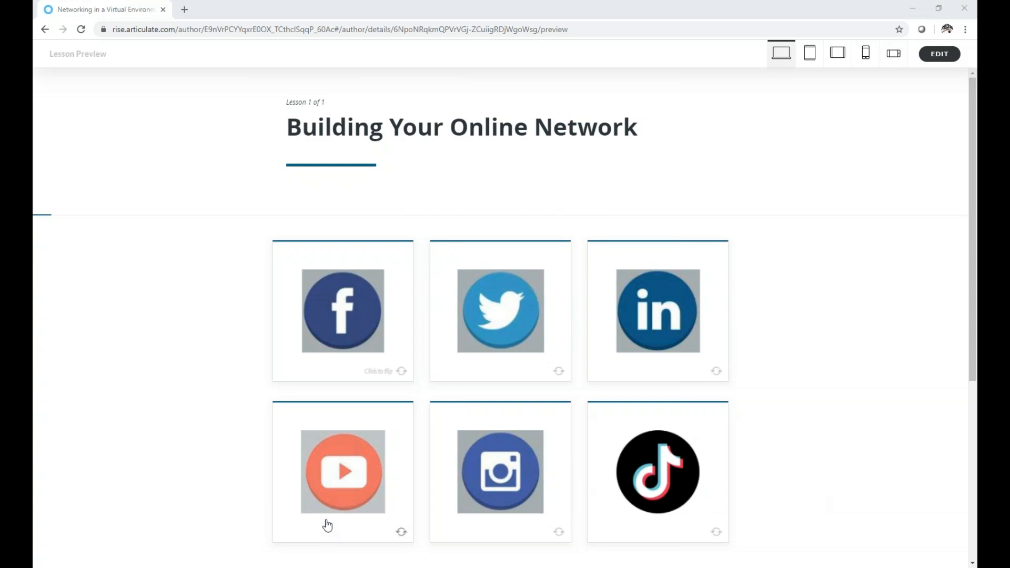
mouse_move(334, 502)
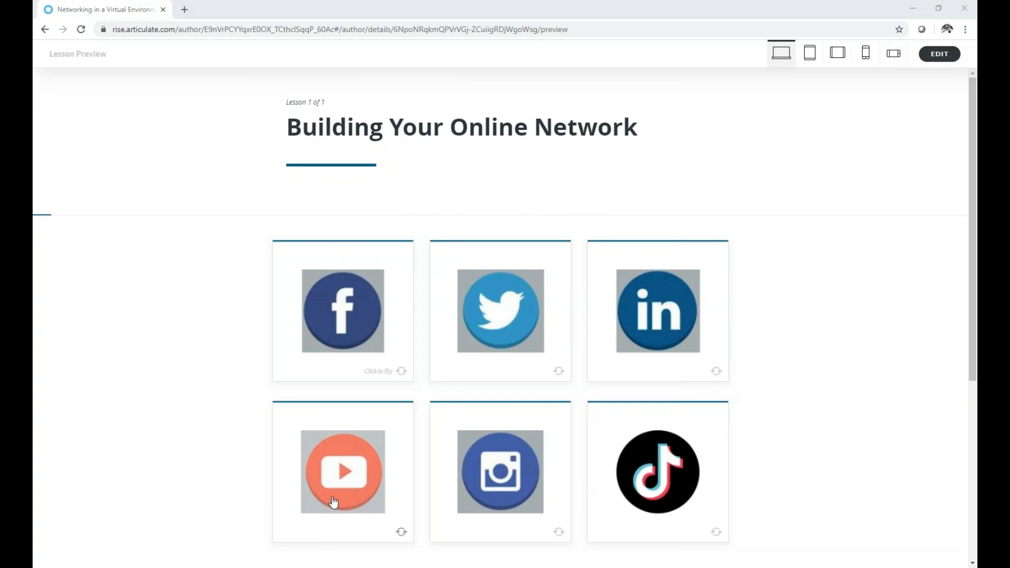
Flip the YouTube, Instagram and TikTok cards to see their names.
left_click(343, 472)
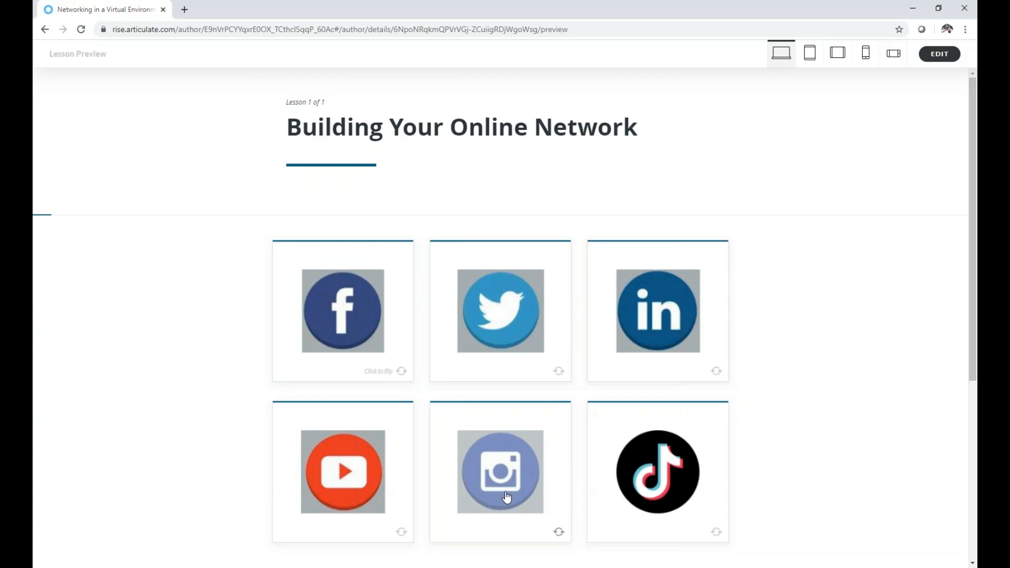
left_click(500, 471)
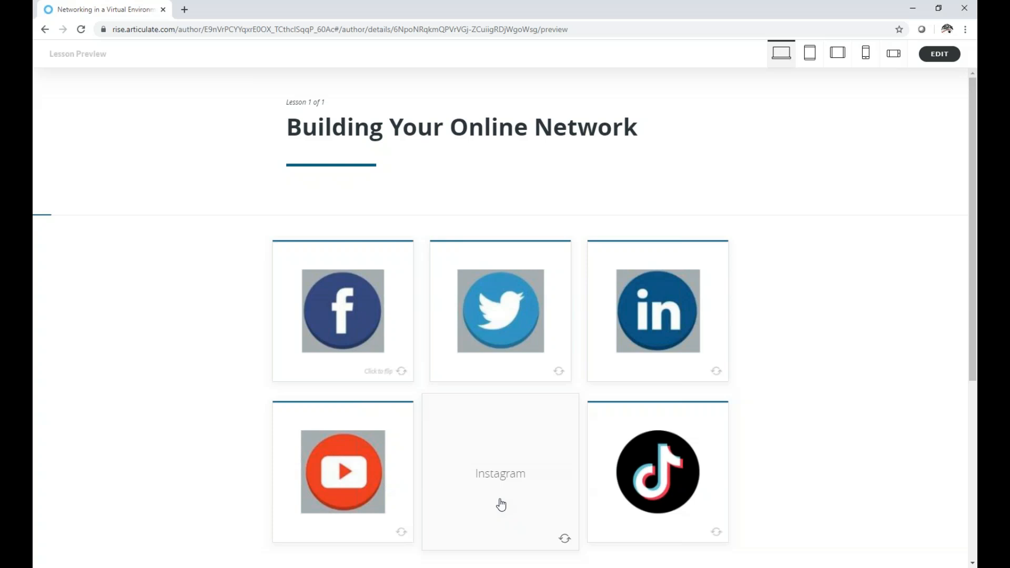
left_click(500, 472)
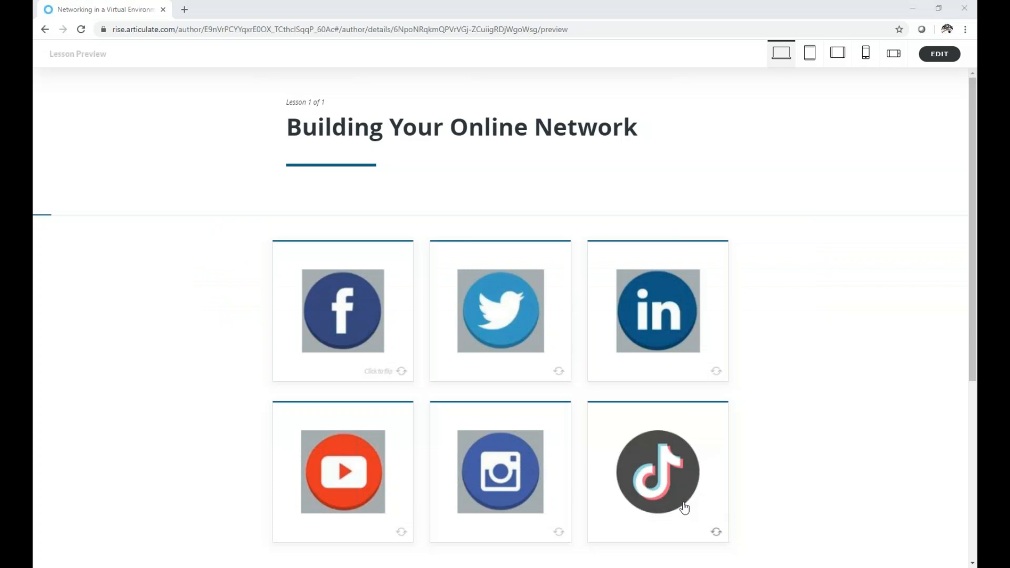
mouse_move(674, 497)
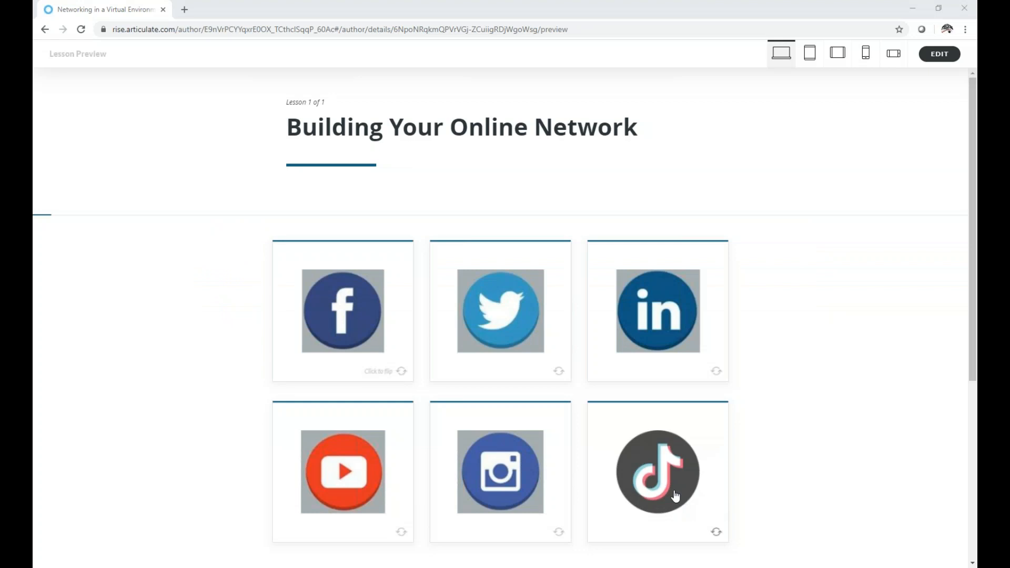
left_click(657, 471)
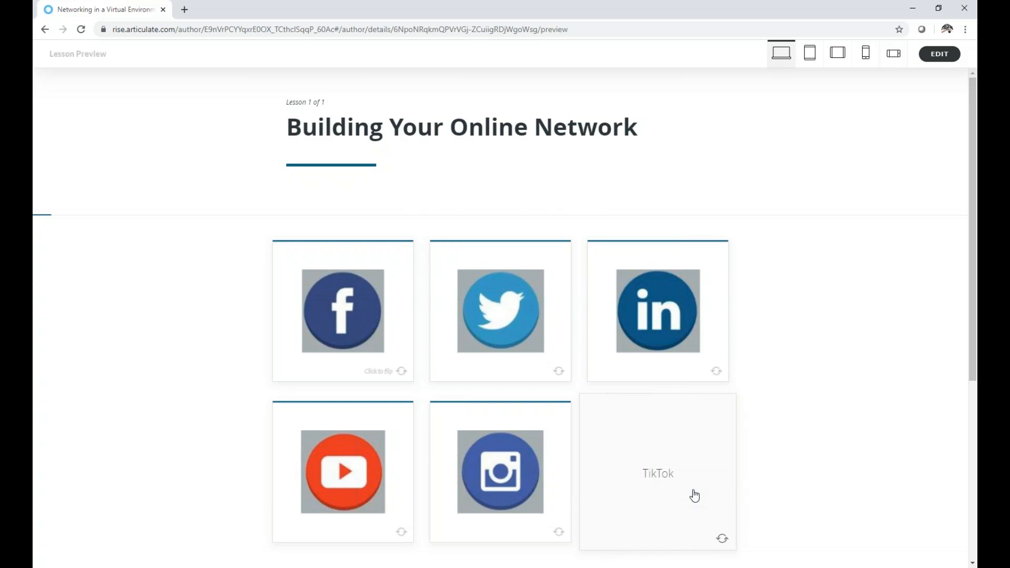
left_click(657, 472)
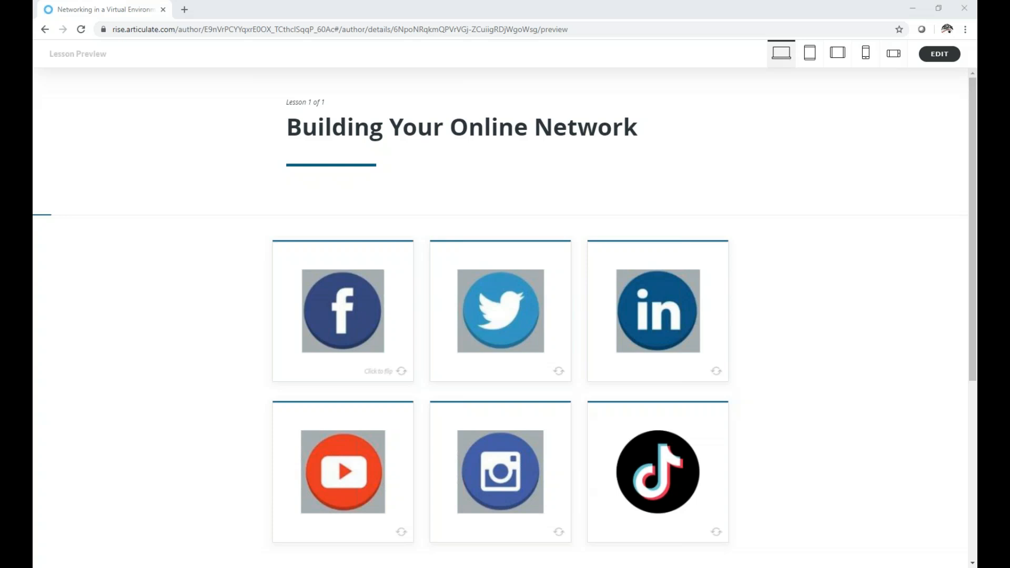
Scroll past the cards and continue to the employer social media policy section.
scroll("down", 3)
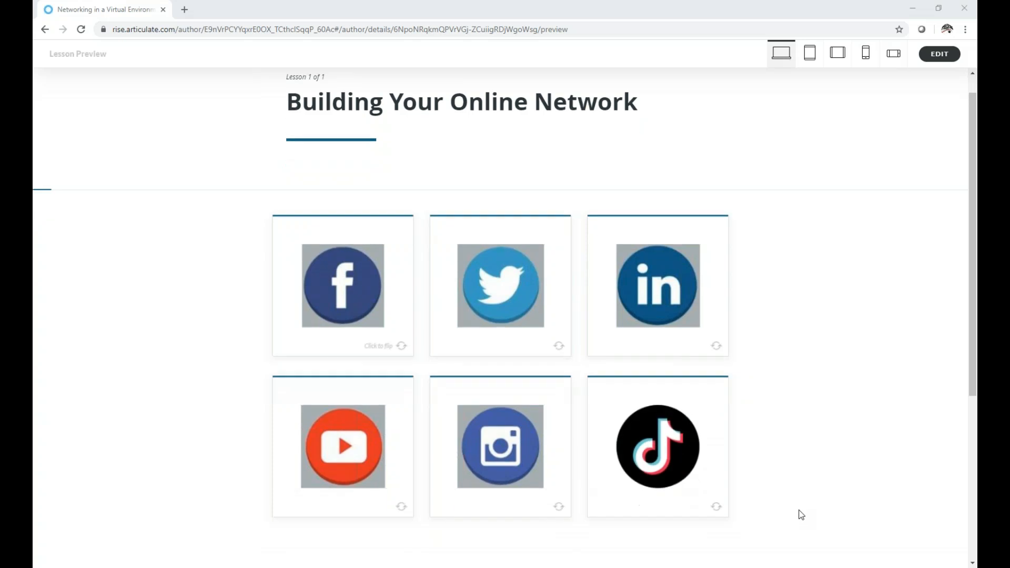
scroll("down", 3)
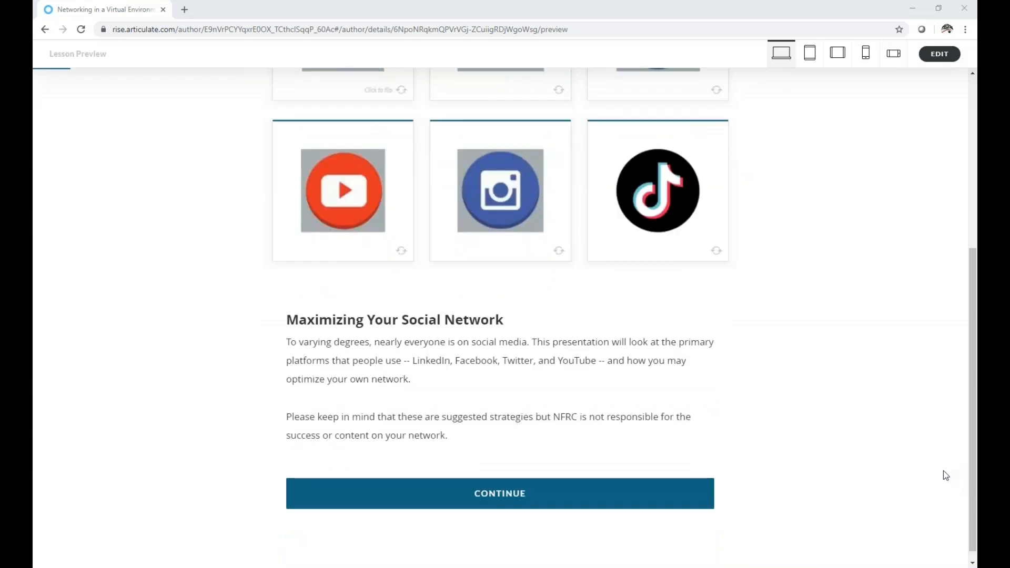
mouse_move(676, 494)
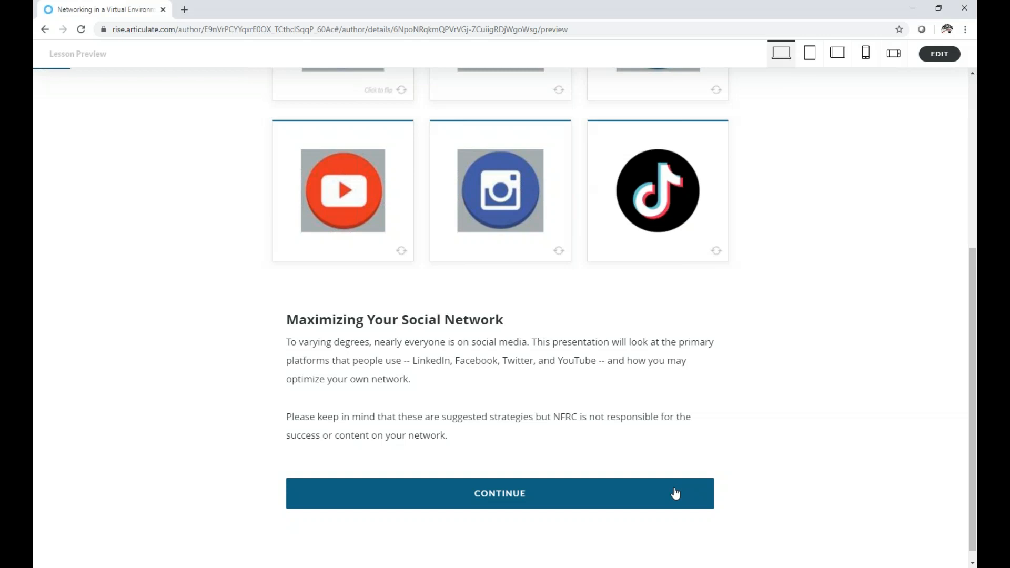
left_click(500, 493)
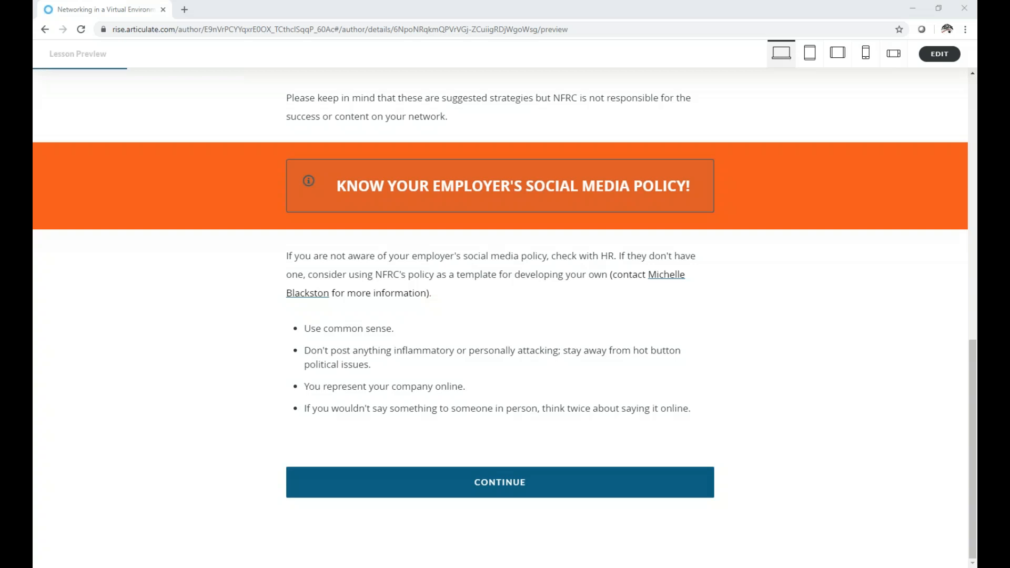
mouse_move(548, 482)
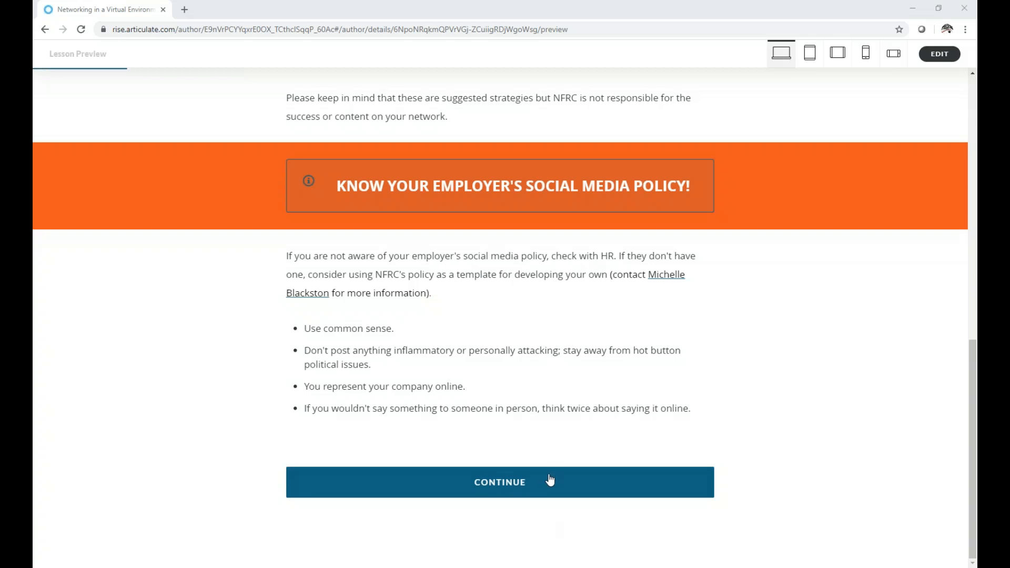
Continue below the policy list to show the Gap and Chase Twitter examples.
left_click(499, 482)
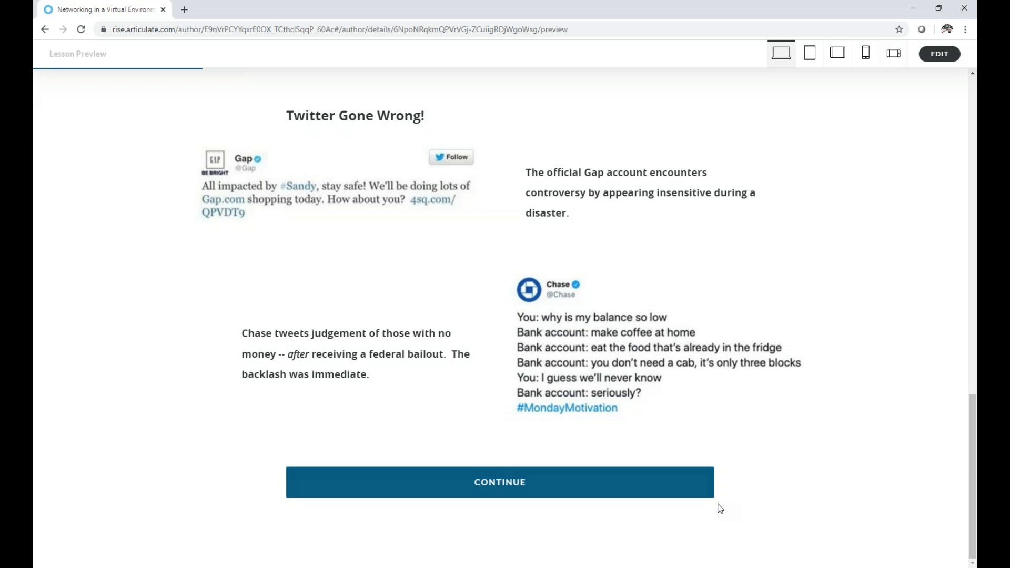
mouse_move(726, 495)
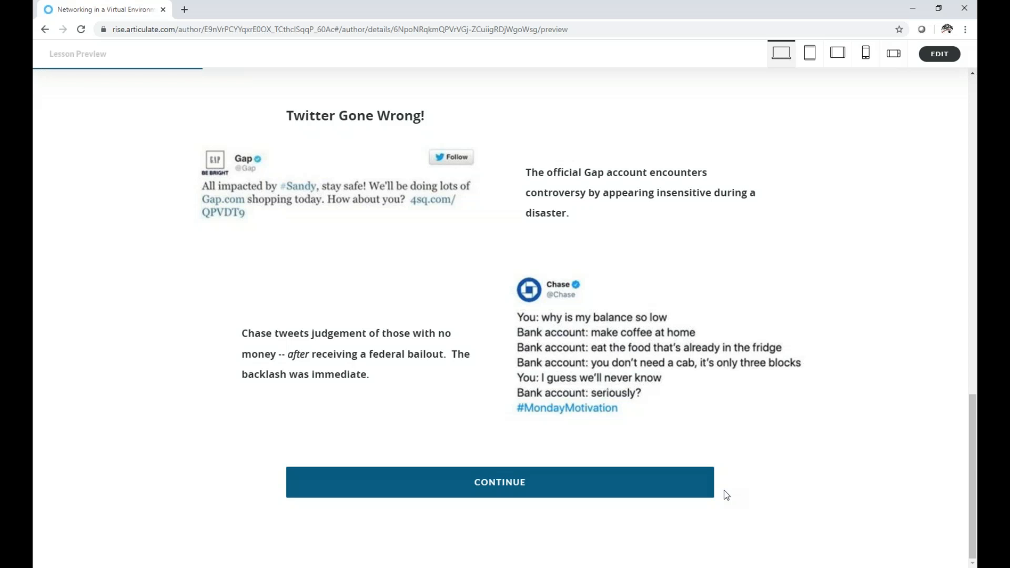
mouse_move(738, 482)
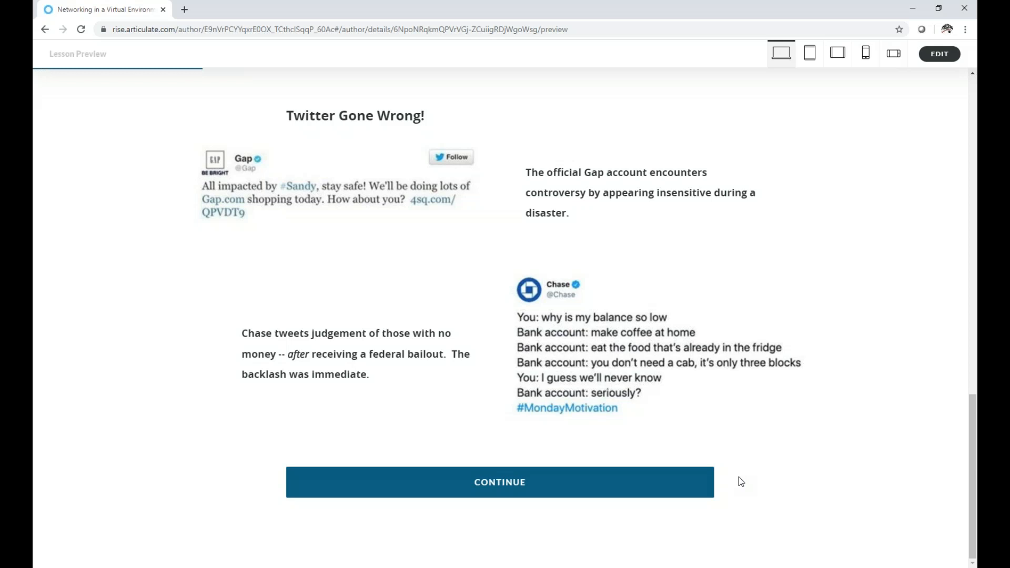
mouse_move(742, 446)
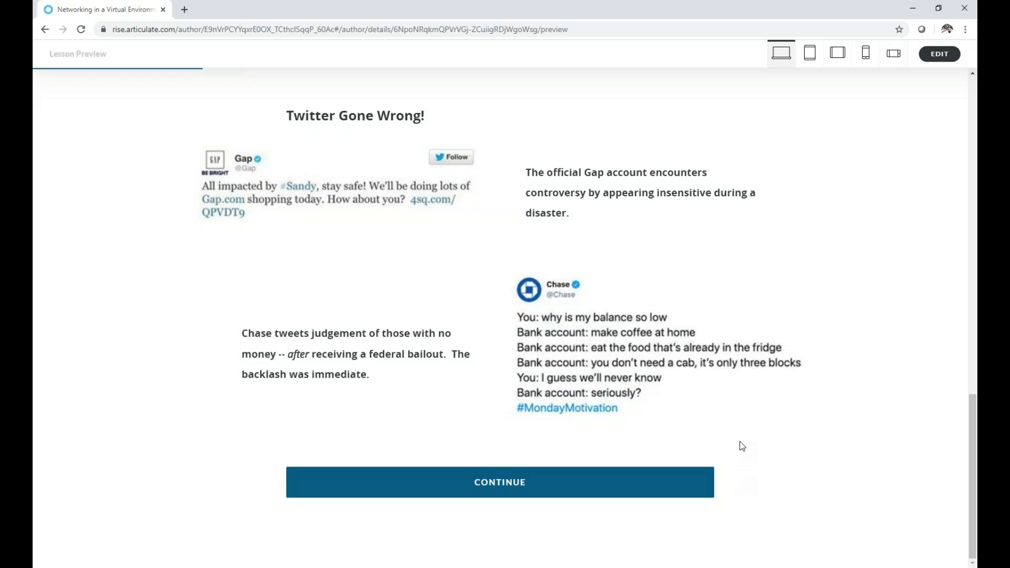
mouse_move(704, 518)
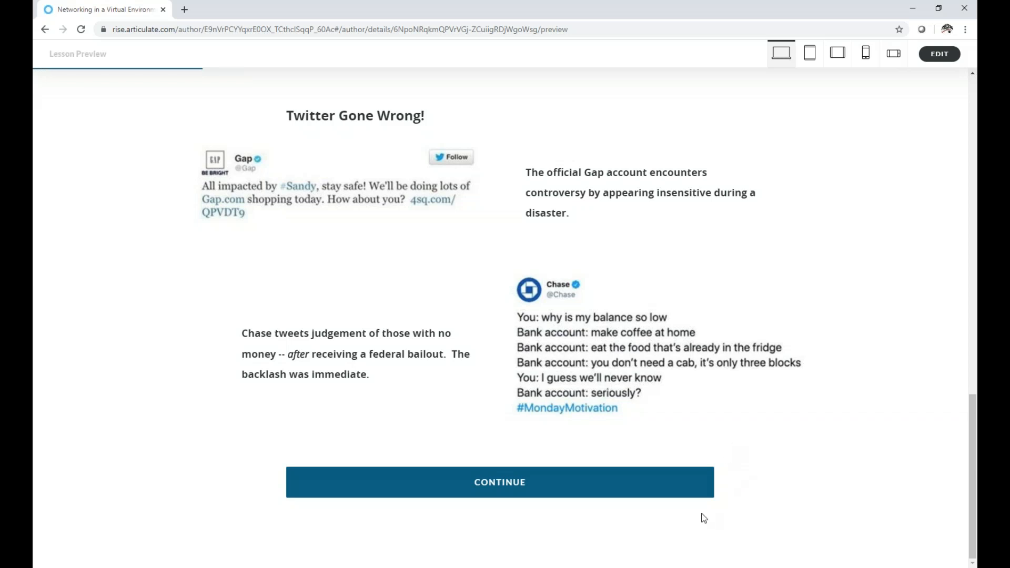
mouse_move(675, 482)
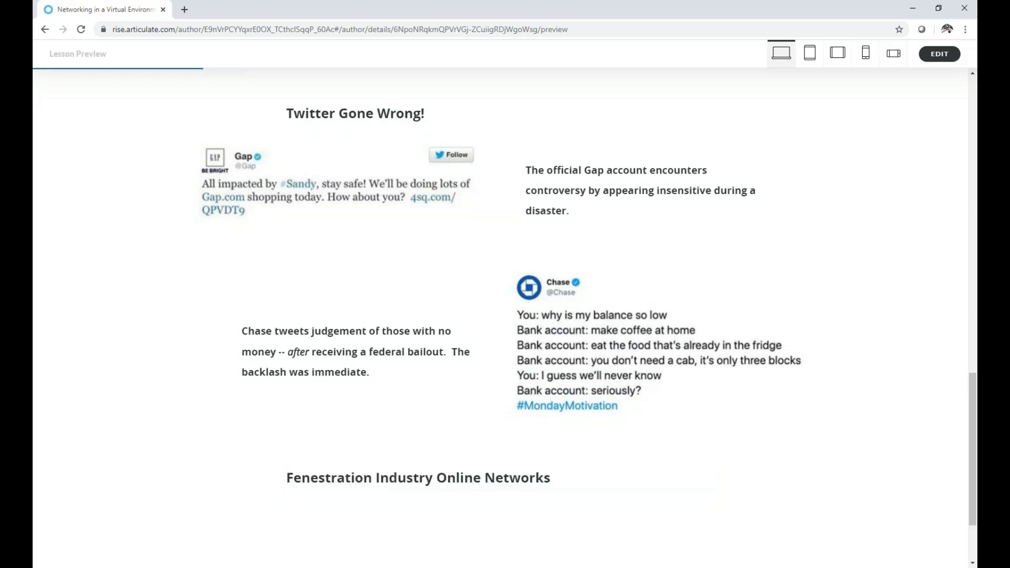
Advance the networks carousel from the NFRC profile to the second profile card.
scroll("down", 3)
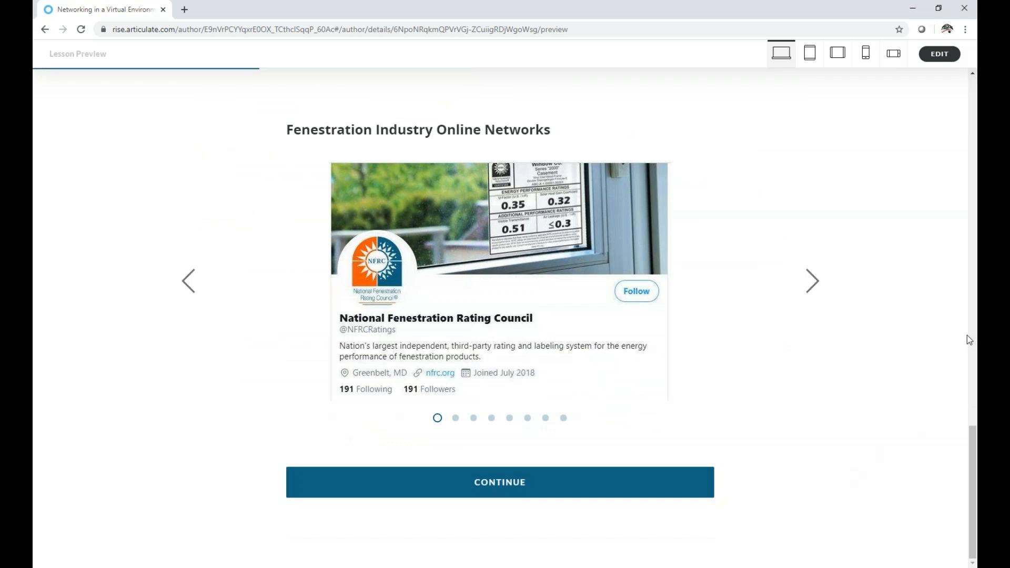
mouse_move(807, 288)
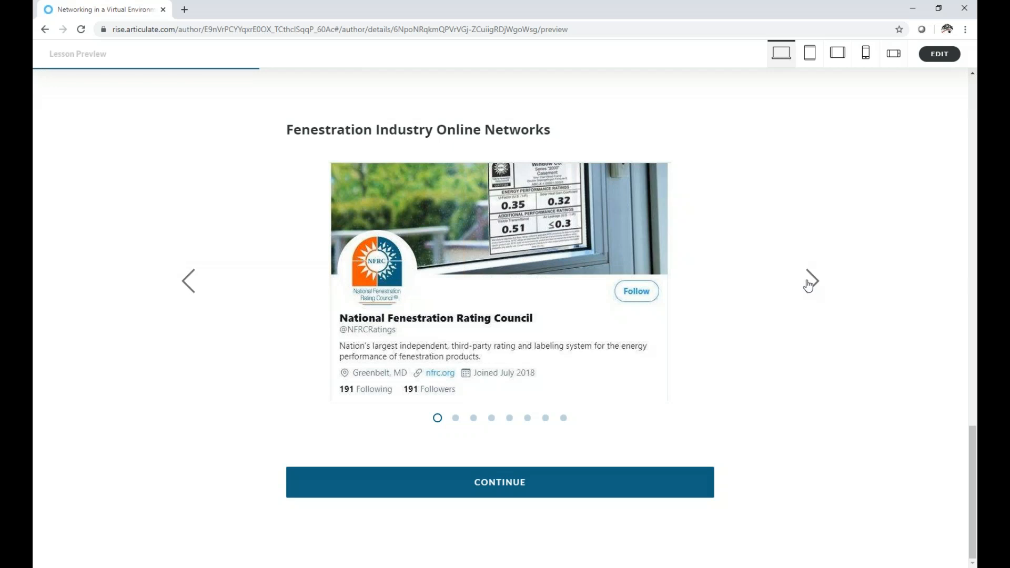
mouse_move(809, 283)
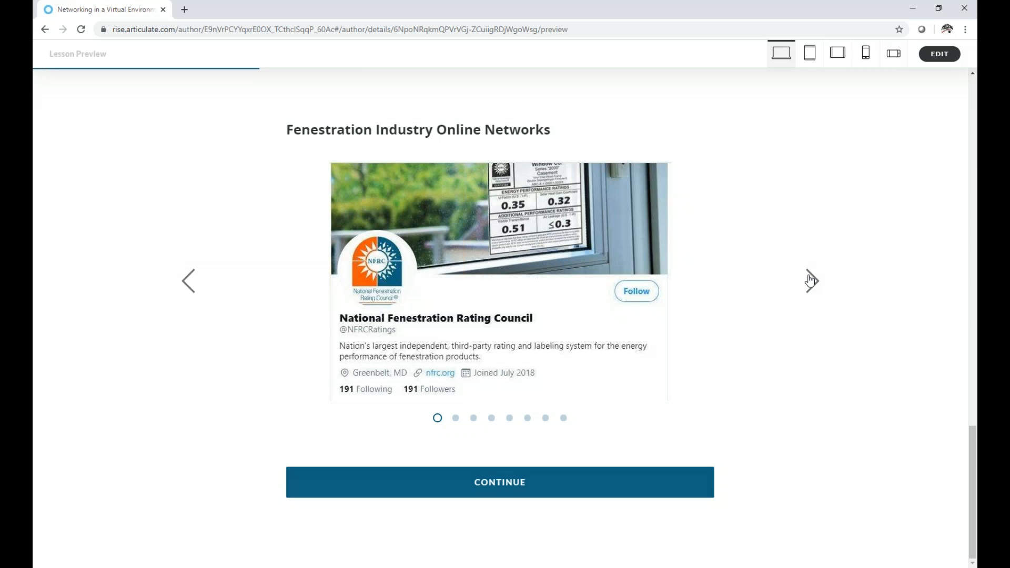
left_click(811, 282)
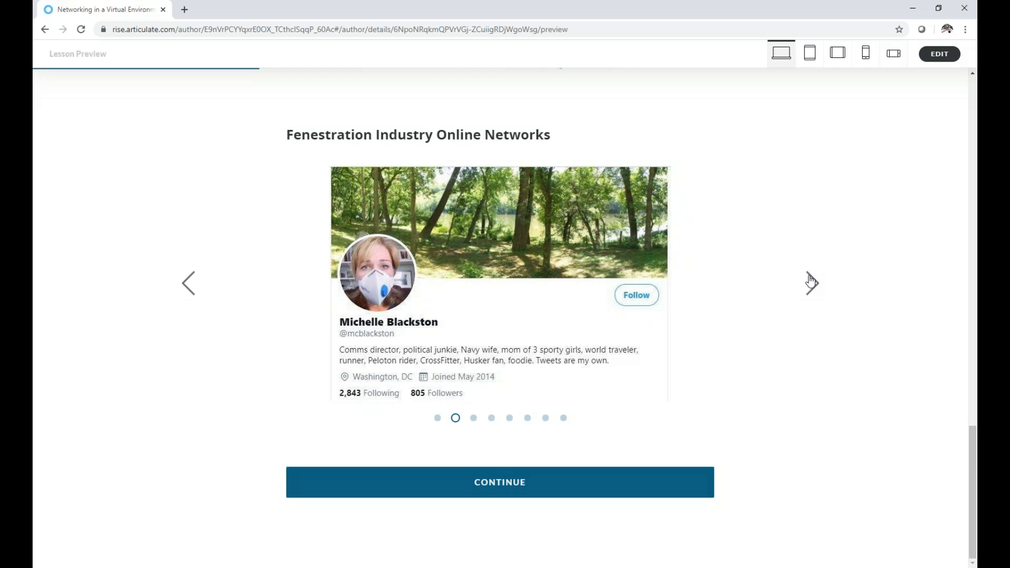
left_click(812, 284)
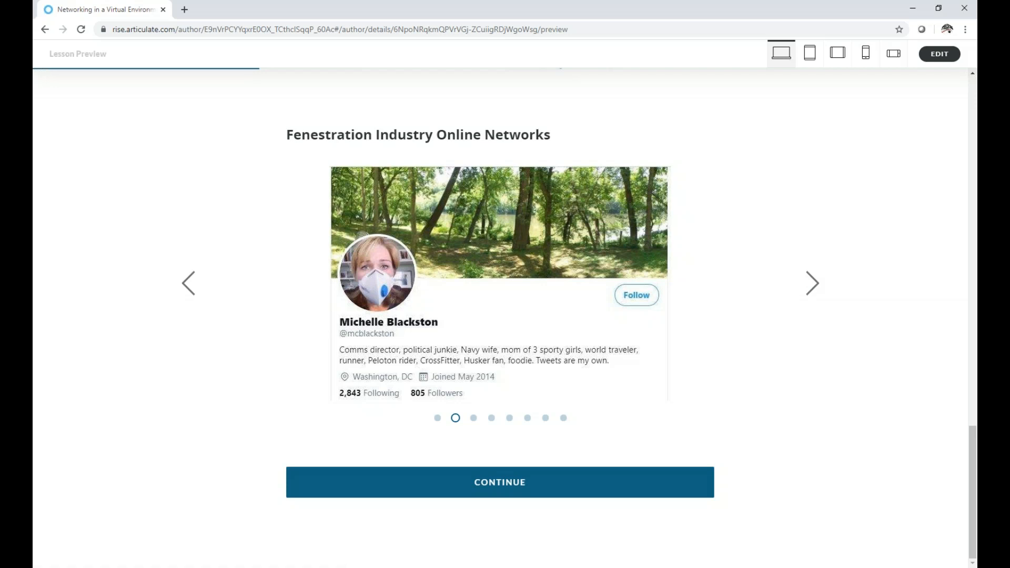
mouse_move(819, 275)
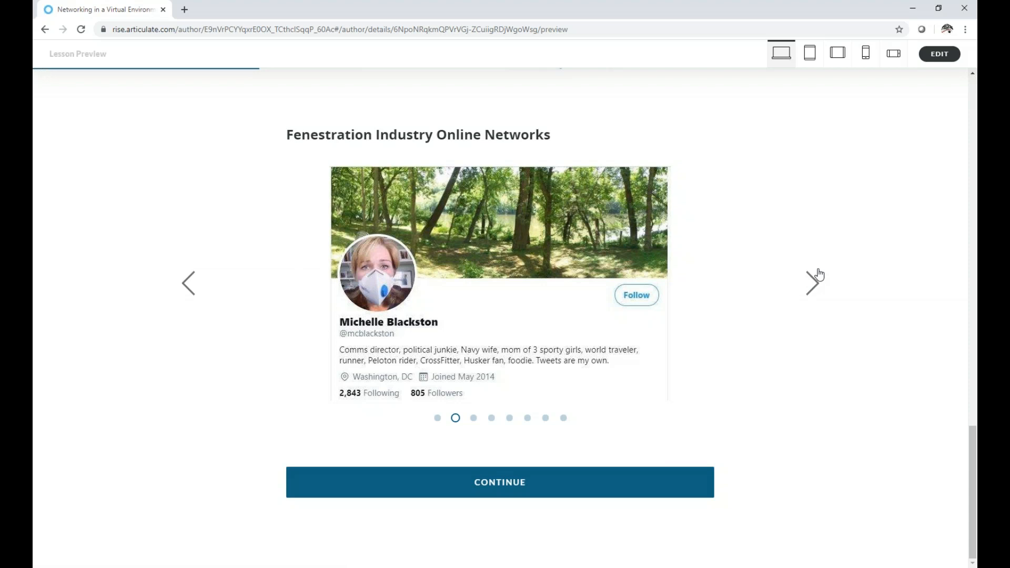
mouse_move(809, 285)
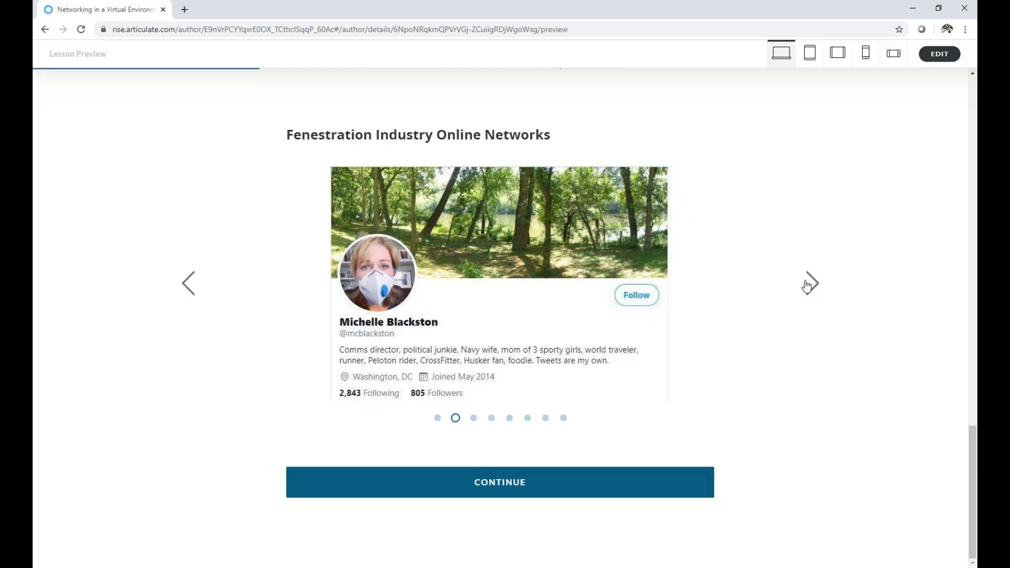
Move the carousel past the FGIA executive's profile to Angela Dickson's card.
left_click(809, 284)
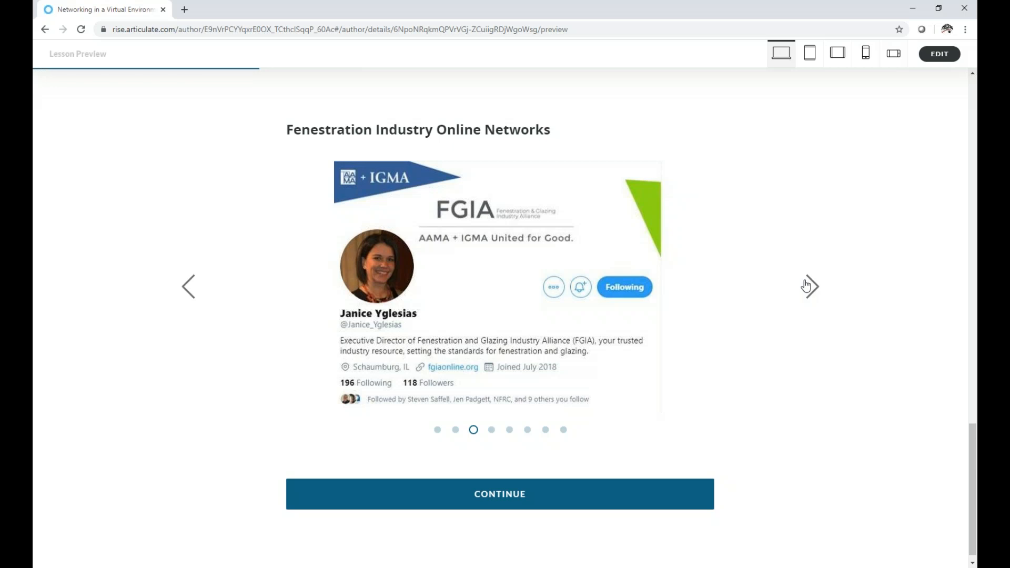
left_click(809, 286)
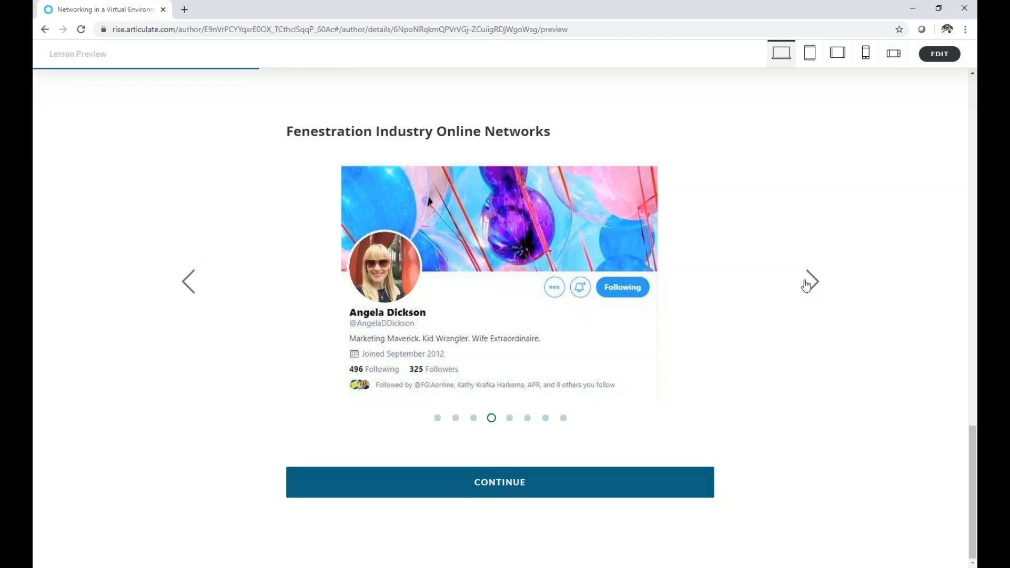
mouse_move(805, 287)
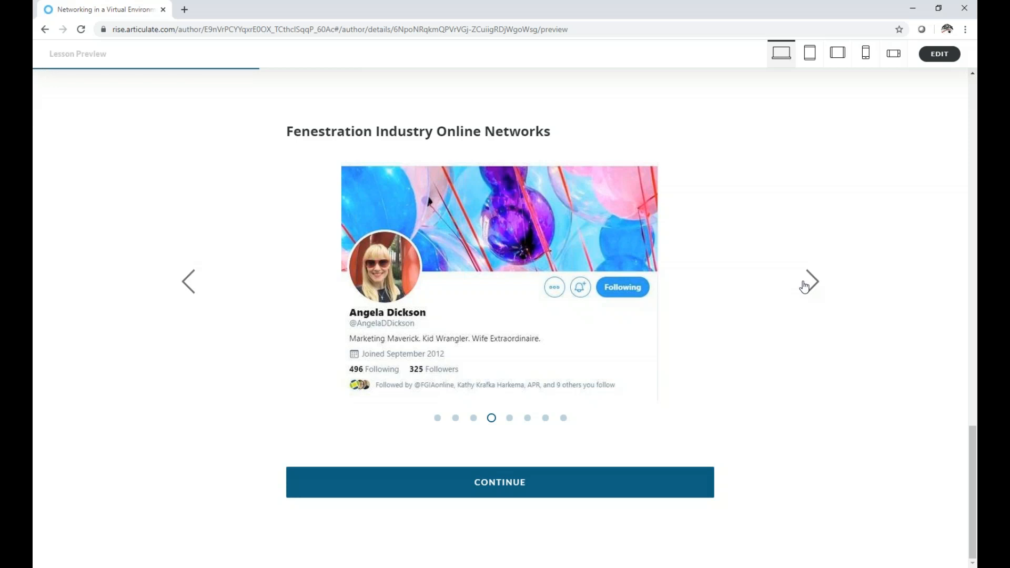
Advance the carousel through ASTM International to the sixth card, Kolbe Windows.
left_click(810, 281)
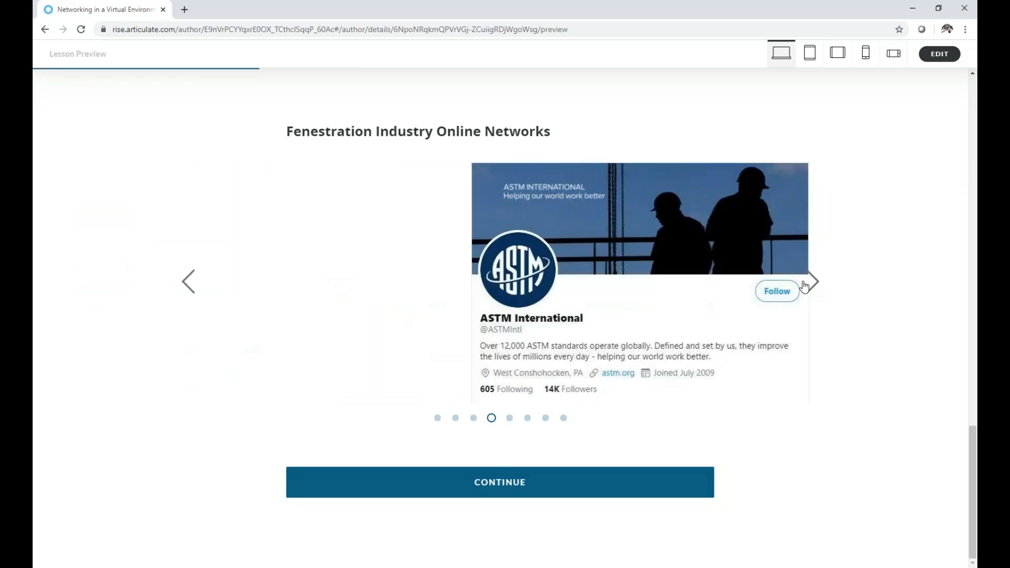
left_click(813, 283)
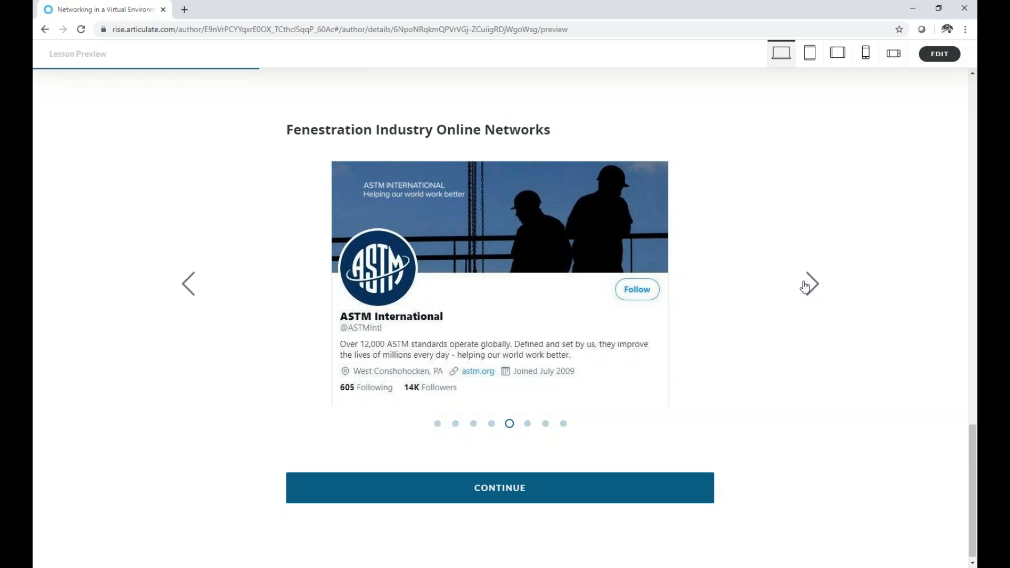
mouse_move(806, 287)
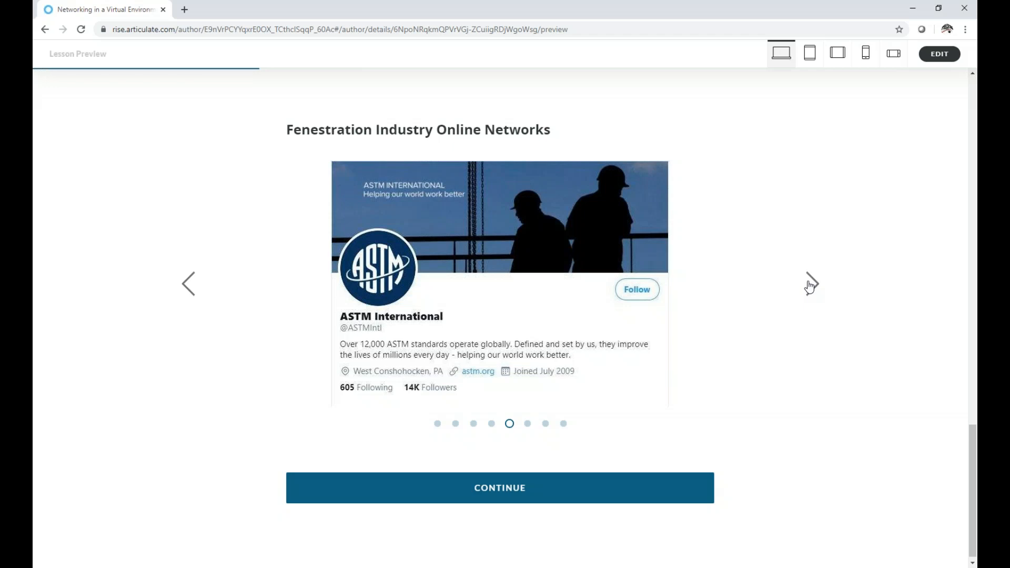
left_click(810, 284)
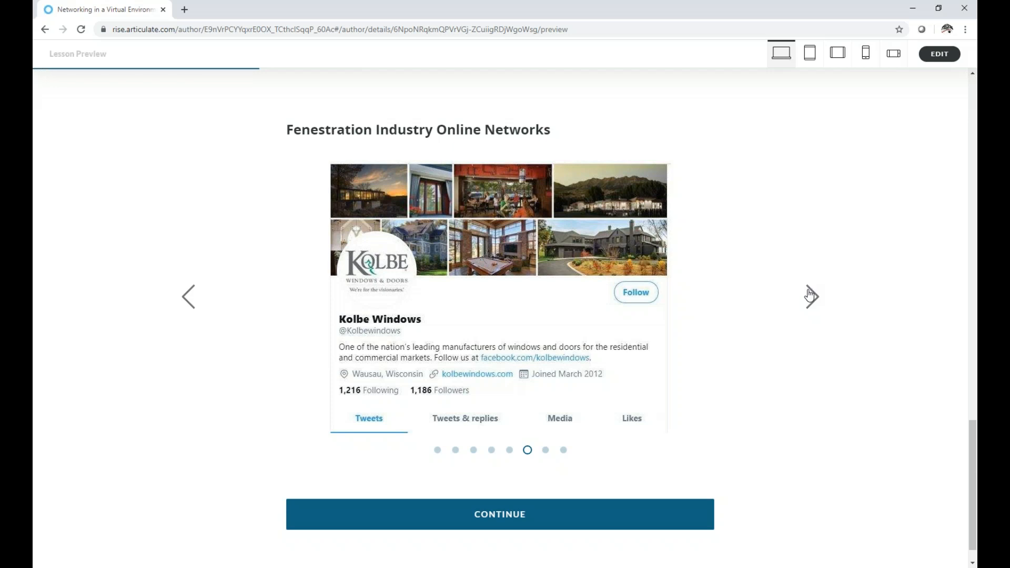
mouse_move(810, 296)
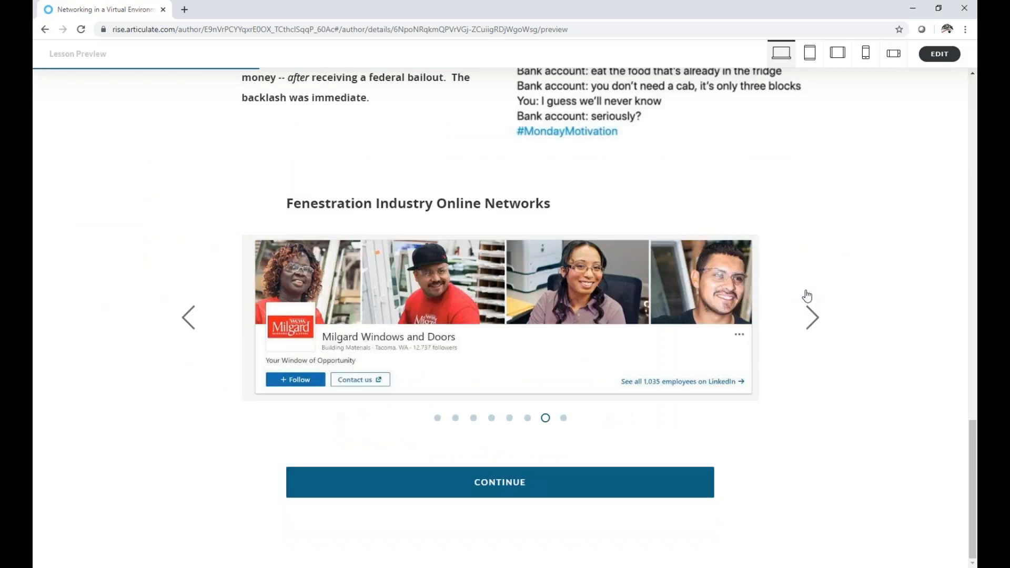
mouse_move(807, 290)
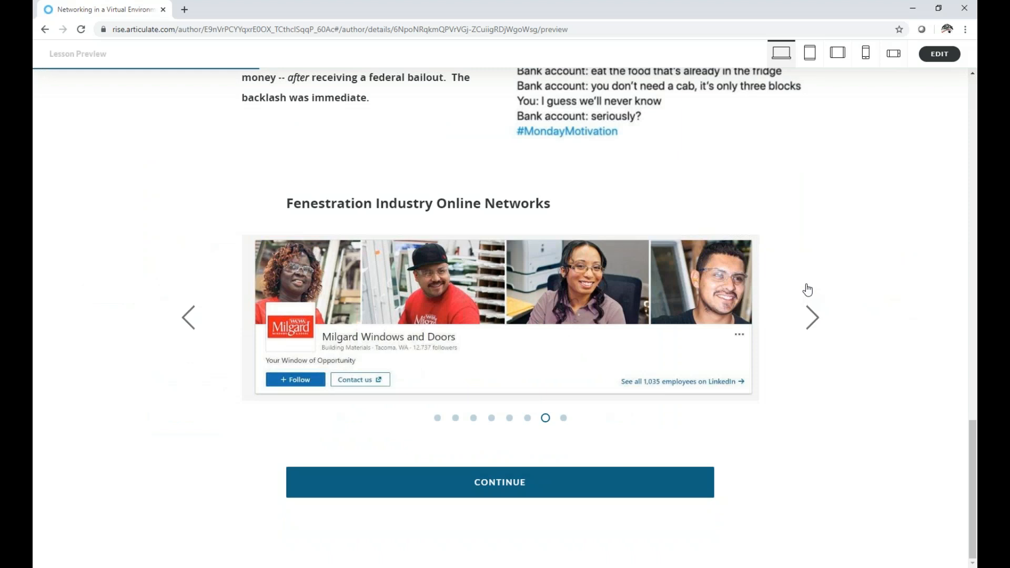
mouse_move(809, 321)
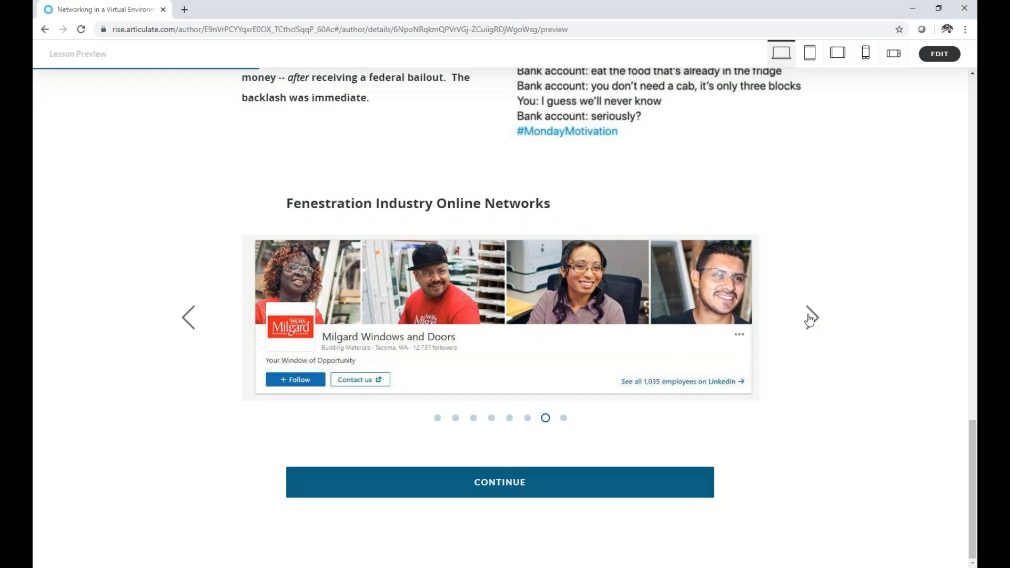
Advance from Milgard Windows and Doors to the final National Renewable Energy Laboratory card.
left_click(811, 317)
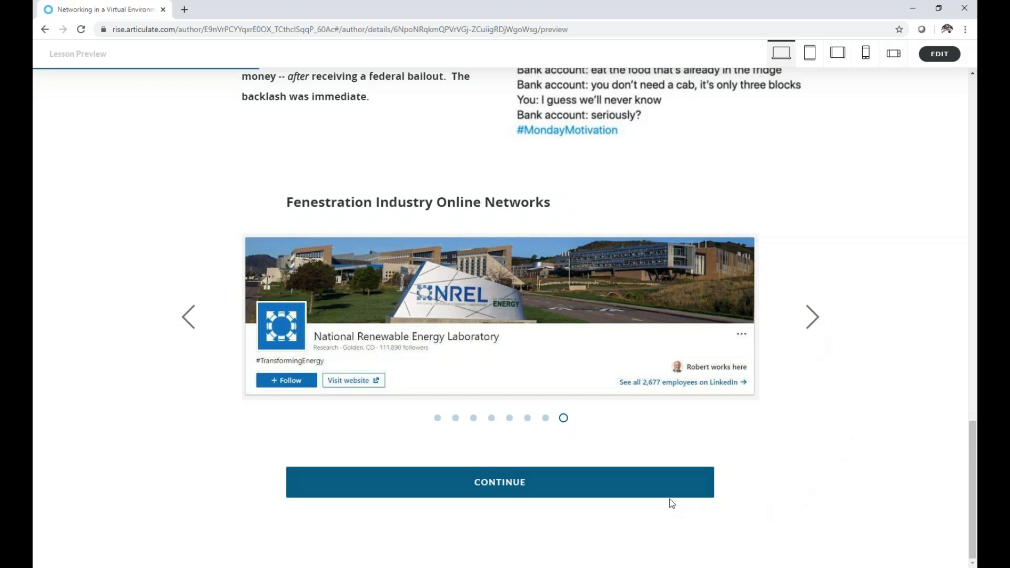
mouse_move(673, 502)
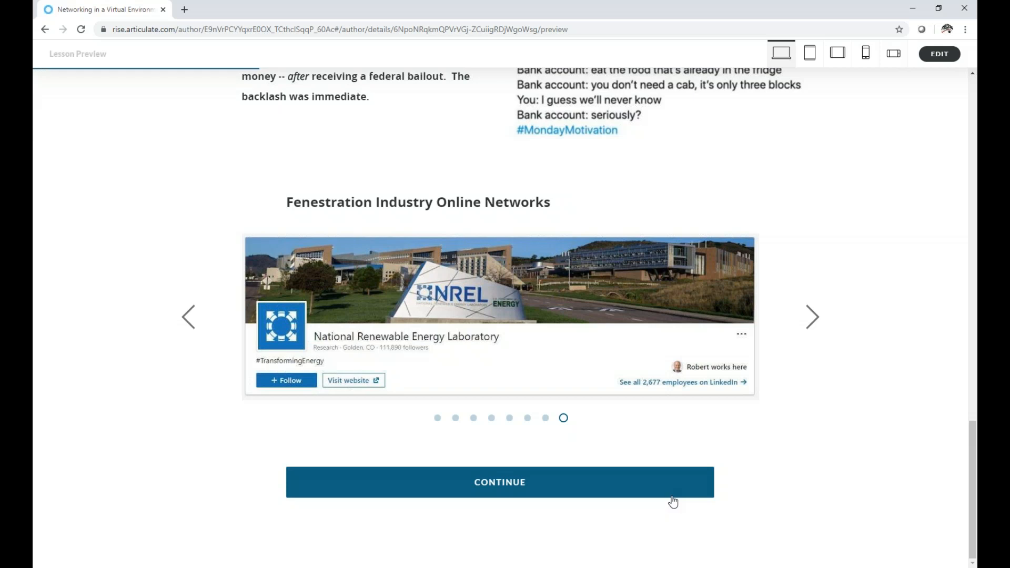
mouse_move(674, 498)
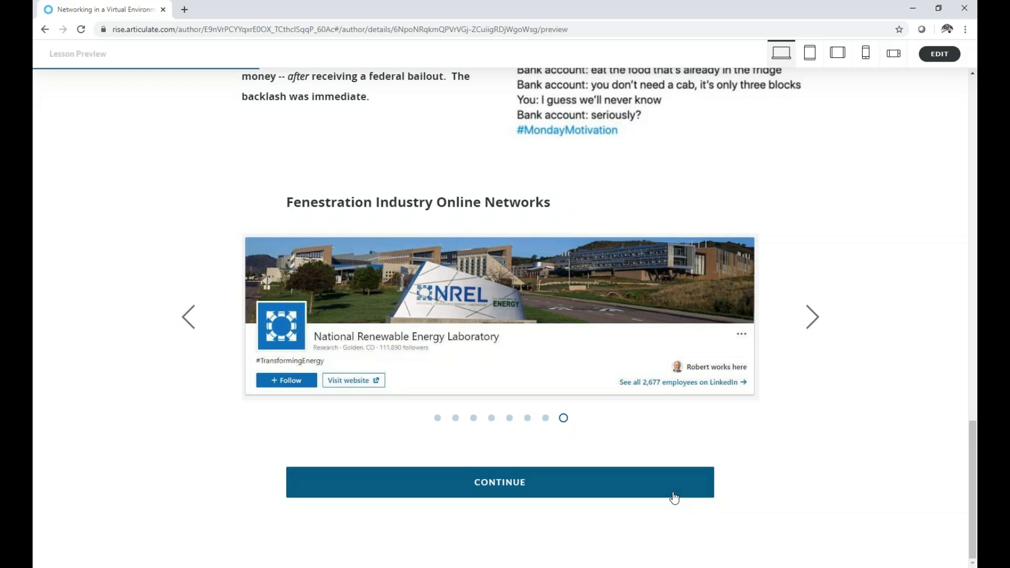
Scroll down to the Why This Matters! benefit bullets and statistics graphic.
scroll("down", 3)
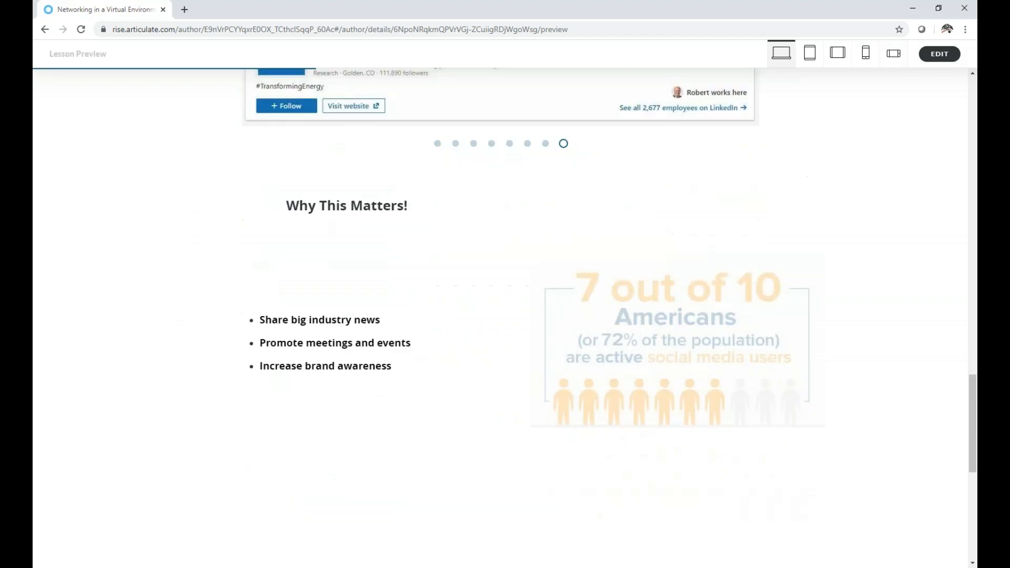
scroll("down", 3)
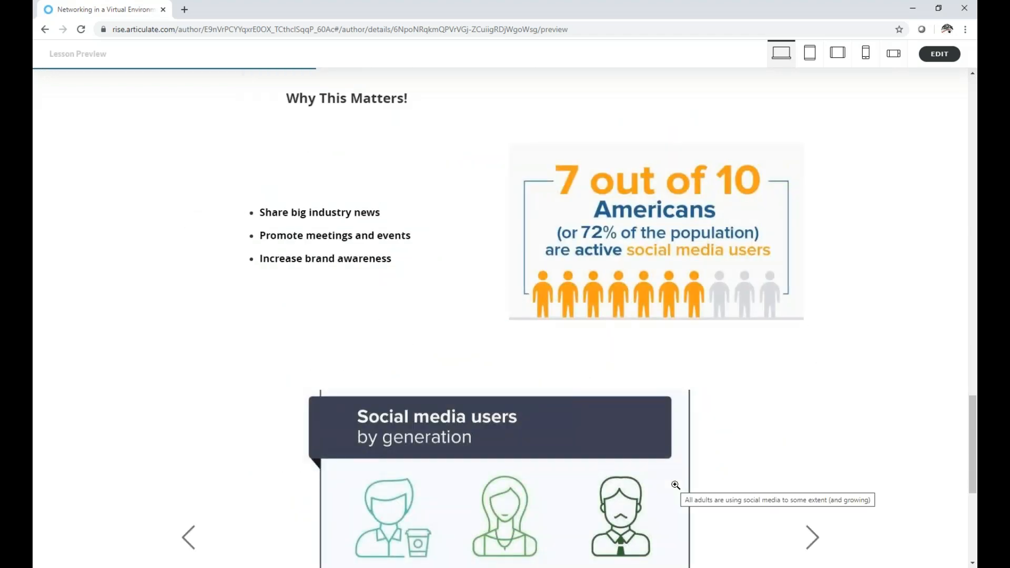
mouse_move(694, 485)
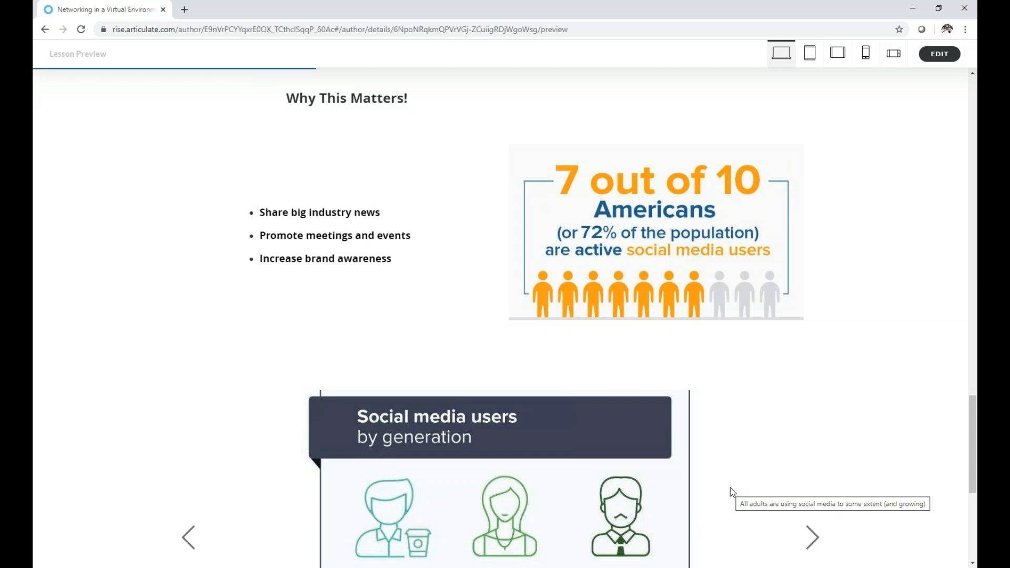
mouse_move(714, 453)
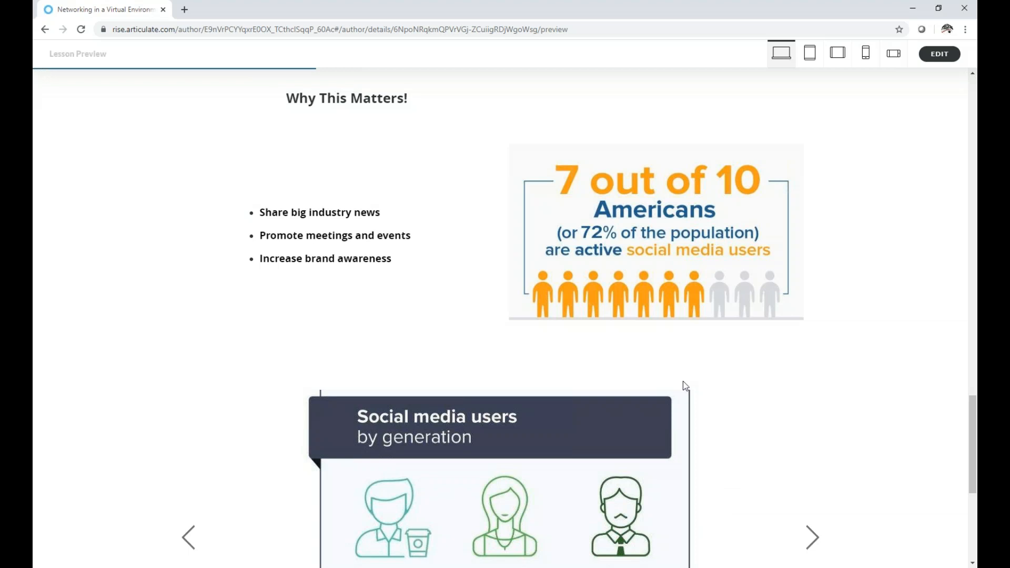
Scroll until the three-slide 'Social media users by generation' carousel is fully visible.
scroll("down", 3)
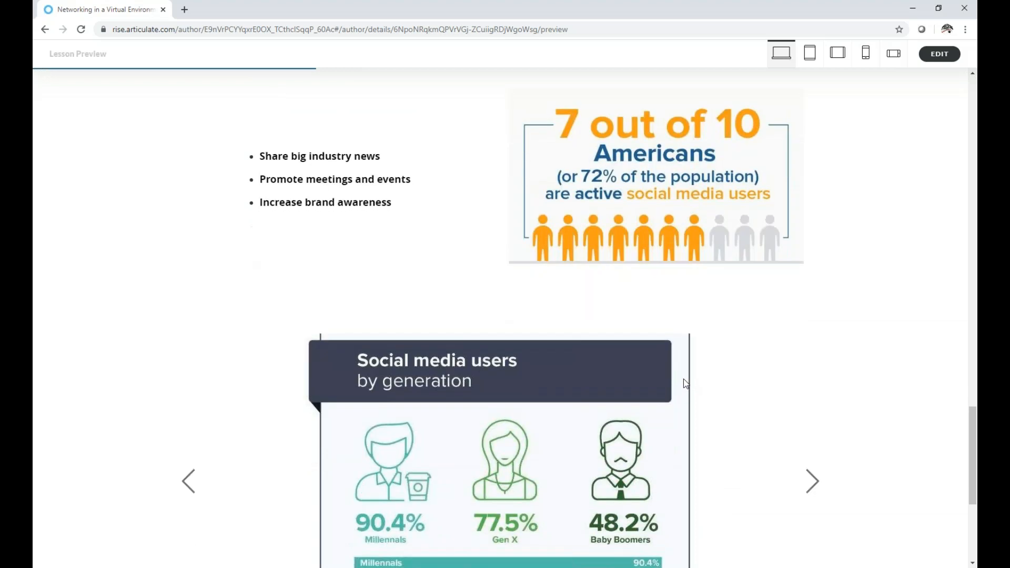
mouse_move(685, 384)
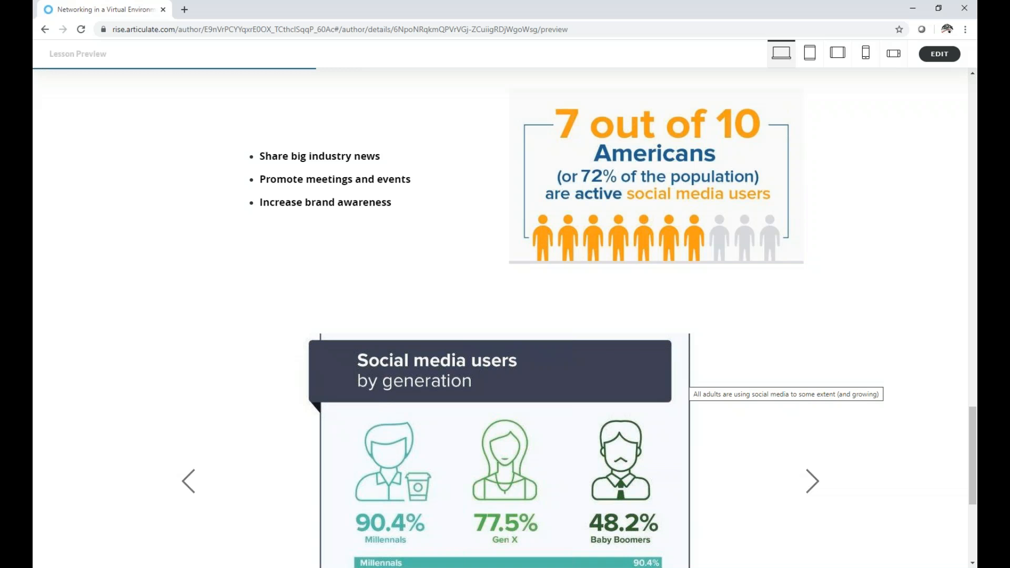
mouse_move(740, 378)
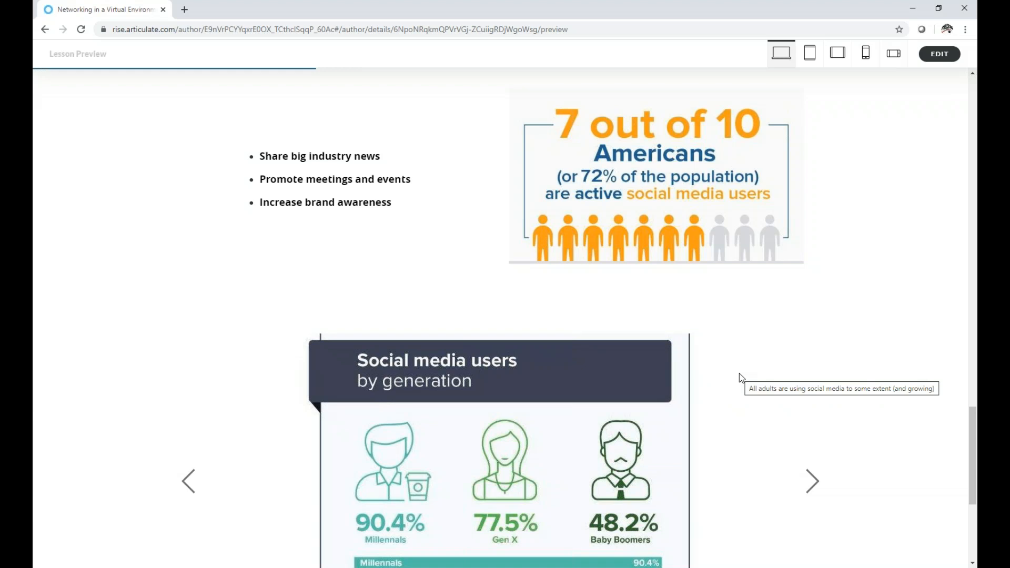
mouse_move(871, 431)
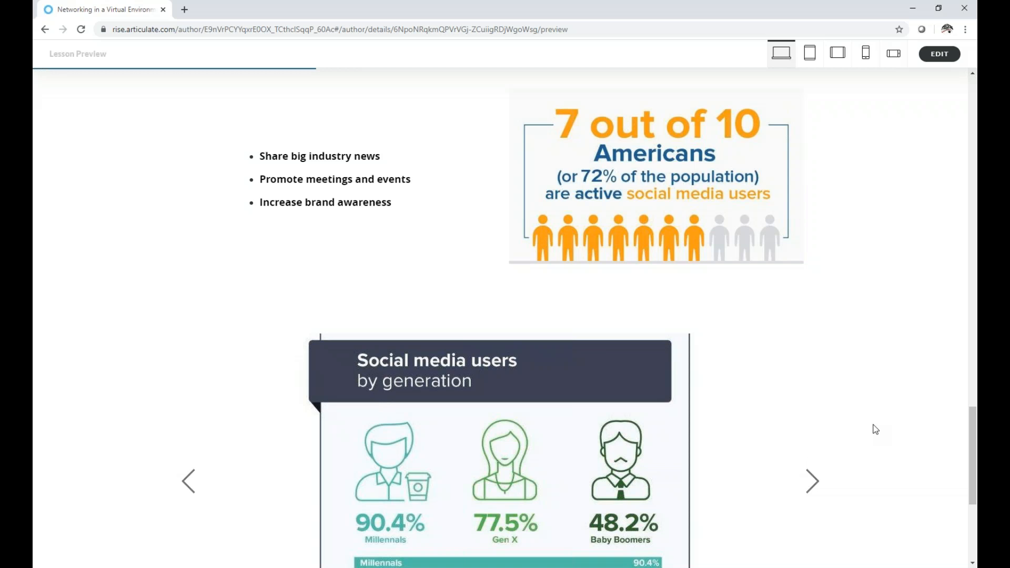
scroll("down", 3)
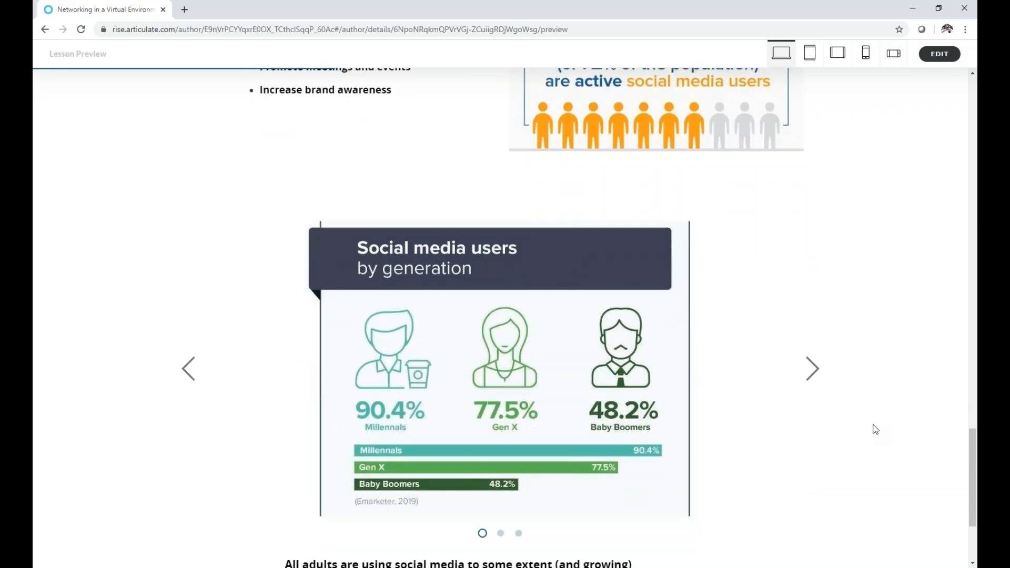
scroll("down", 3)
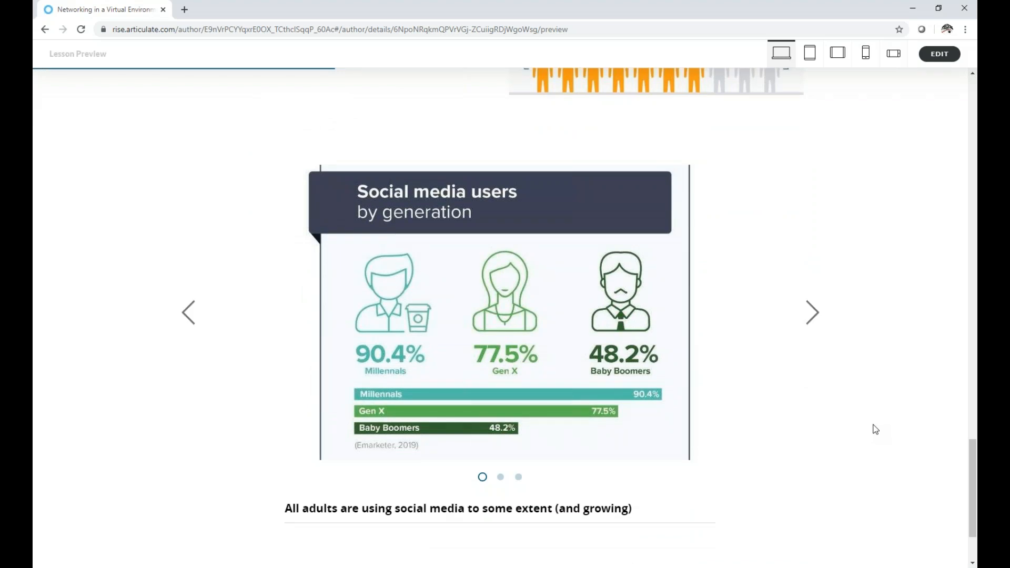
mouse_move(869, 419)
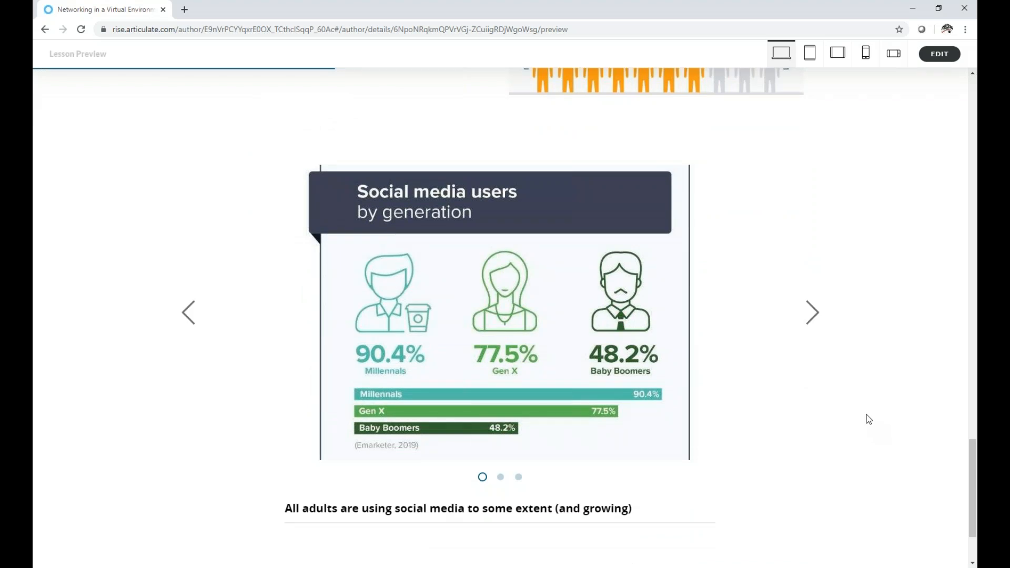
mouse_move(801, 317)
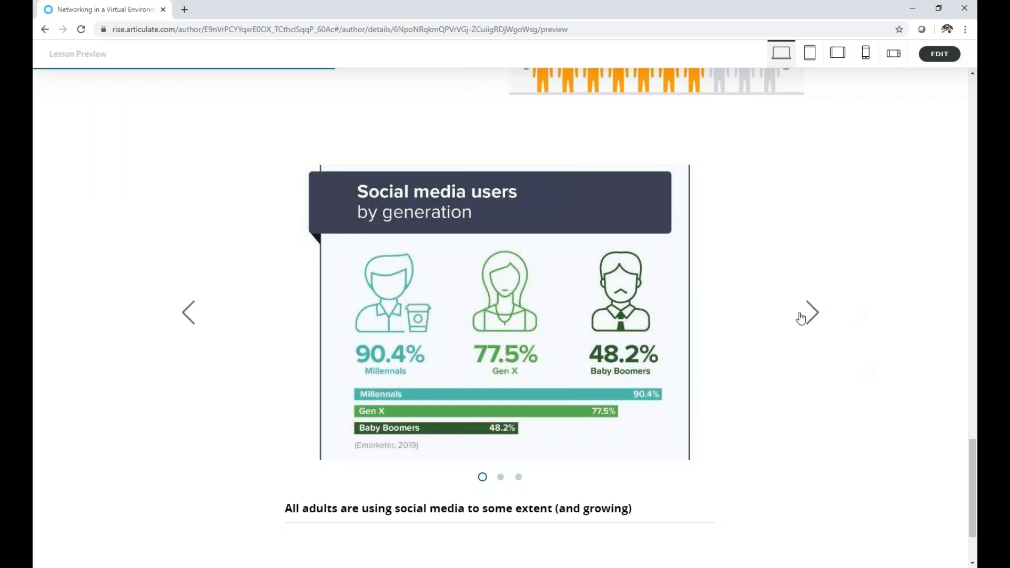
mouse_move(804, 319)
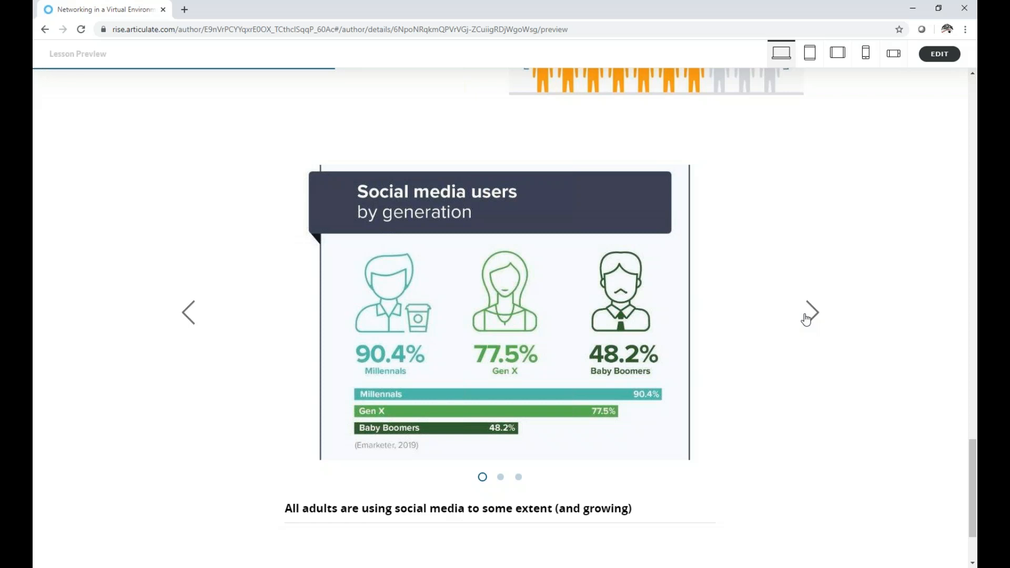
Show the second slide, a line chart of social networking use by age.
left_click(811, 300)
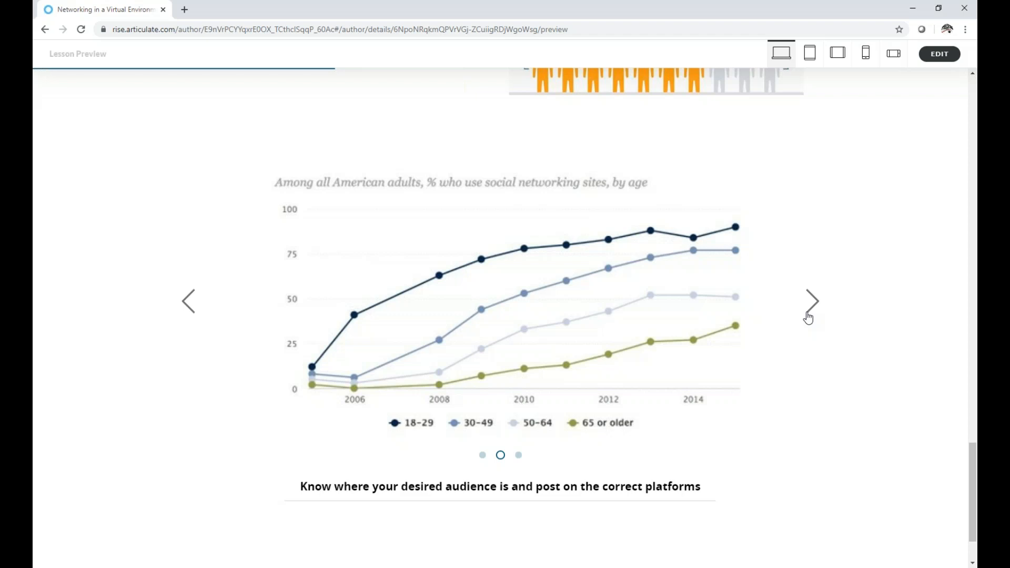
mouse_move(809, 318)
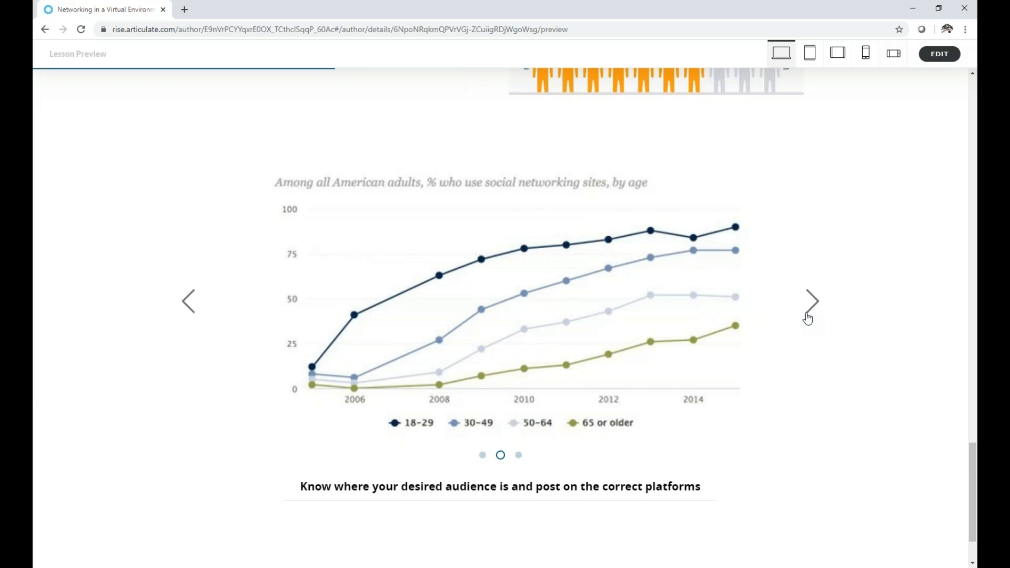
mouse_move(807, 319)
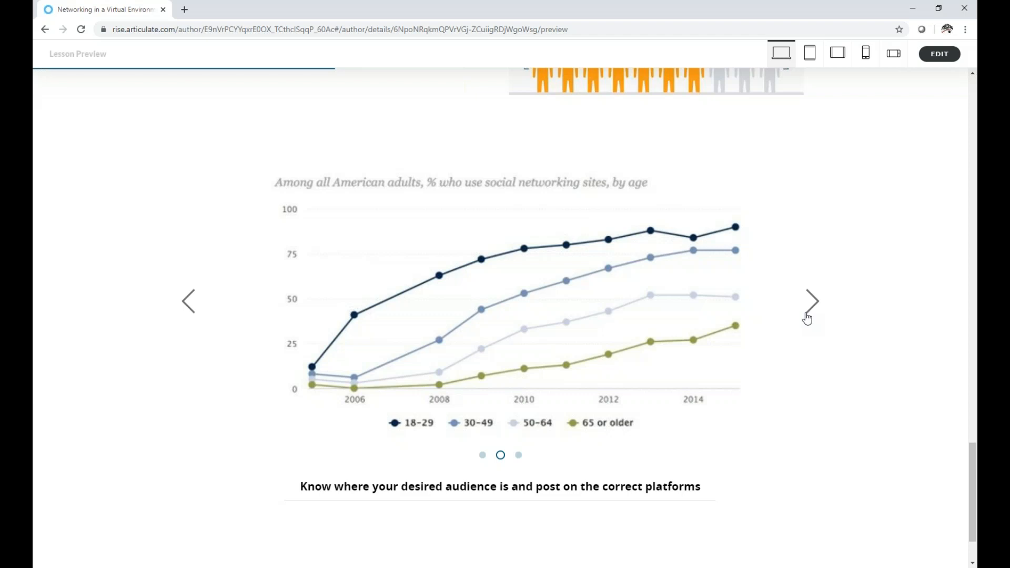
mouse_move(808, 318)
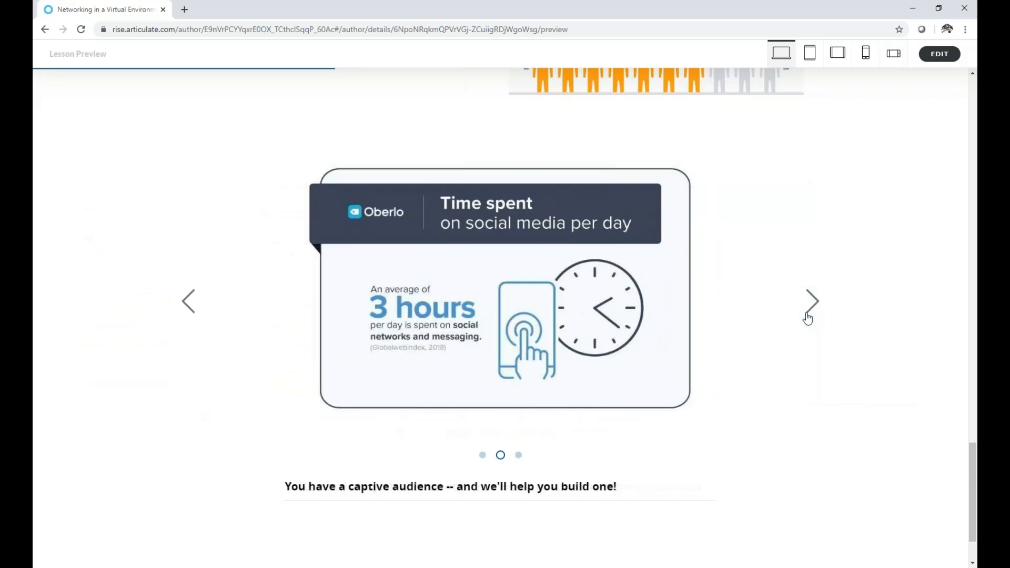
Show the final slide on daily social media time, averaging three hours.
left_click(812, 301)
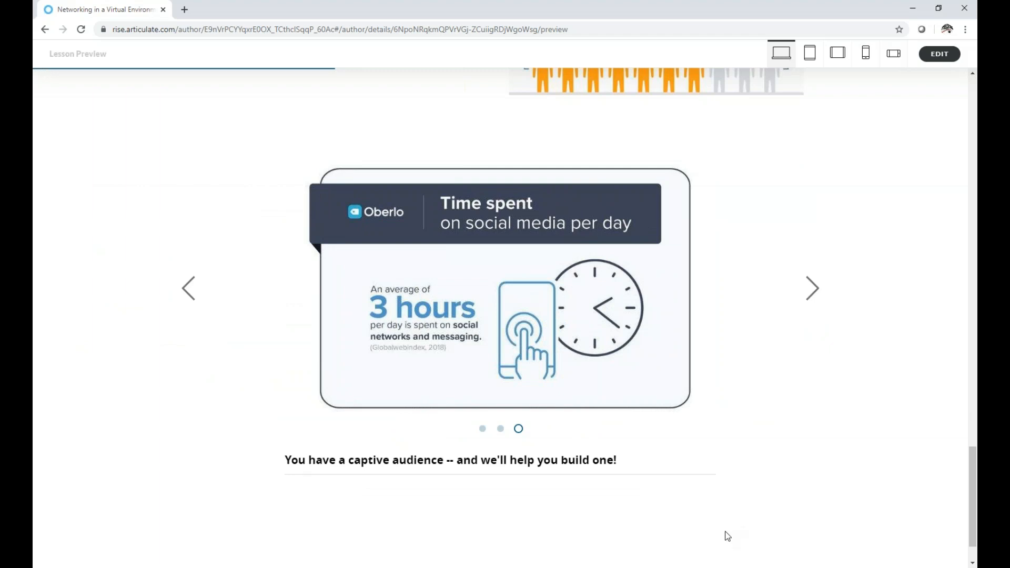
mouse_move(942, 551)
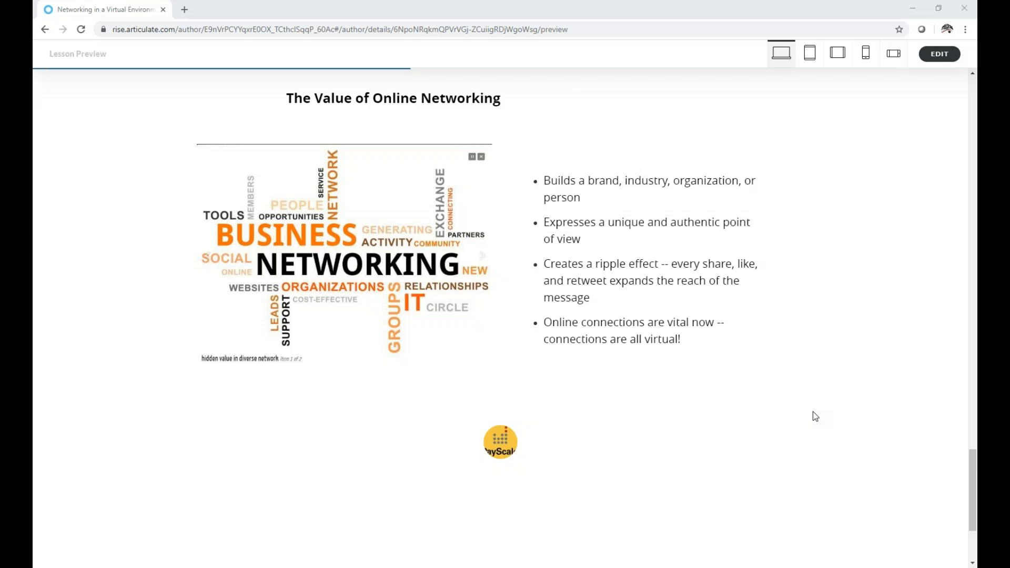
mouse_move(816, 413)
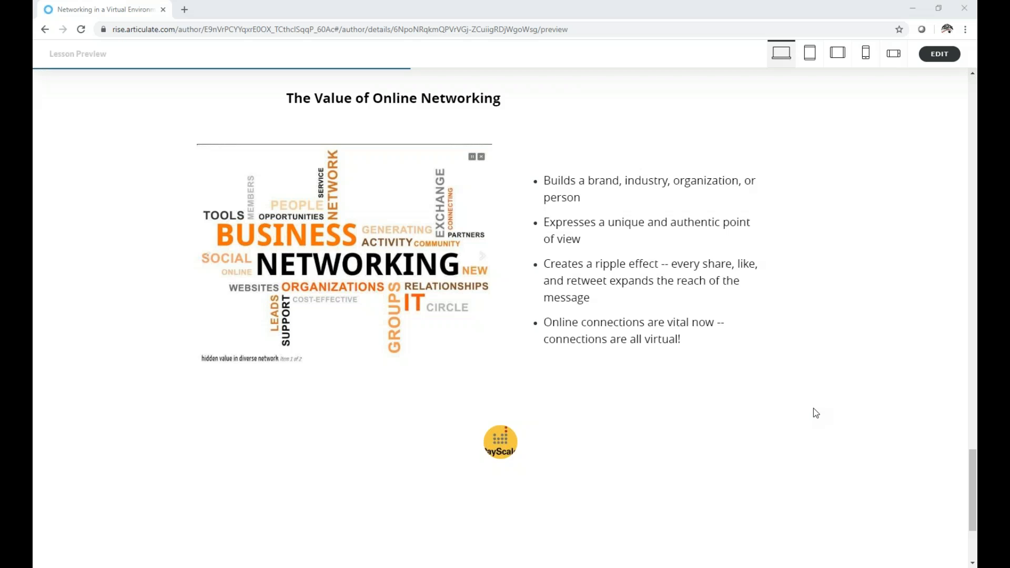
mouse_move(816, 413)
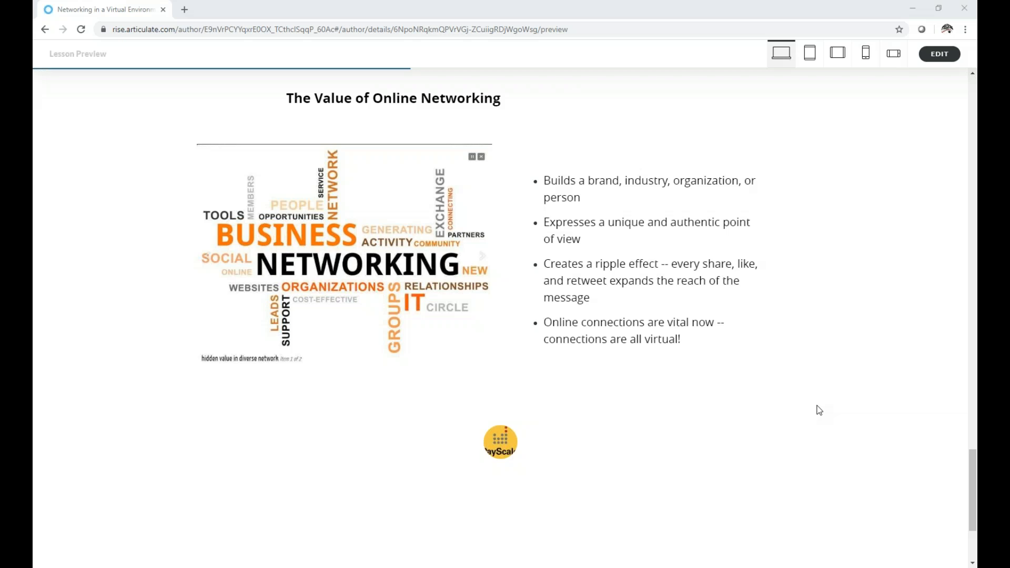
mouse_move(823, 410)
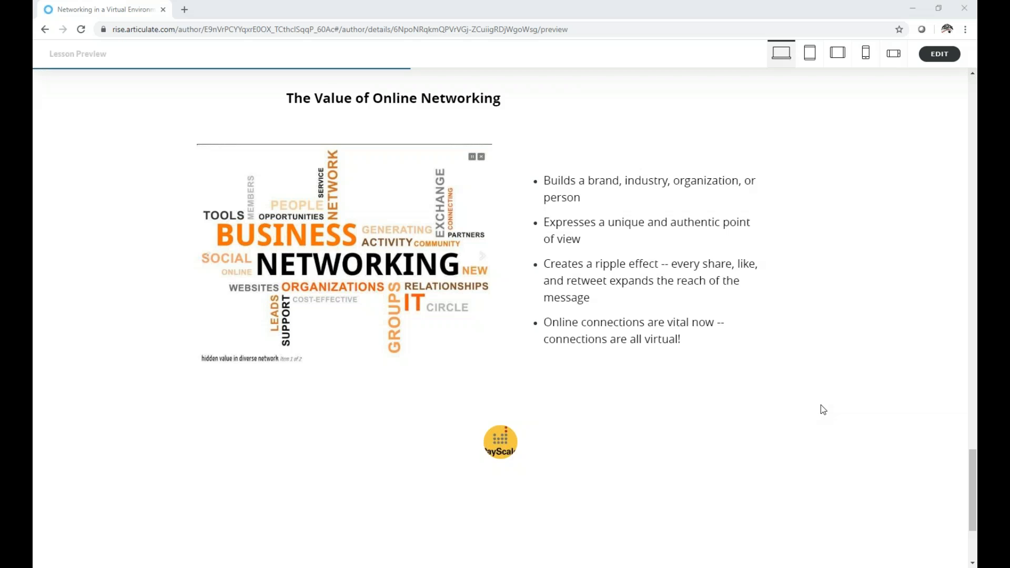
mouse_move(829, 411)
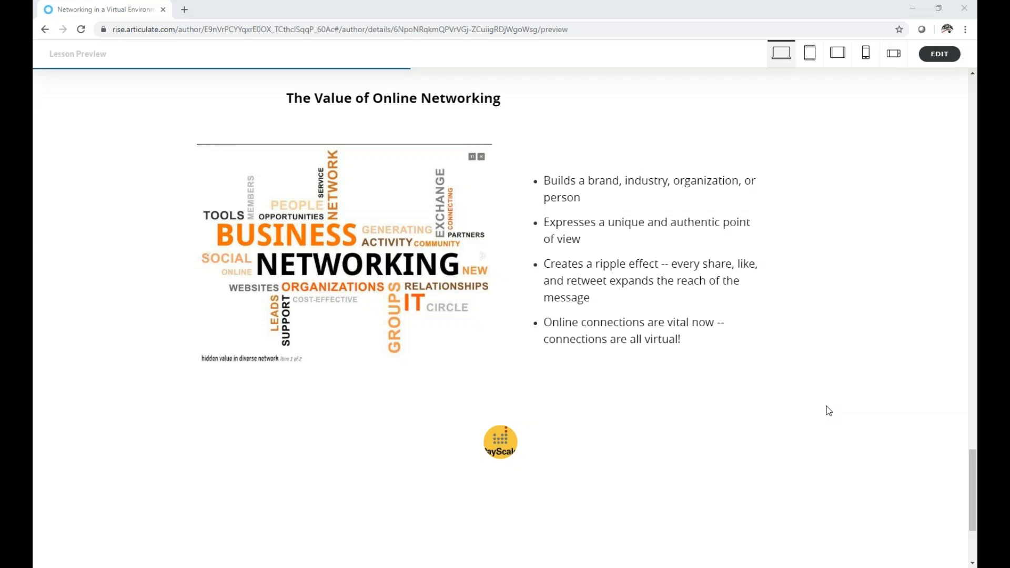
mouse_move(831, 413)
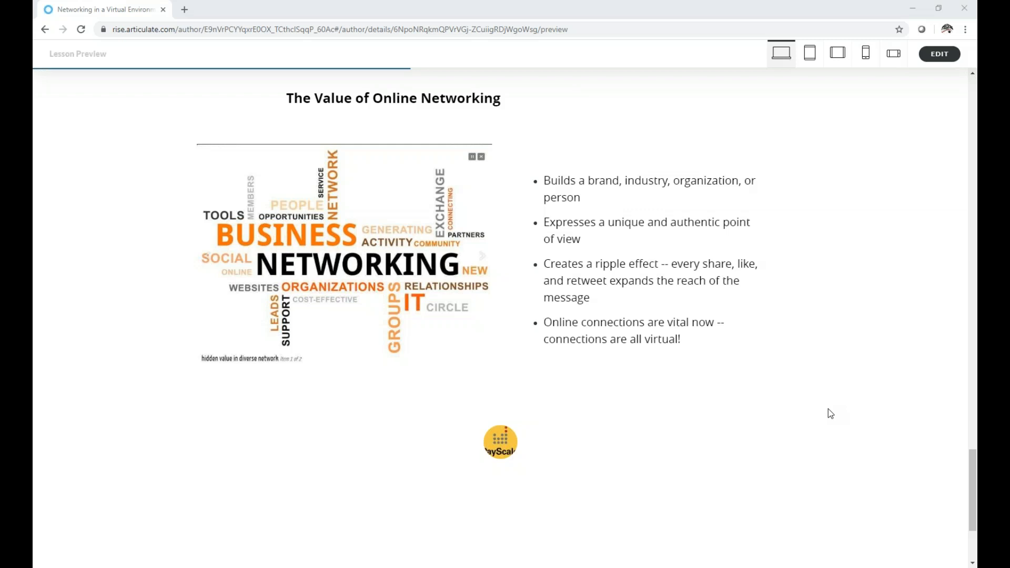
mouse_move(821, 434)
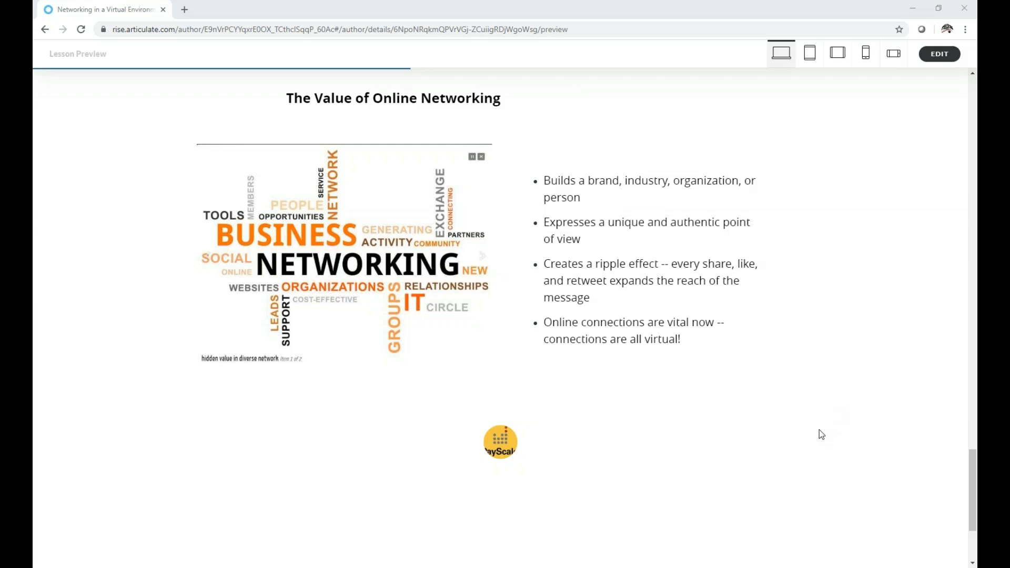
mouse_move(675, 413)
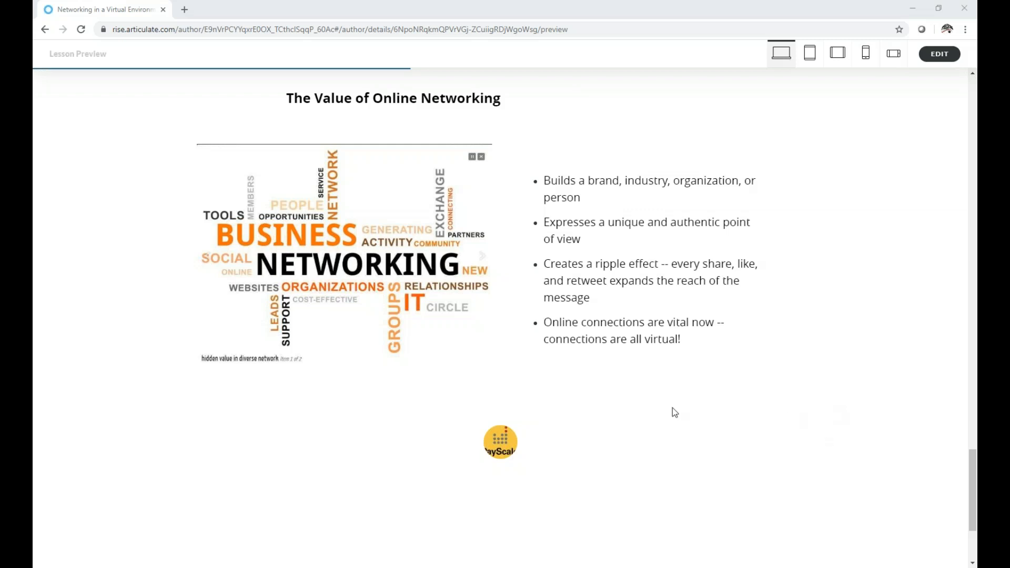
mouse_move(717, 385)
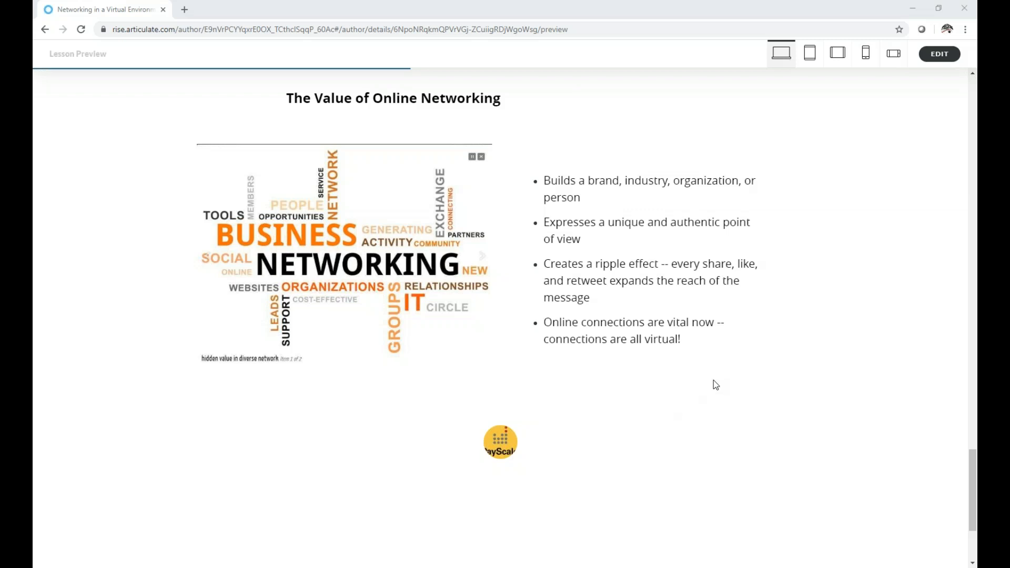
mouse_move(771, 465)
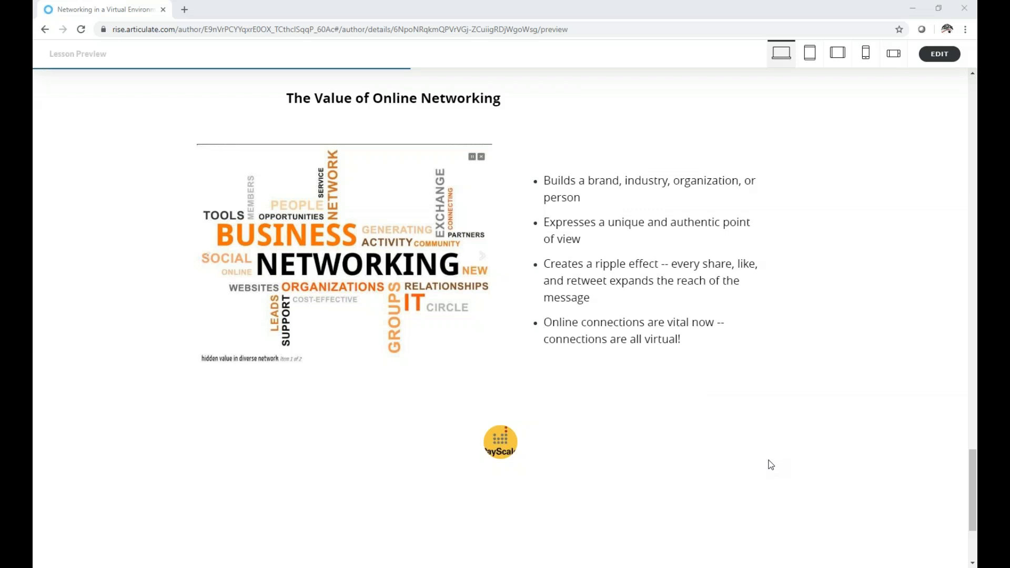
mouse_move(808, 467)
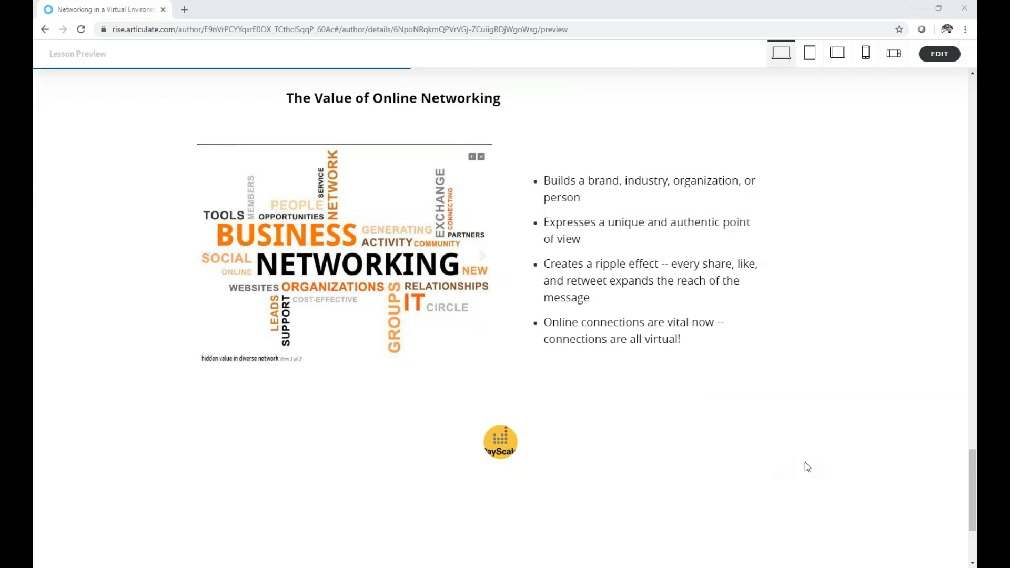
mouse_move(952, 486)
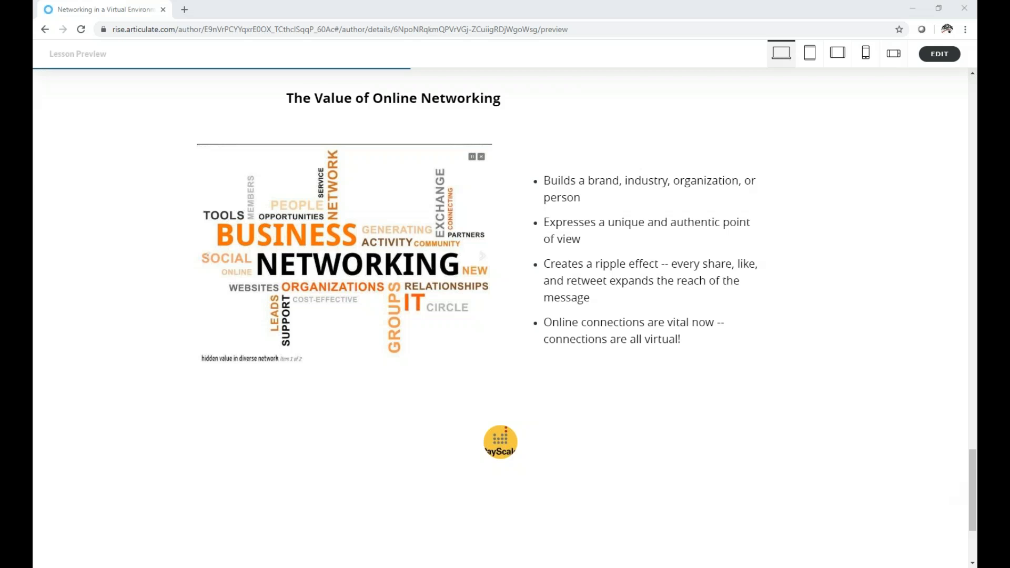
mouse_move(798, 437)
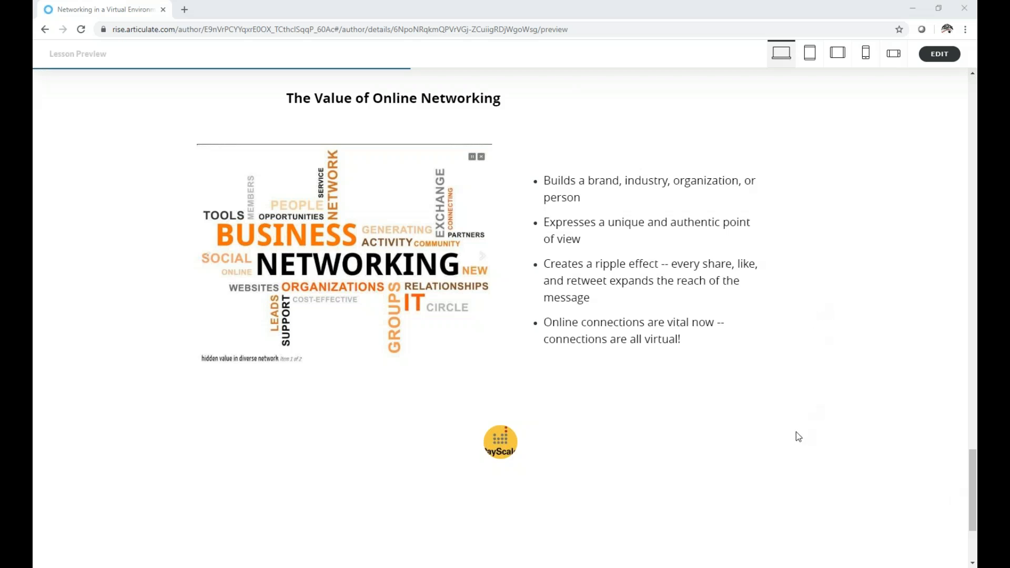
mouse_move(772, 429)
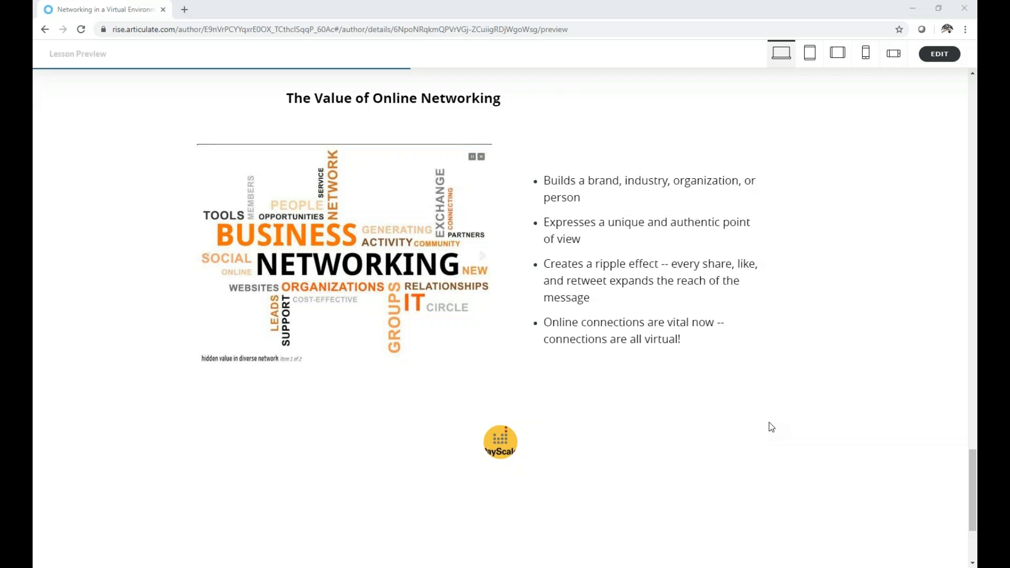
mouse_move(775, 421)
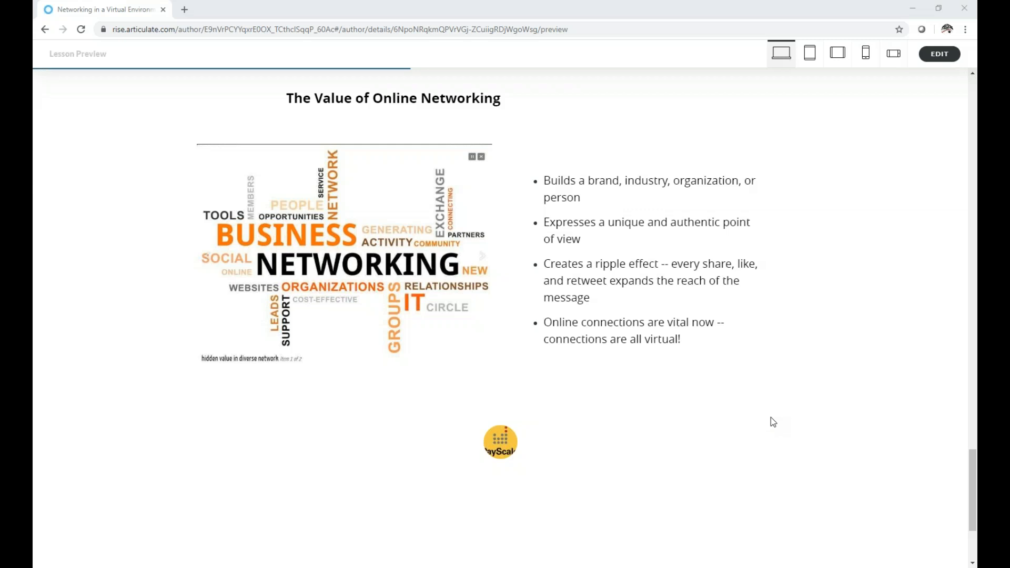
Scroll past the PayScale quote that 85 percent of open positions come through networking.
scroll("down", 3)
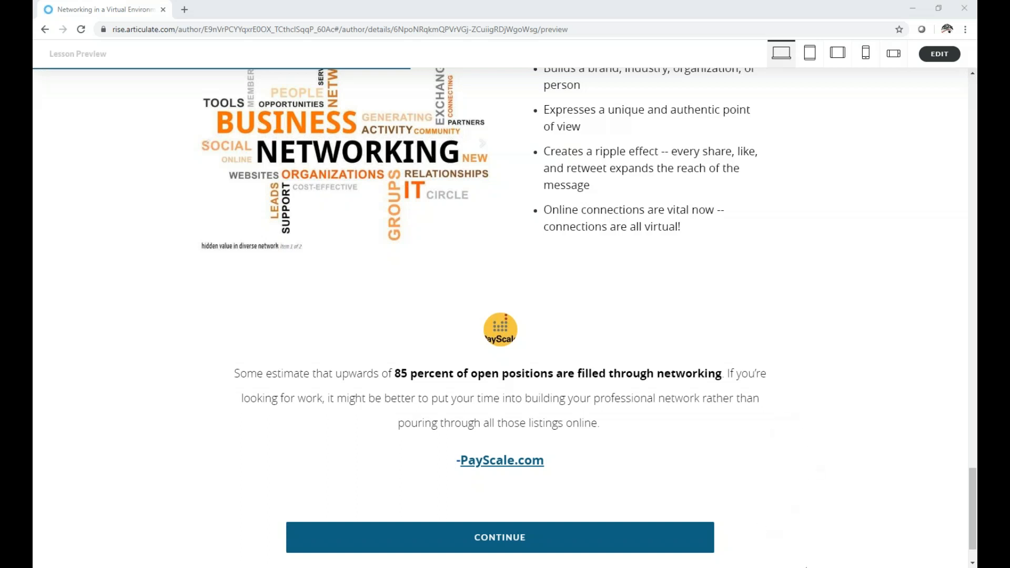
mouse_move(697, 535)
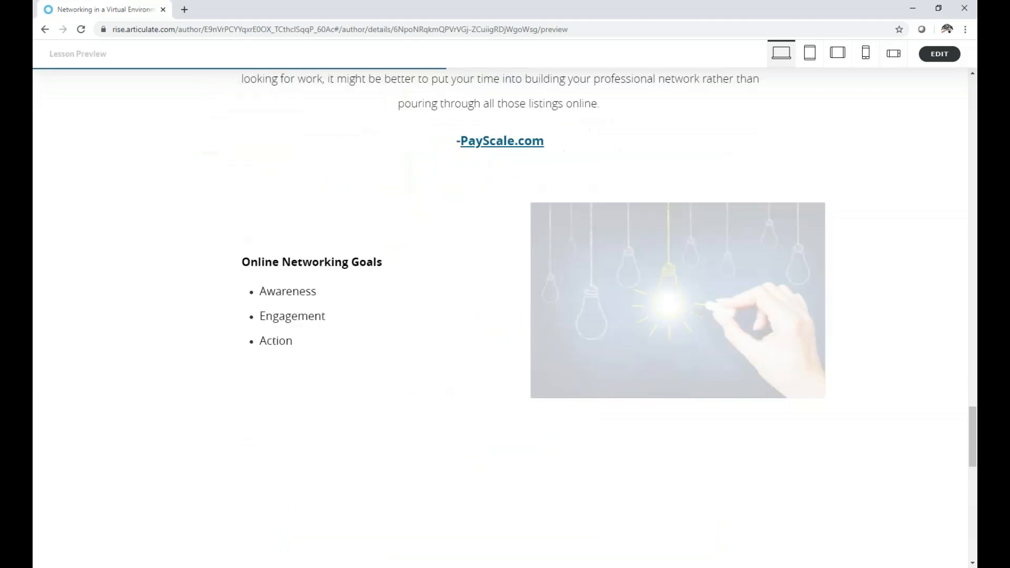
Scroll to the Awareness, Engagement, Action goals list and NFRC's Influencer Matrix graphic.
scroll("down", 3)
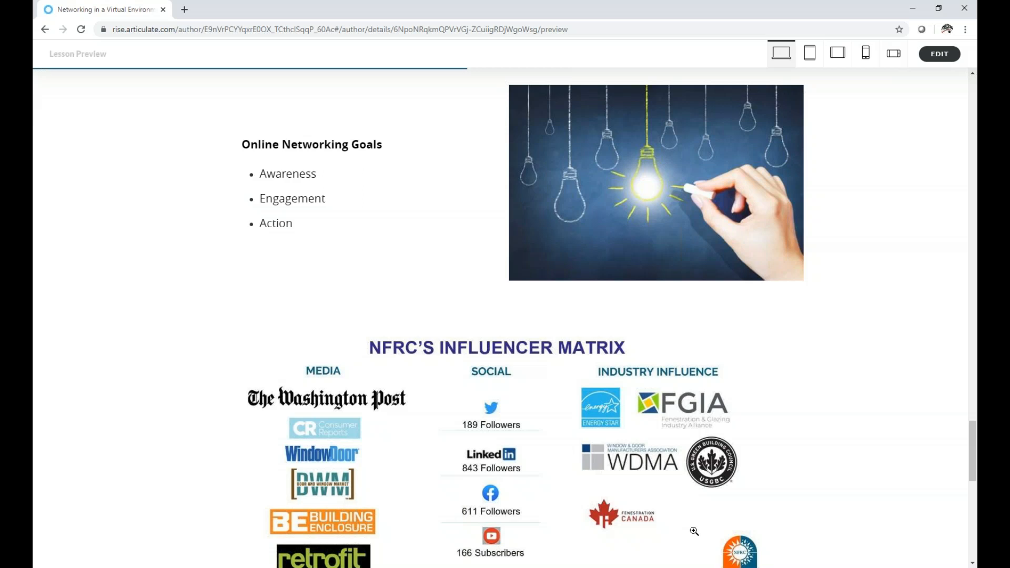
mouse_move(698, 530)
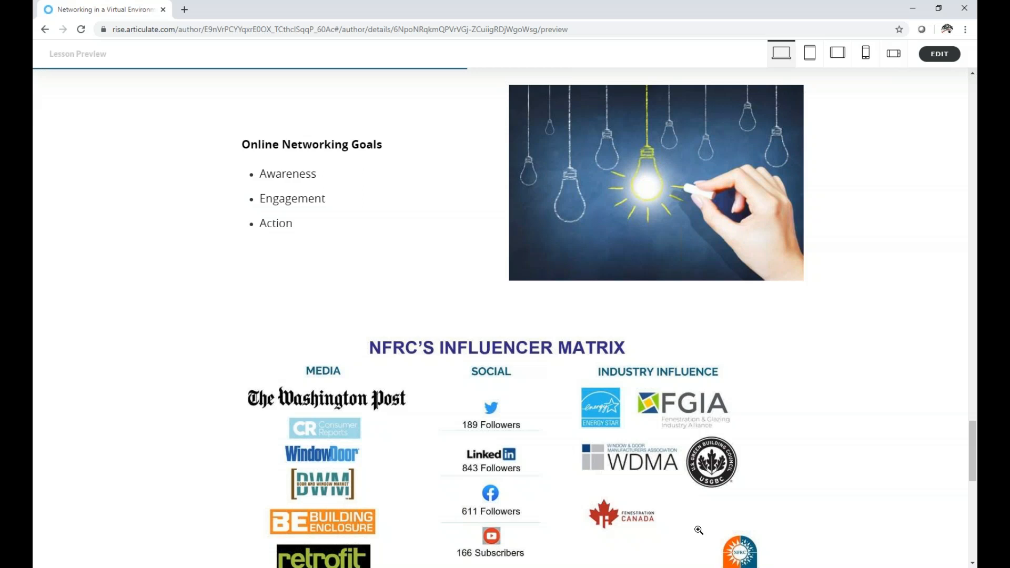
mouse_move(734, 538)
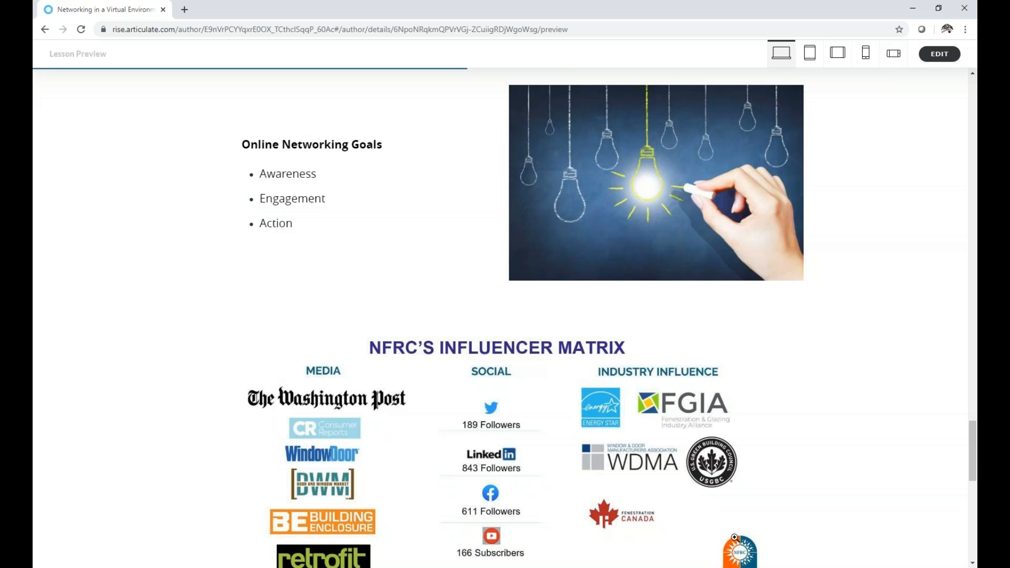
mouse_move(773, 554)
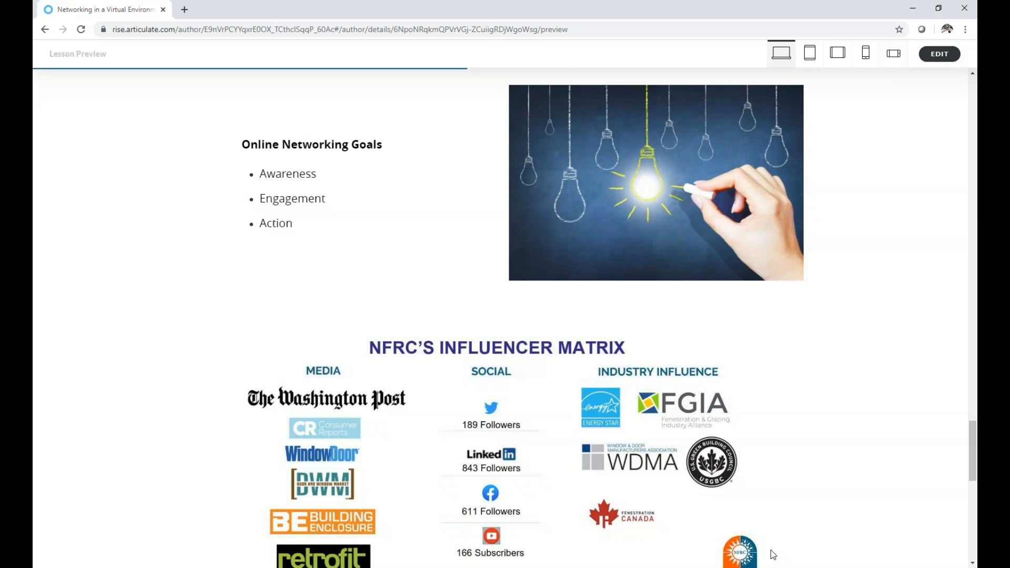
scroll("down", 3)
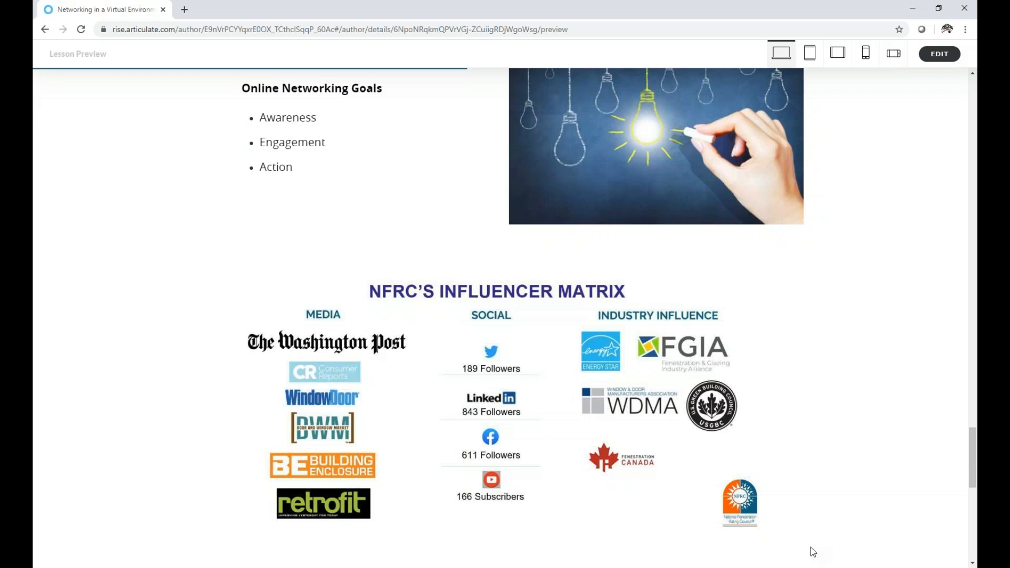
mouse_move(821, 530)
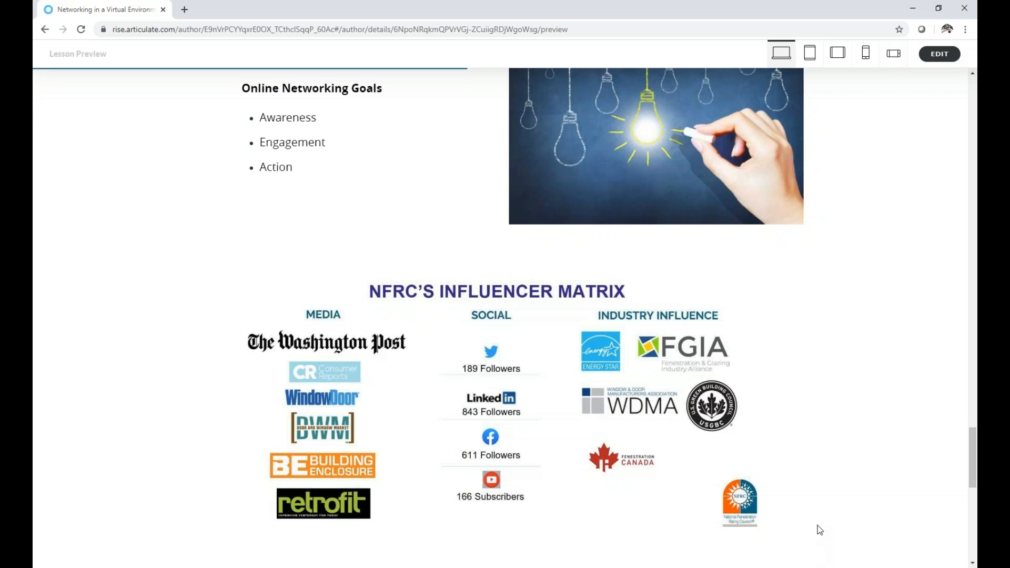
Scroll past the Washington Post article about Paul Bush to the CONTINUE button.
scroll("down", 3)
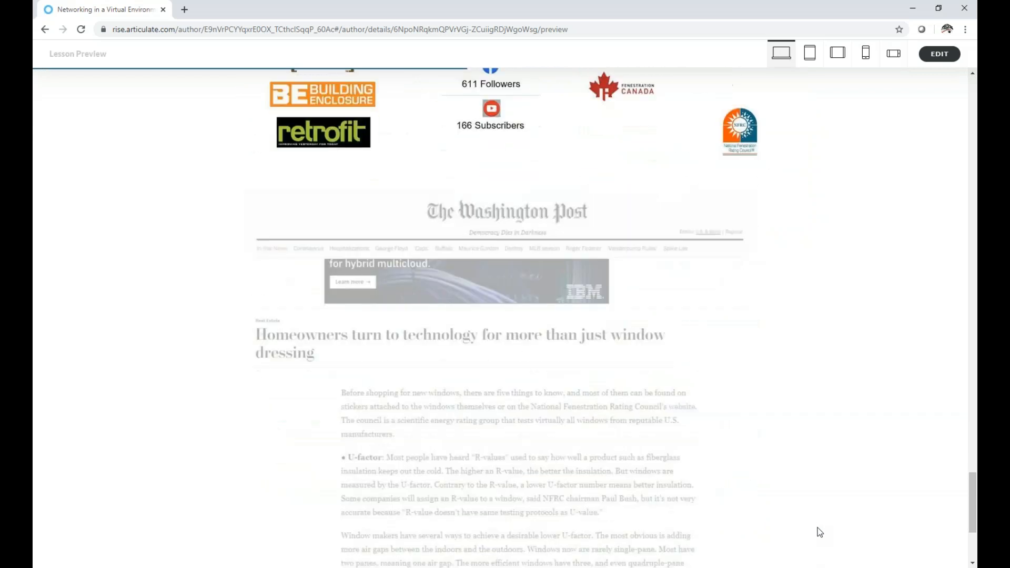
scroll("down", 3)
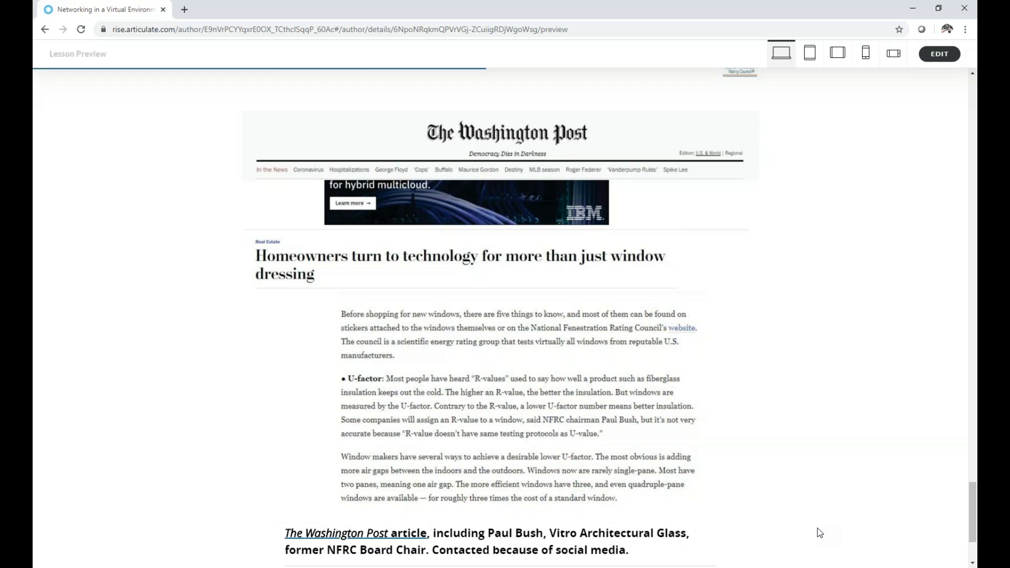
mouse_move(787, 510)
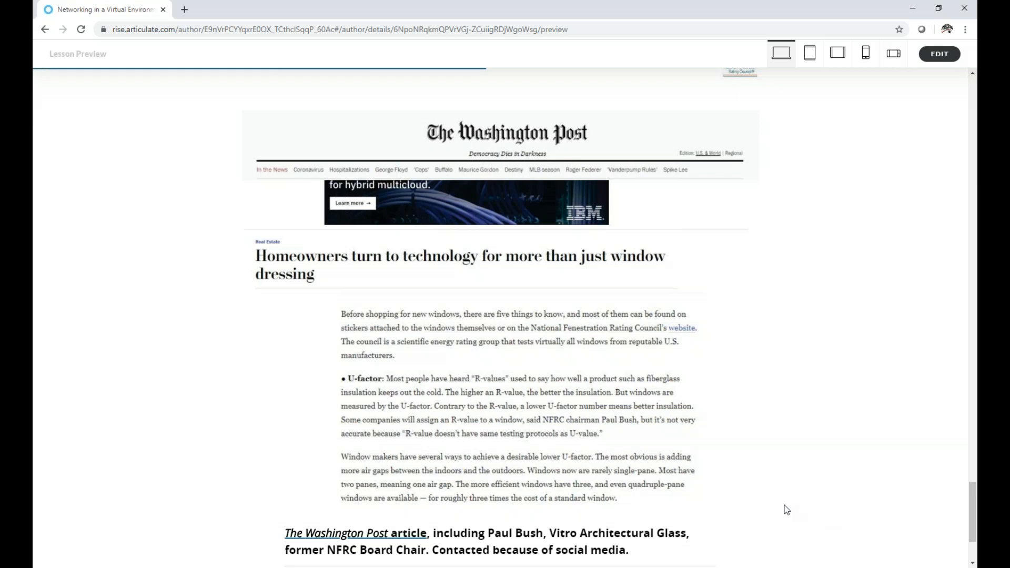
mouse_move(838, 517)
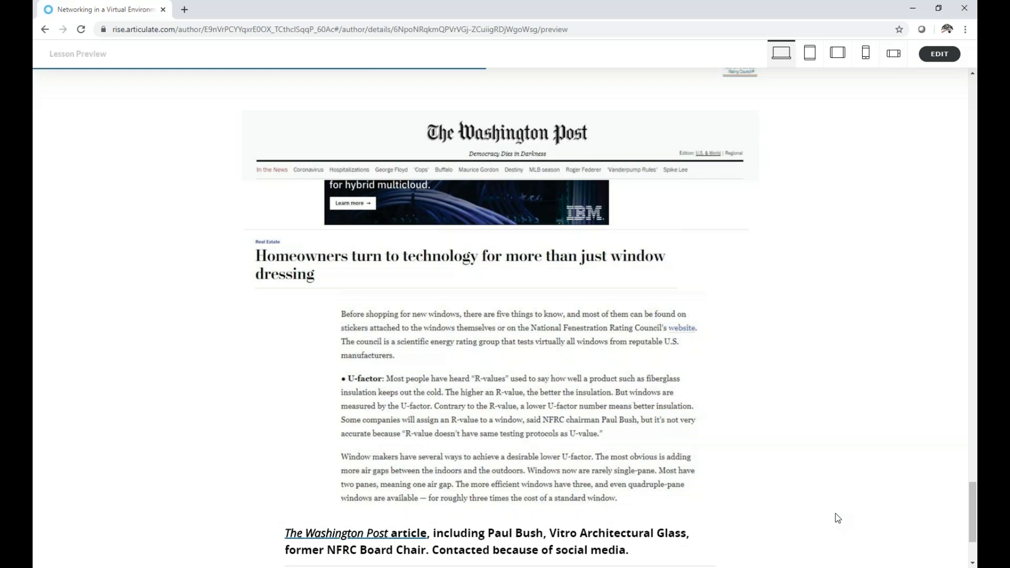
mouse_move(835, 488)
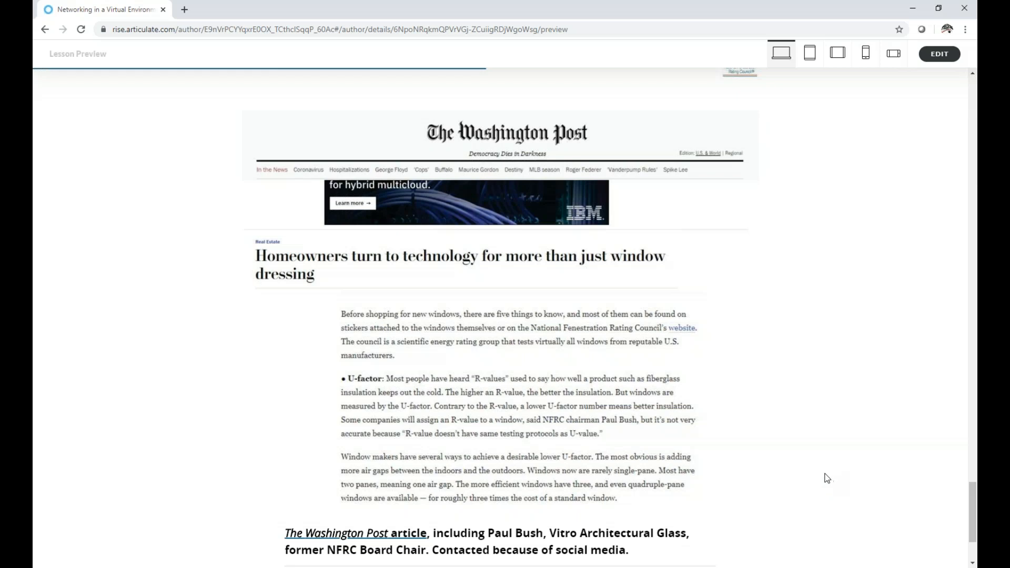
mouse_move(822, 481)
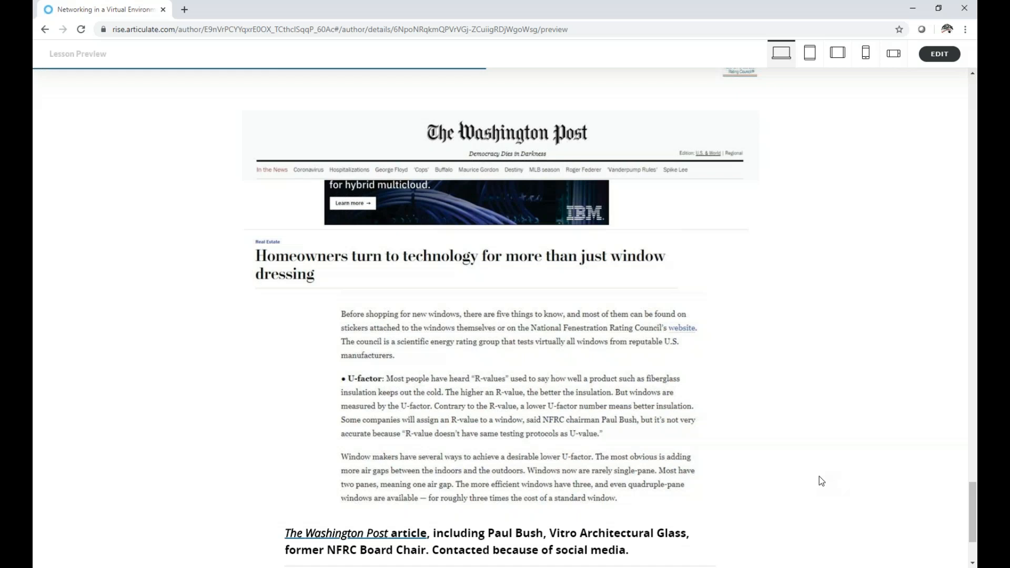
mouse_move(822, 453)
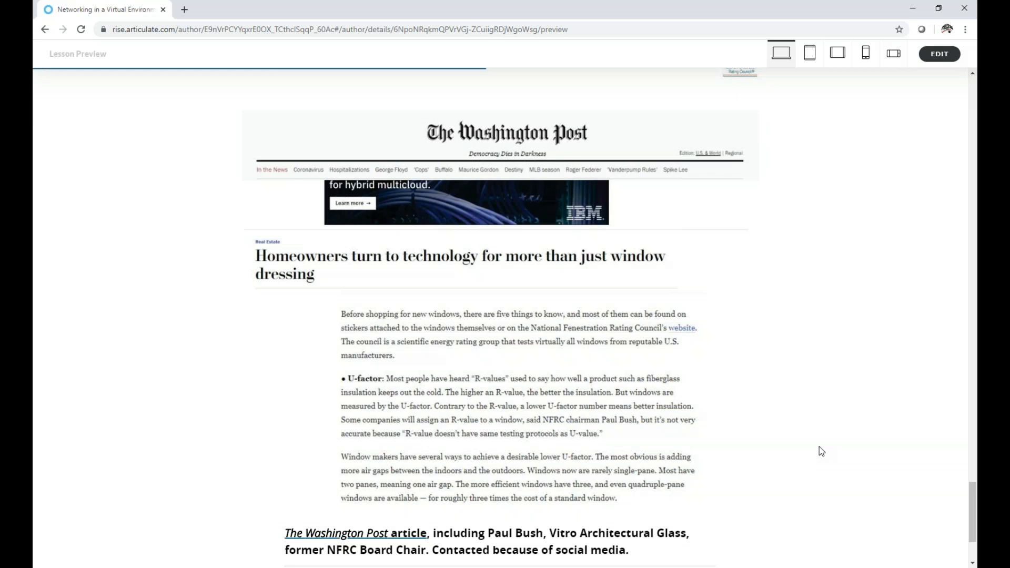
mouse_move(808, 440)
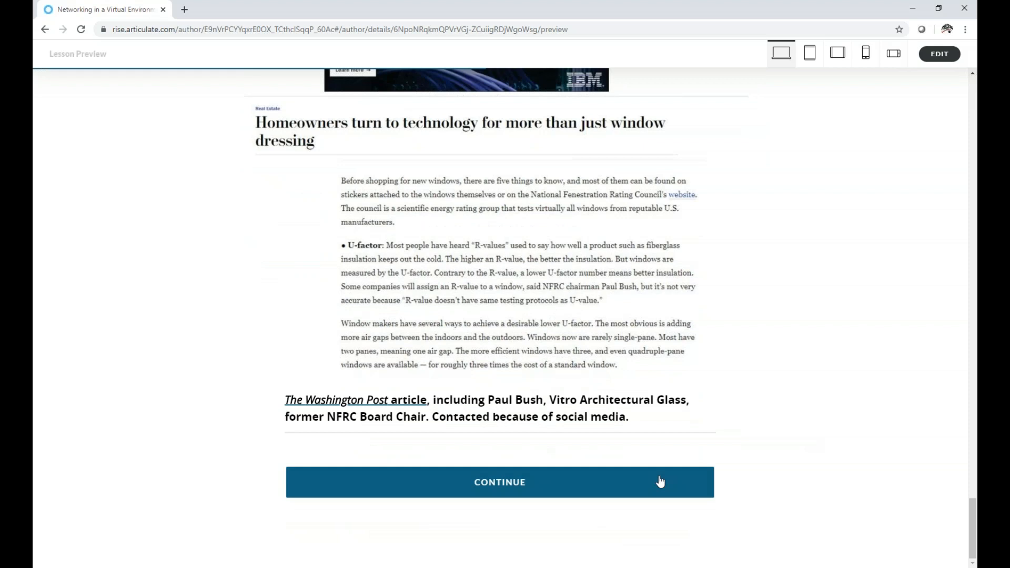
Continue the lesson to reveal the Reasons to Build an Online Network bullets and collage.
left_click(500, 482)
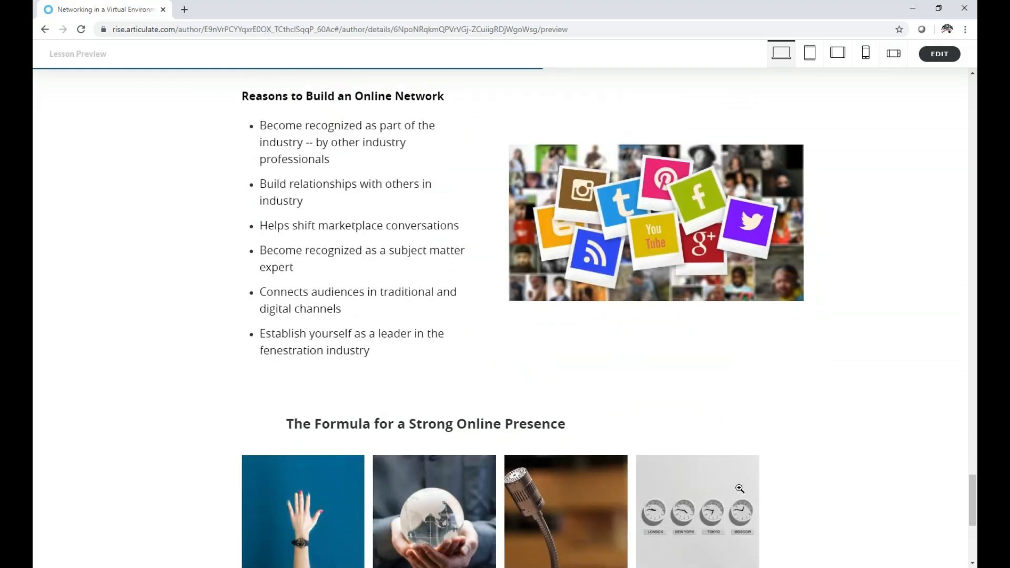
mouse_move(773, 494)
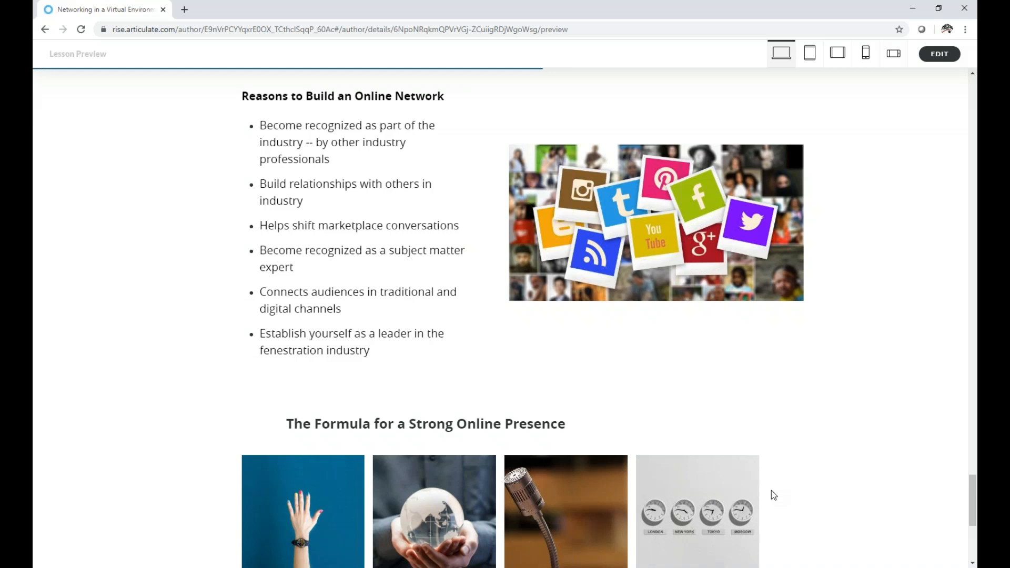
mouse_move(875, 477)
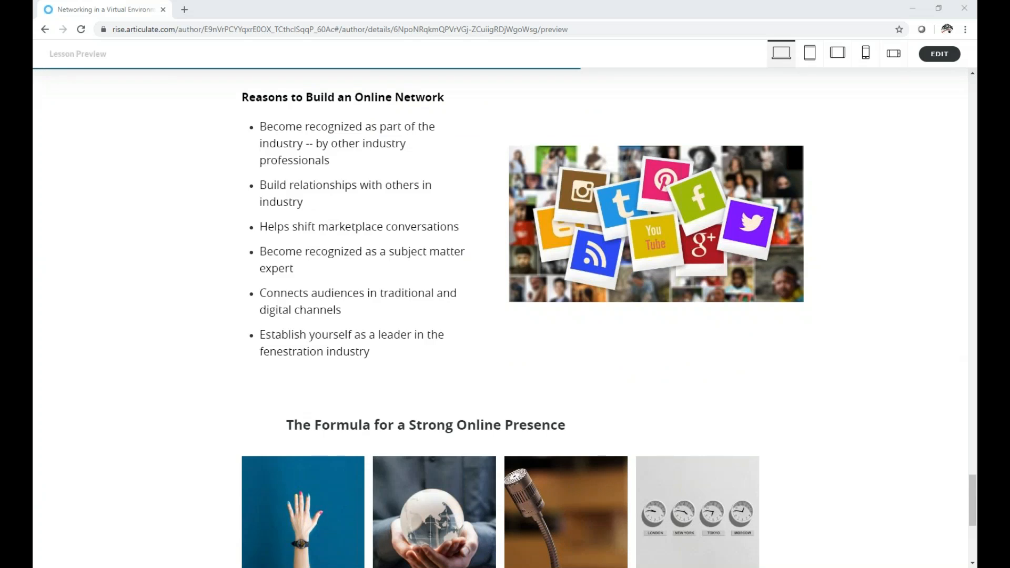
mouse_move(701, 461)
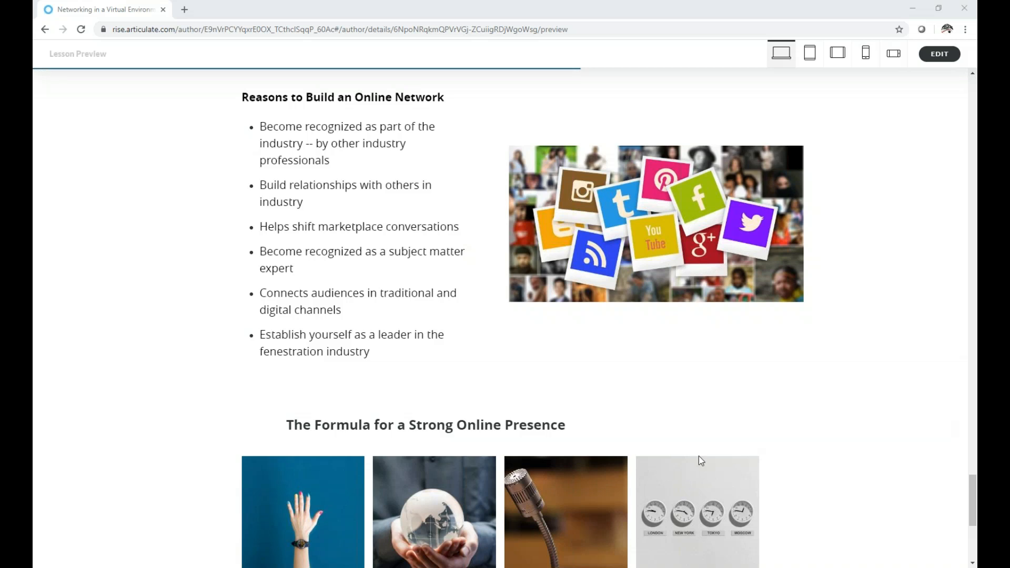
mouse_move(797, 539)
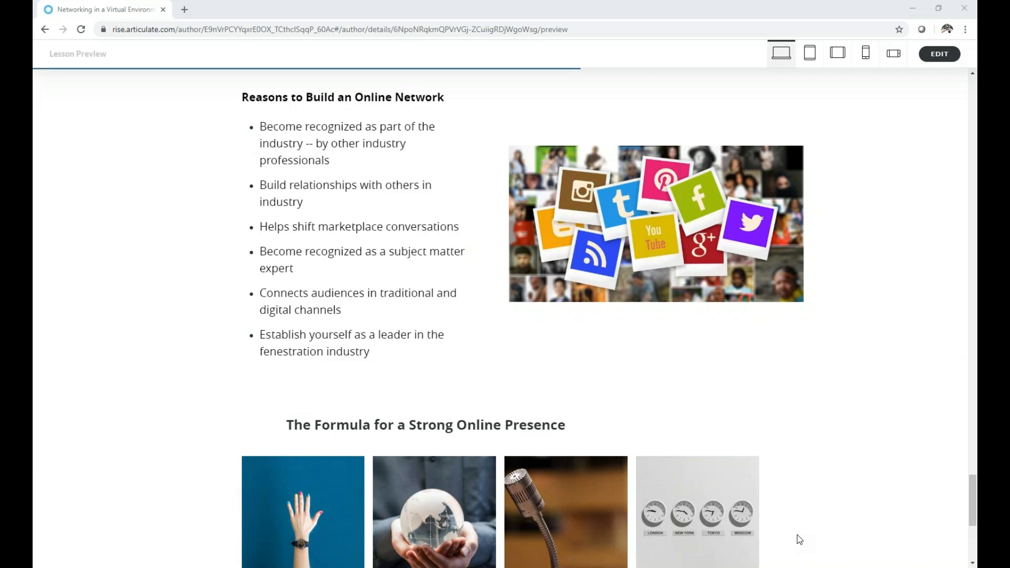
mouse_move(846, 520)
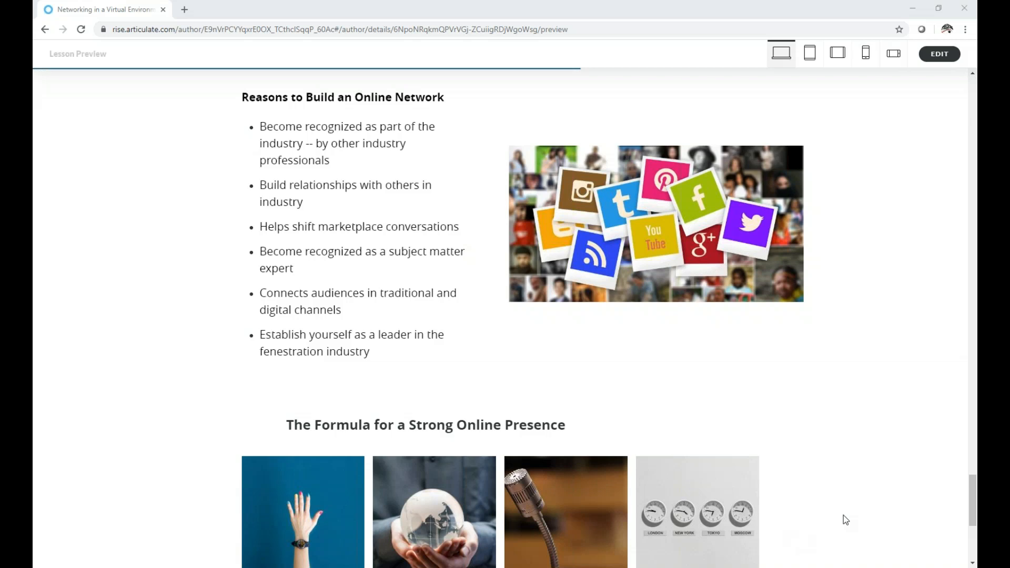
Scroll down to the four Formula principle cards and the closing strategies sentence.
scroll("down", 3)
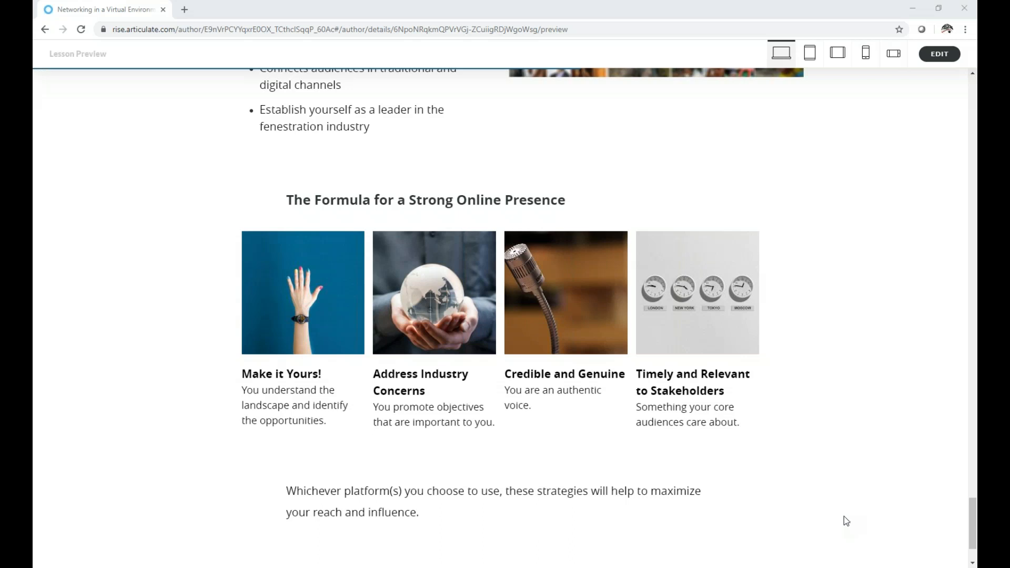
Continue past the Formula section to reveal the Storytelling Plan section.
scroll("down", 3)
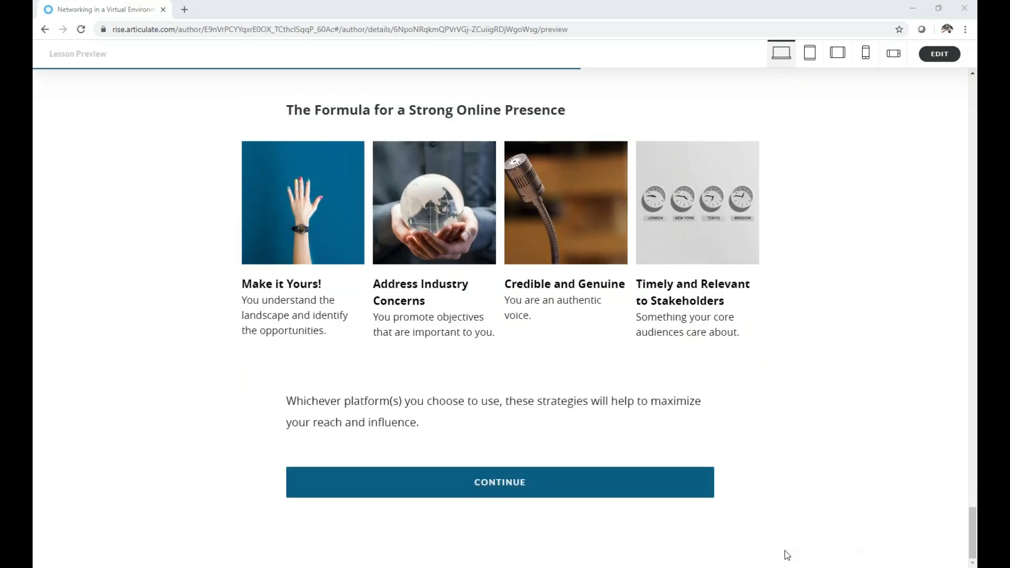
mouse_move(665, 536)
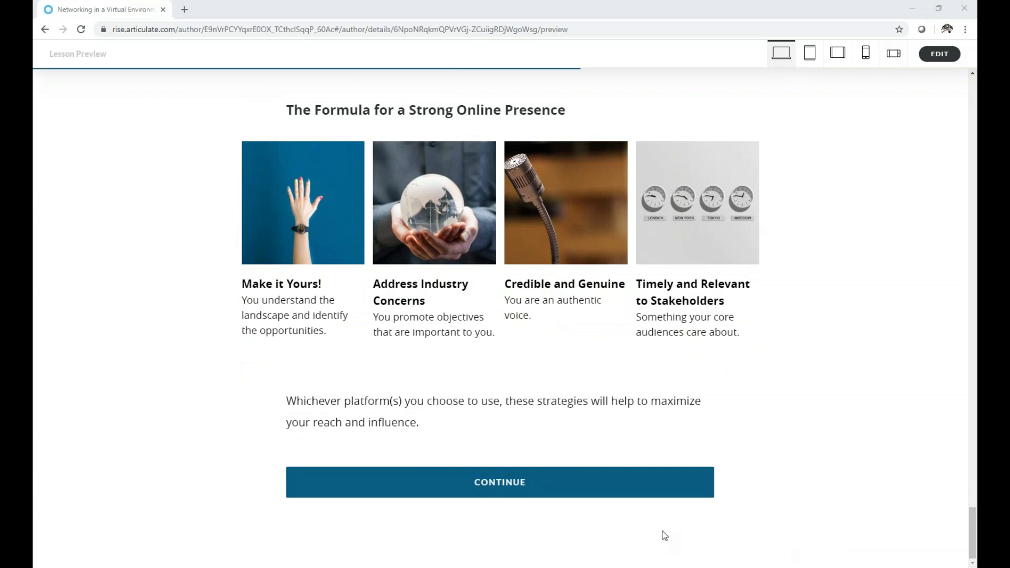
mouse_move(612, 496)
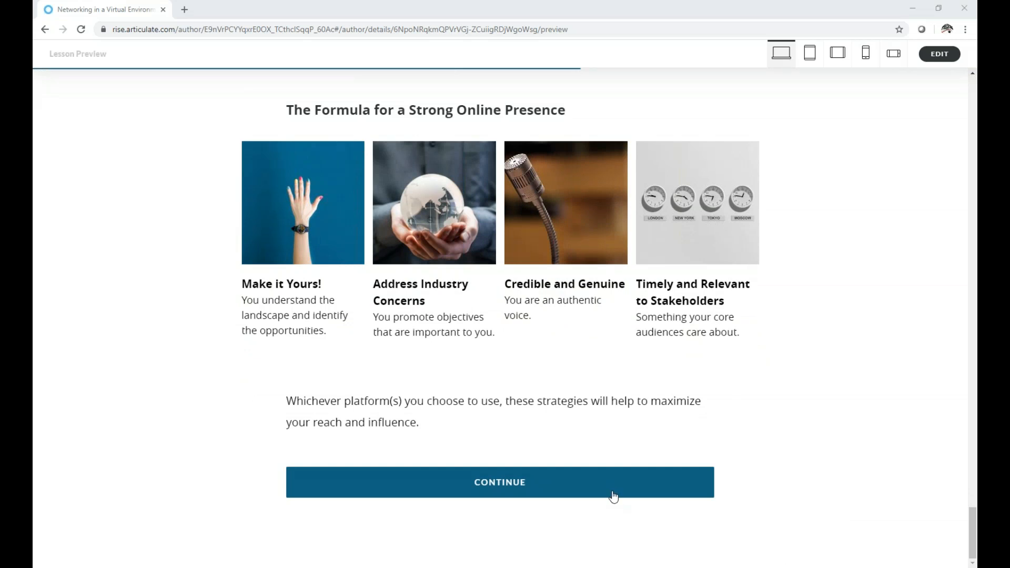
mouse_move(611, 493)
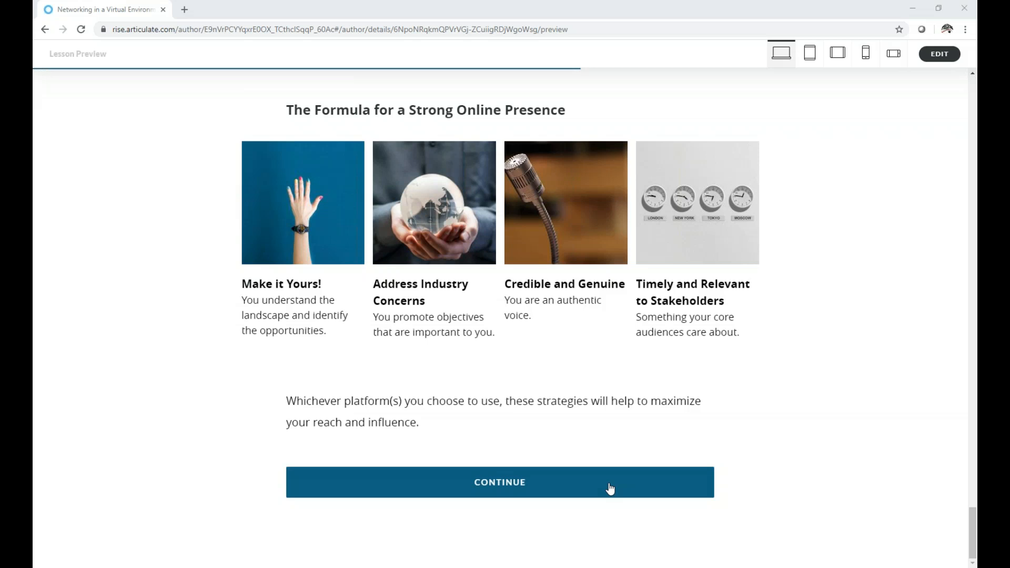
left_click(499, 482)
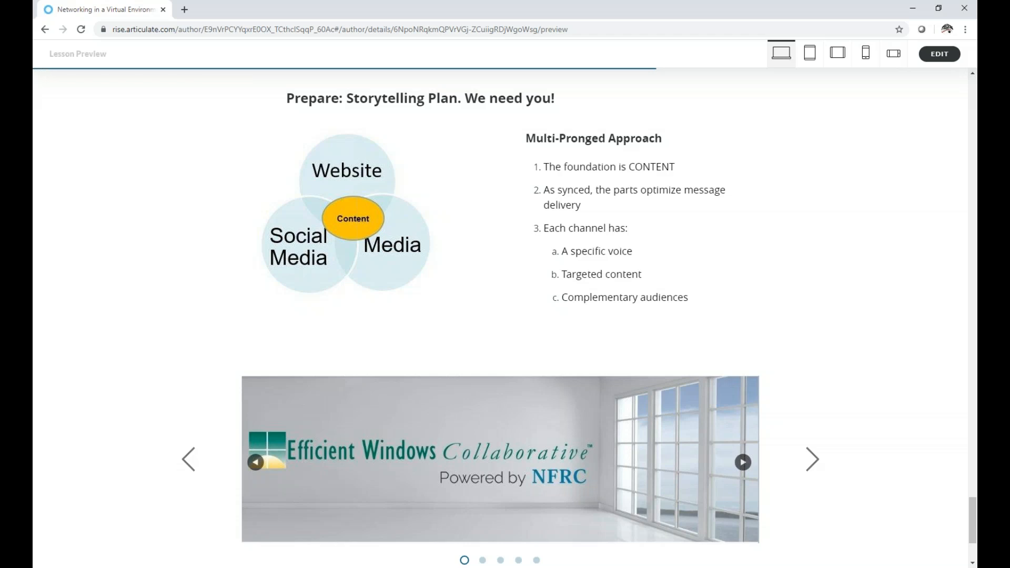
mouse_move(605, 484)
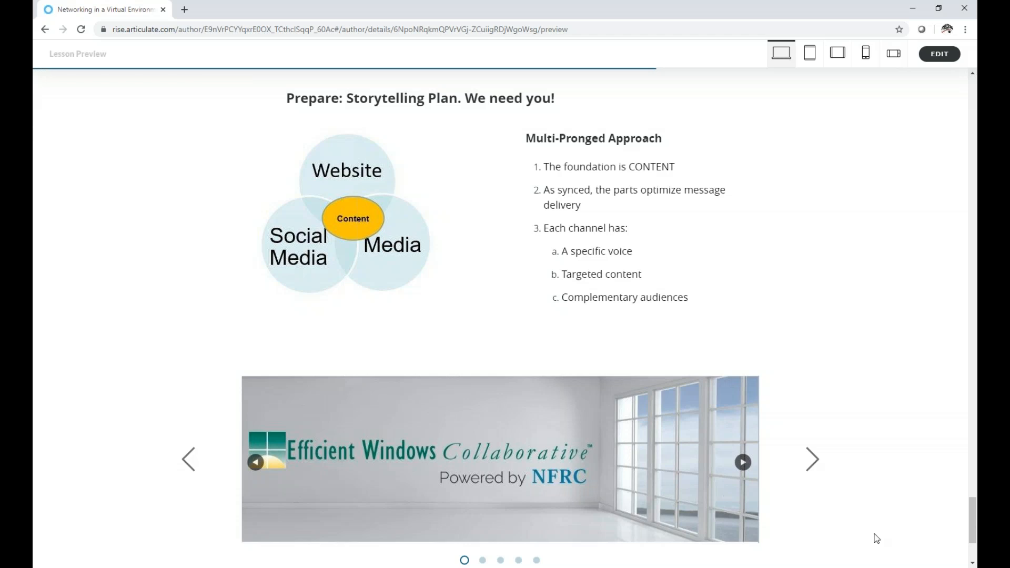
mouse_move(813, 459)
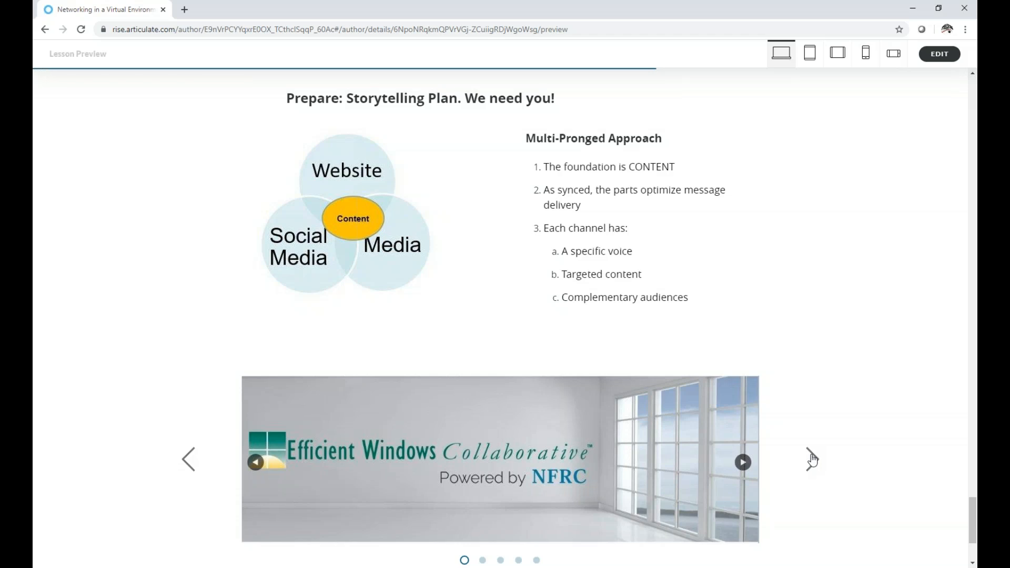
mouse_move(813, 461)
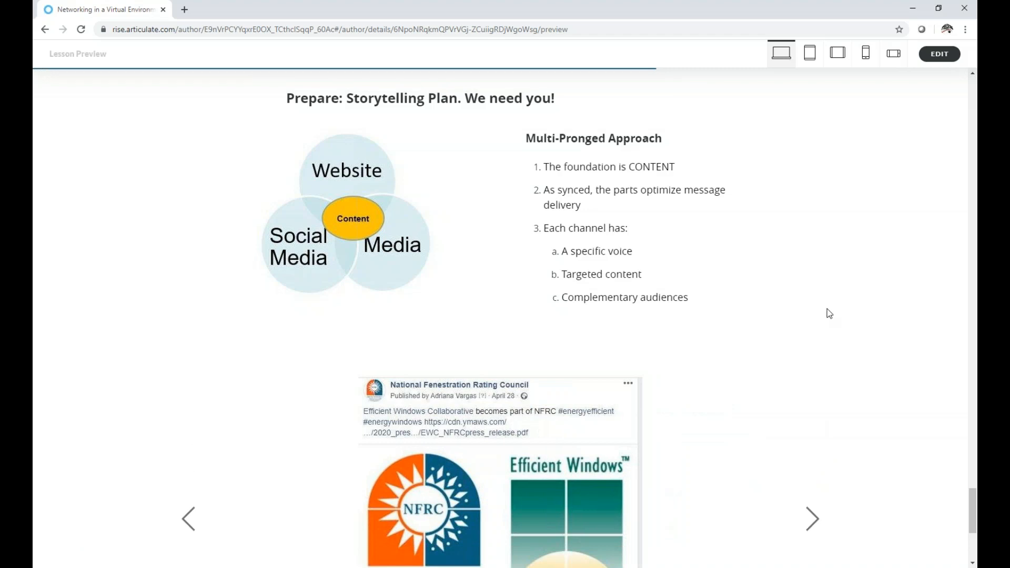
Scroll through the Storytelling Plan's multi-pronged approach list down to its image carousel.
scroll("down", 3)
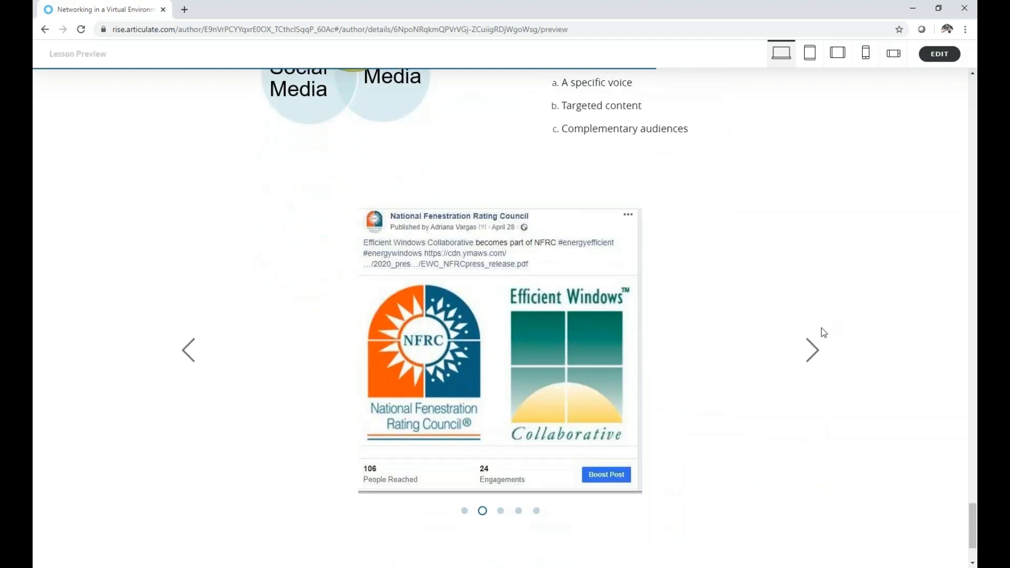
mouse_move(815, 350)
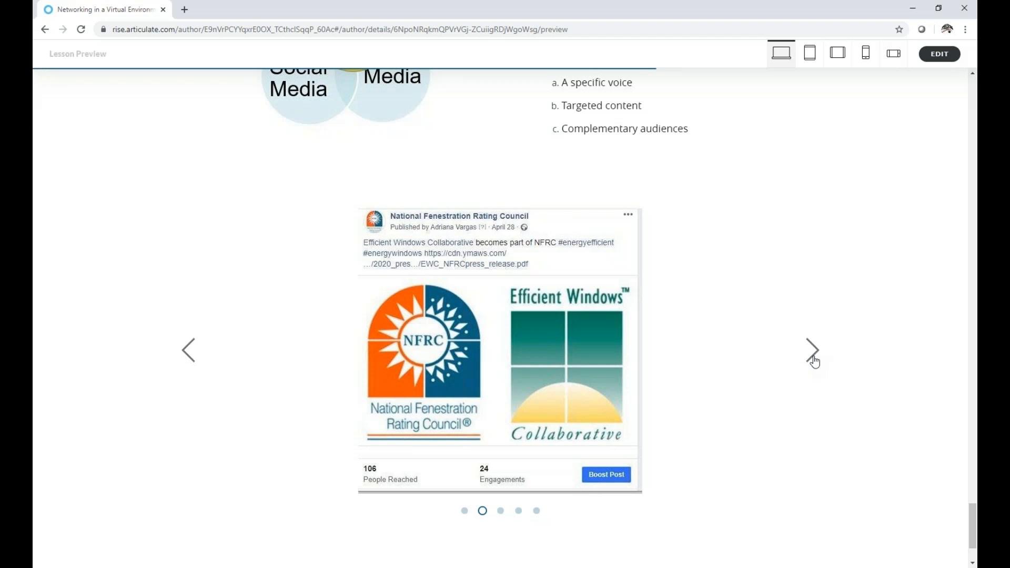
Advance the carousel through LinkedIn, USGNN and tweet slides, then continue to Strategic Influencer Mapping.
left_click(813, 350)
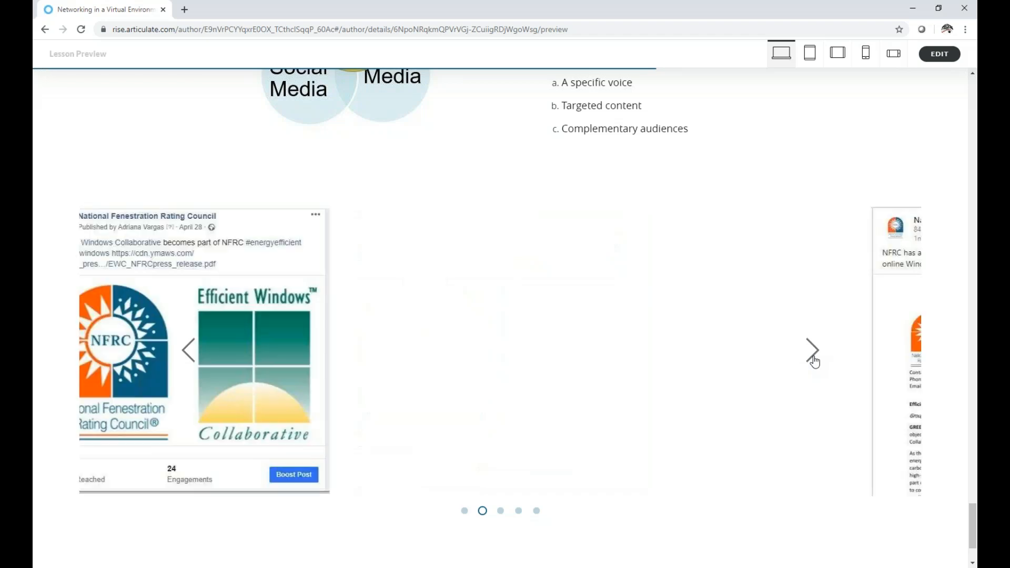
left_click(812, 349)
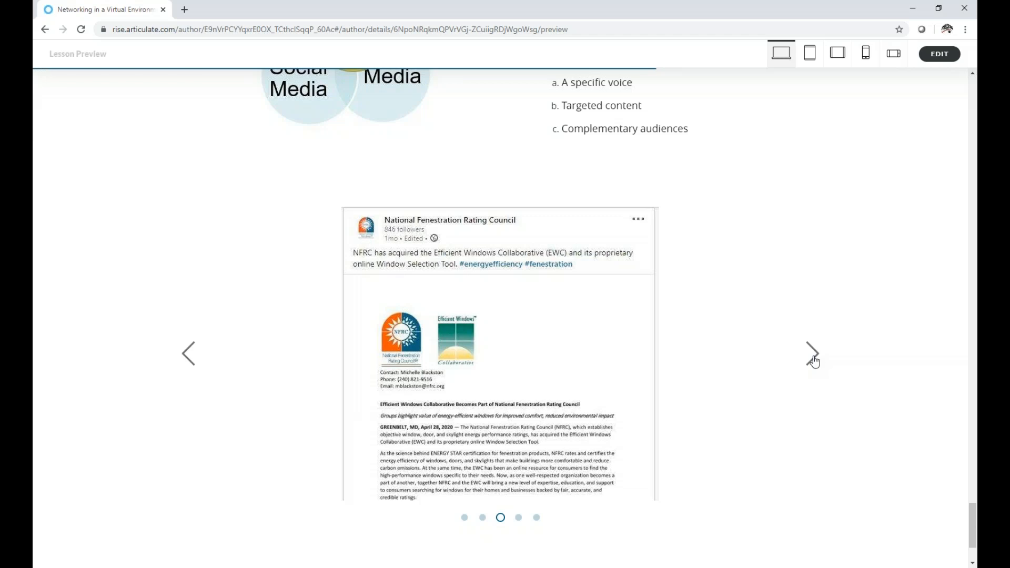
mouse_move(814, 359)
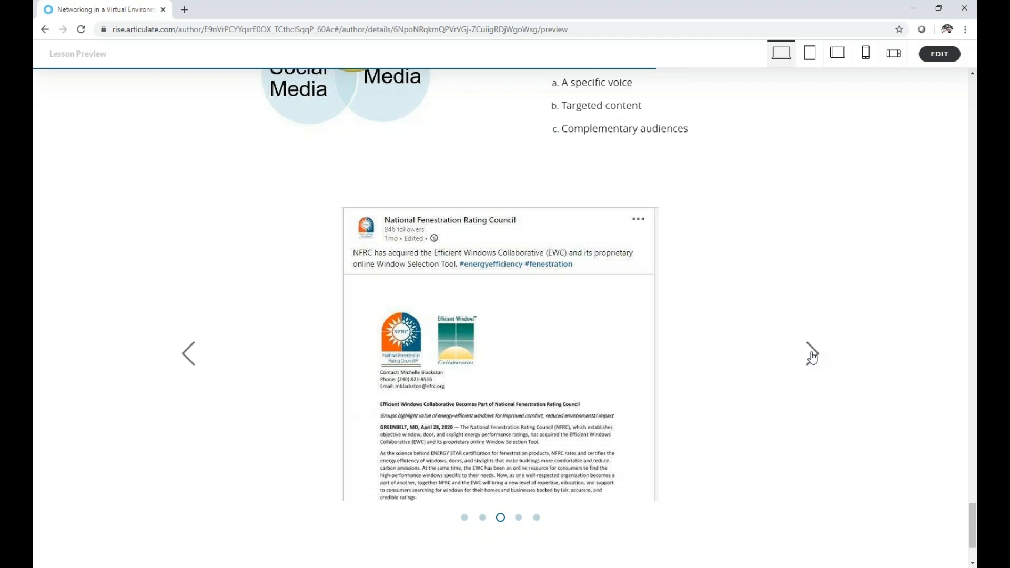
left_click(813, 353)
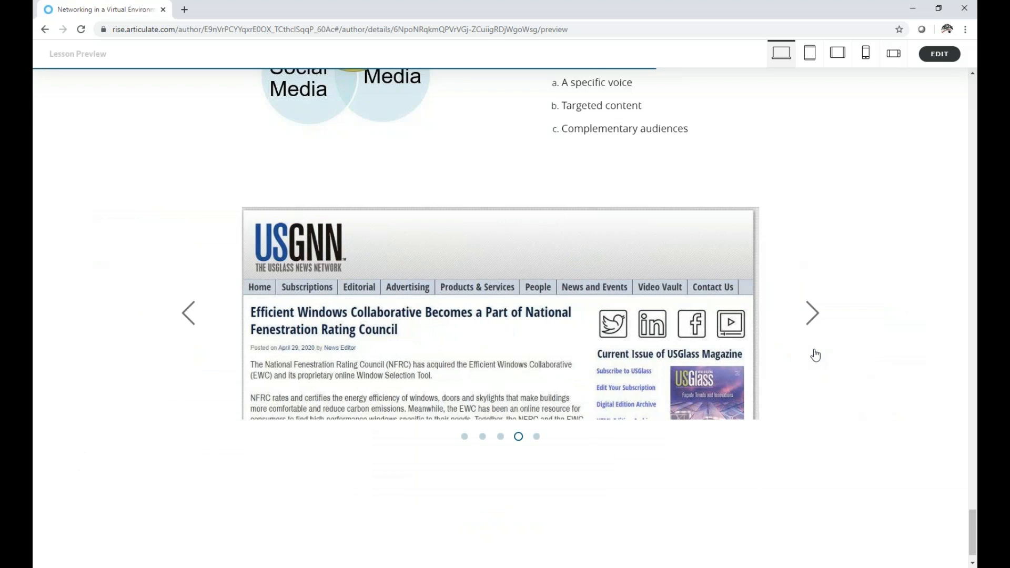
mouse_move(850, 335)
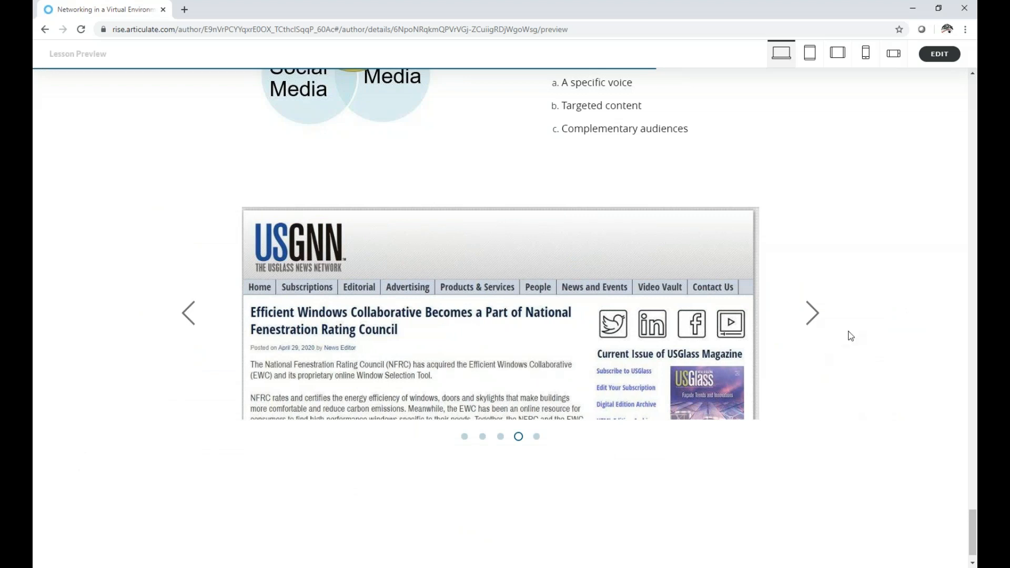
mouse_move(812, 312)
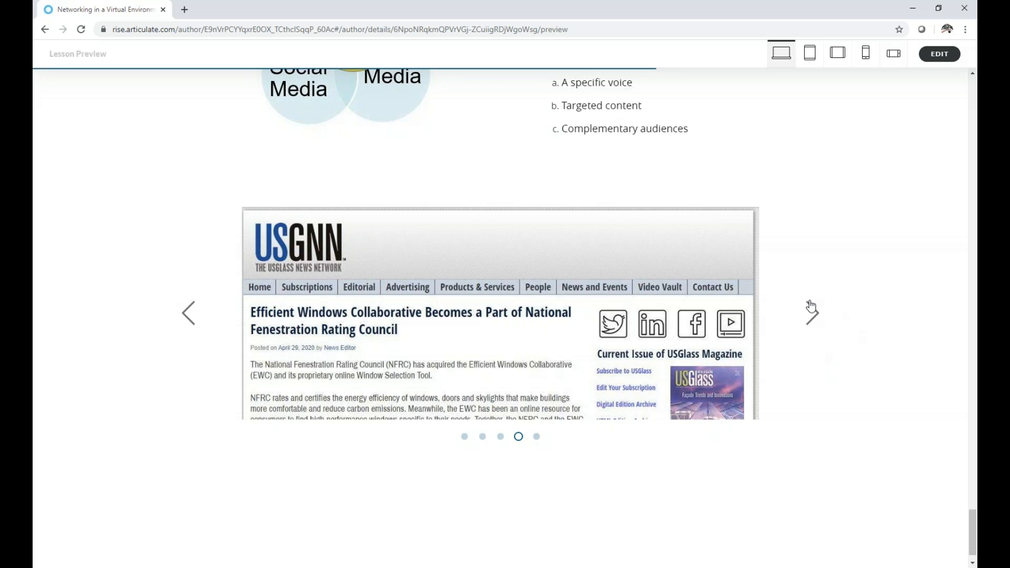
left_click(813, 313)
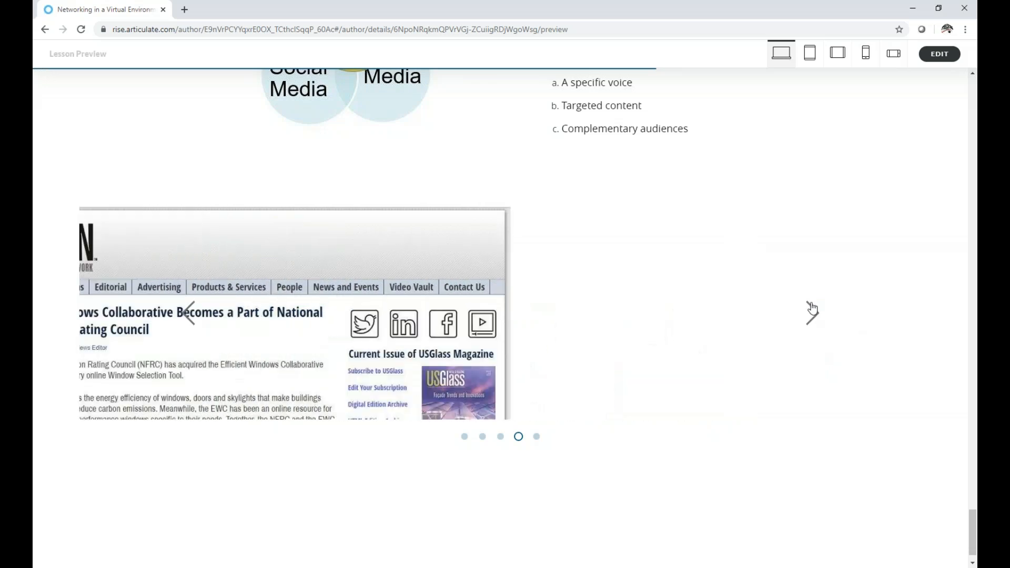
left_click(813, 318)
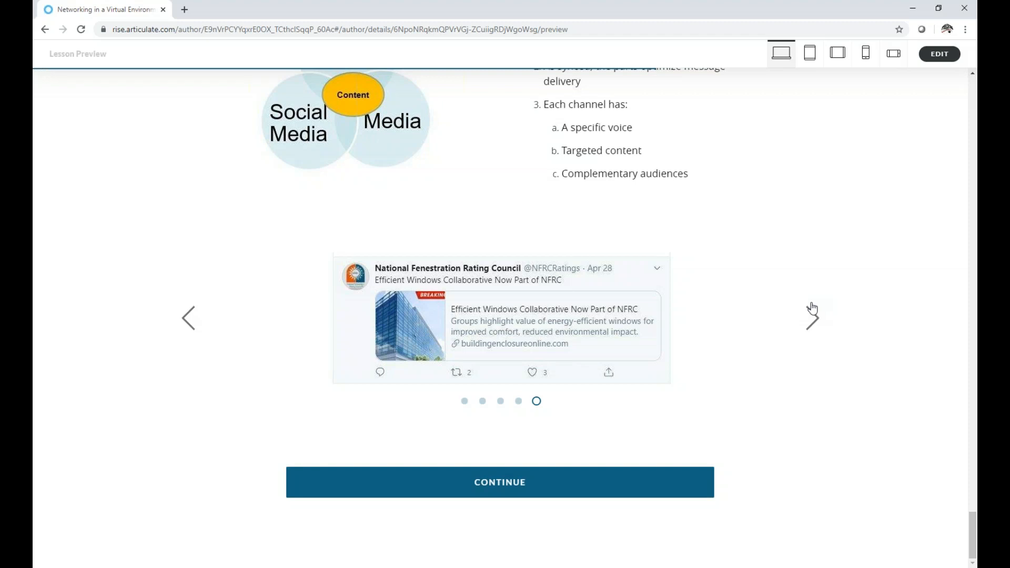
mouse_move(770, 273)
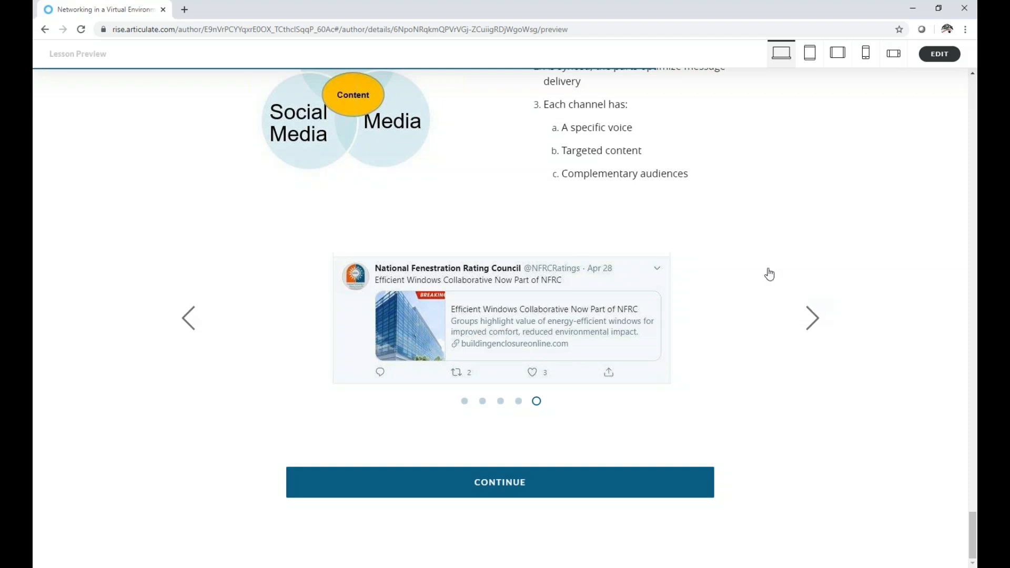
mouse_move(684, 446)
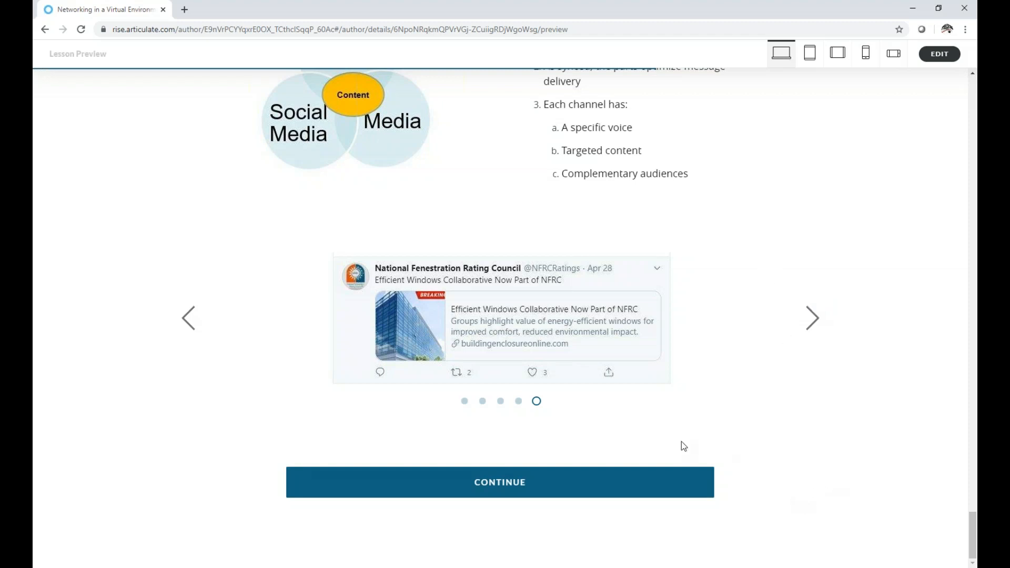
mouse_move(612, 492)
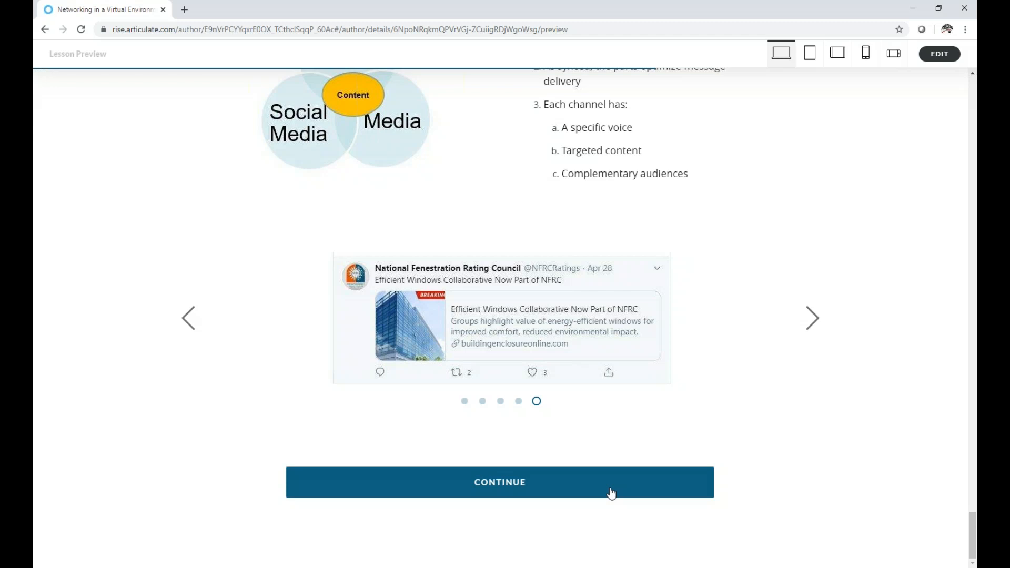
left_click(500, 482)
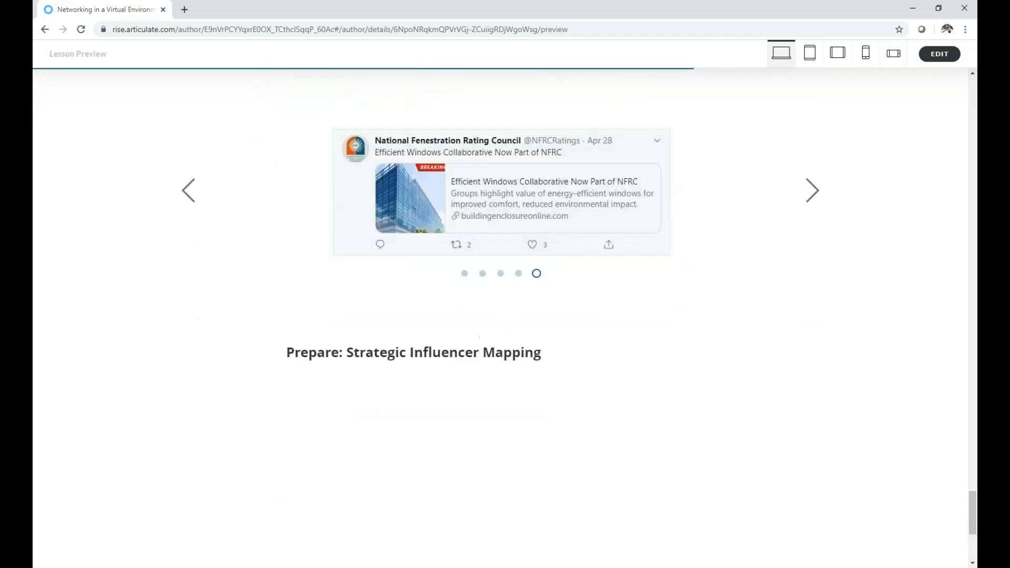
Scroll to the diagram linking media, social, personal interactions and industry influencers.
scroll("down", 3)
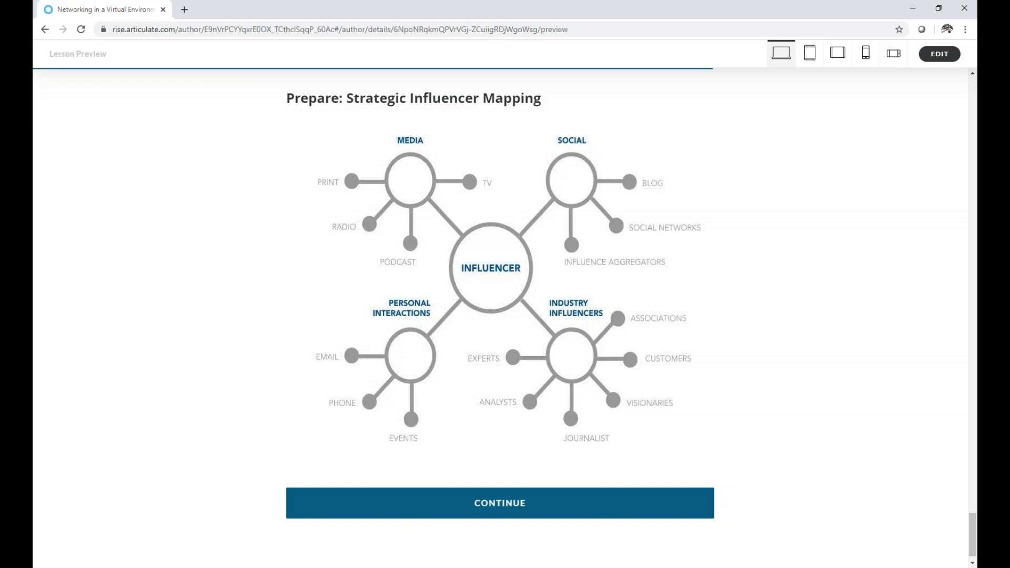
mouse_move(611, 493)
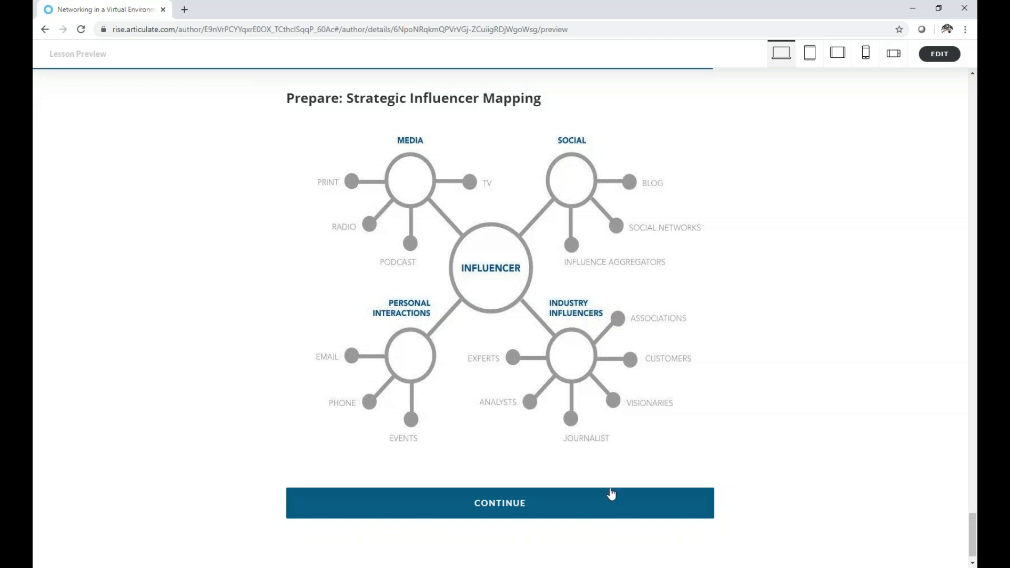
mouse_move(622, 448)
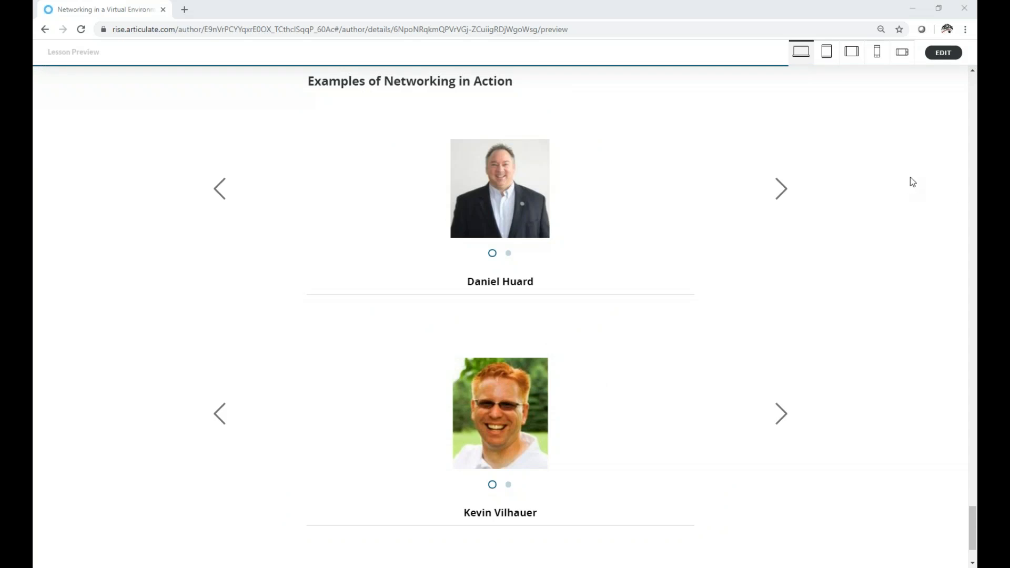
mouse_move(959, 374)
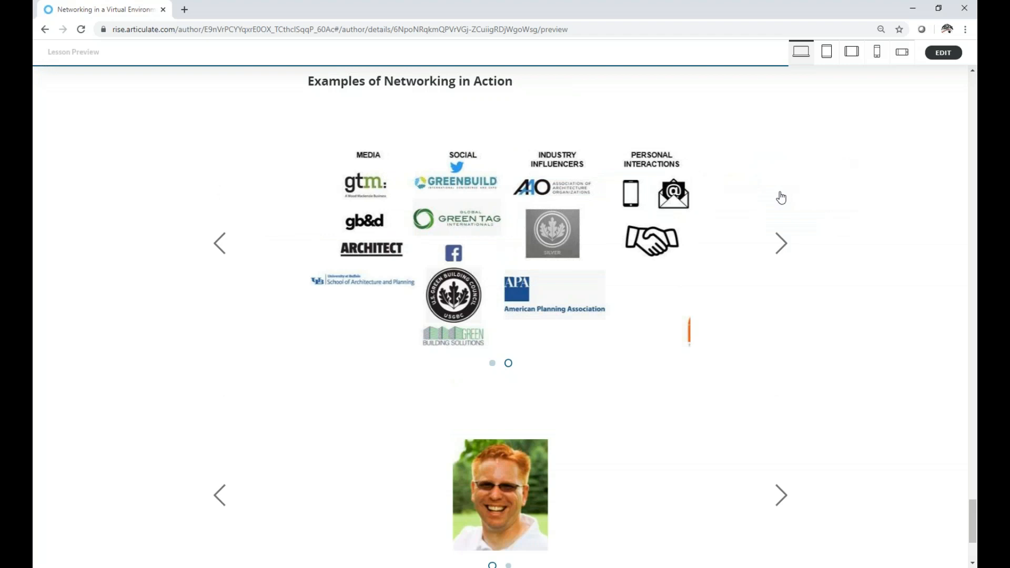
Scroll down to Examples of Networking in Action and its logo collage carousel.
scroll("down", 3)
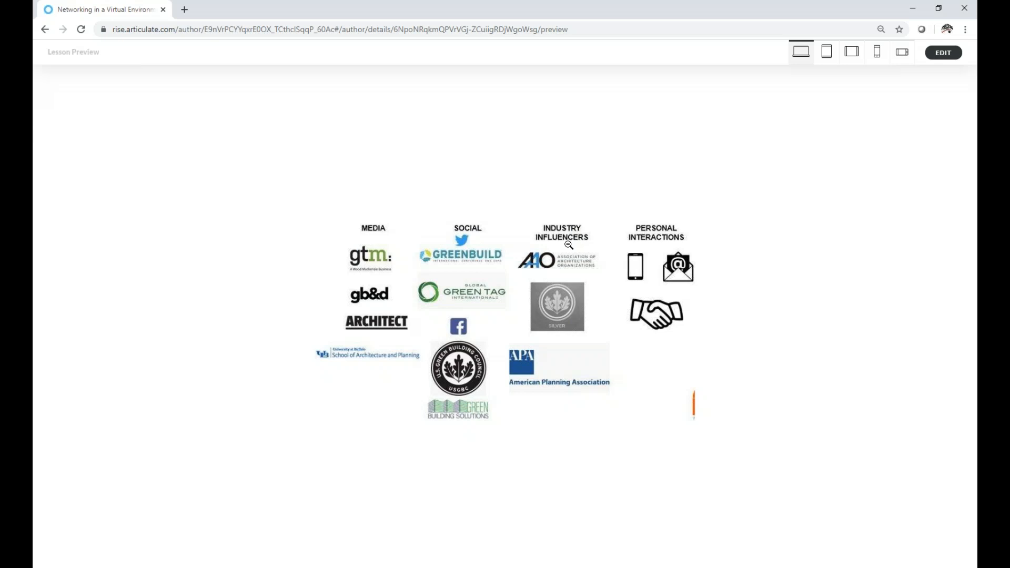
mouse_move(717, 250)
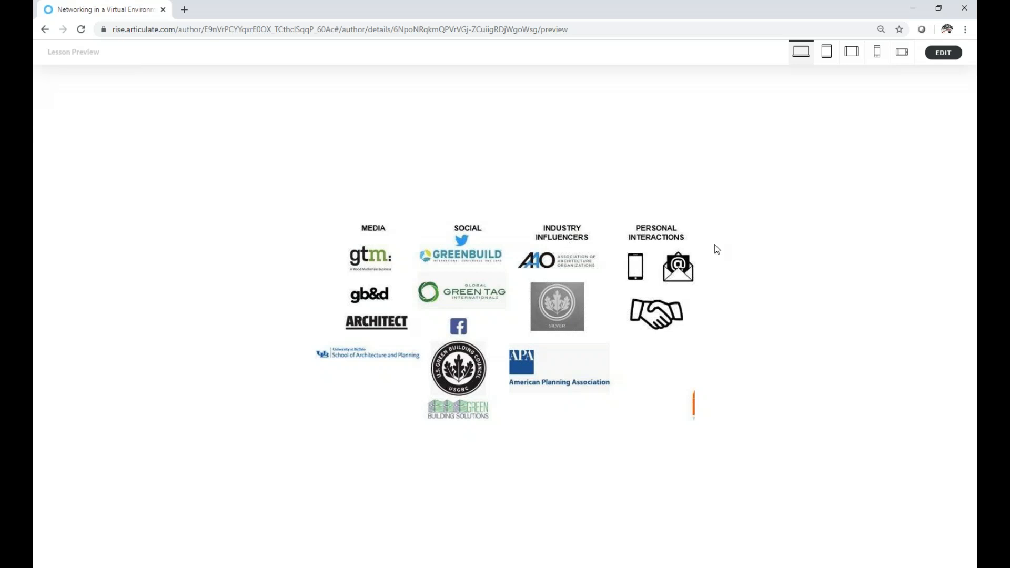
mouse_move(913, 464)
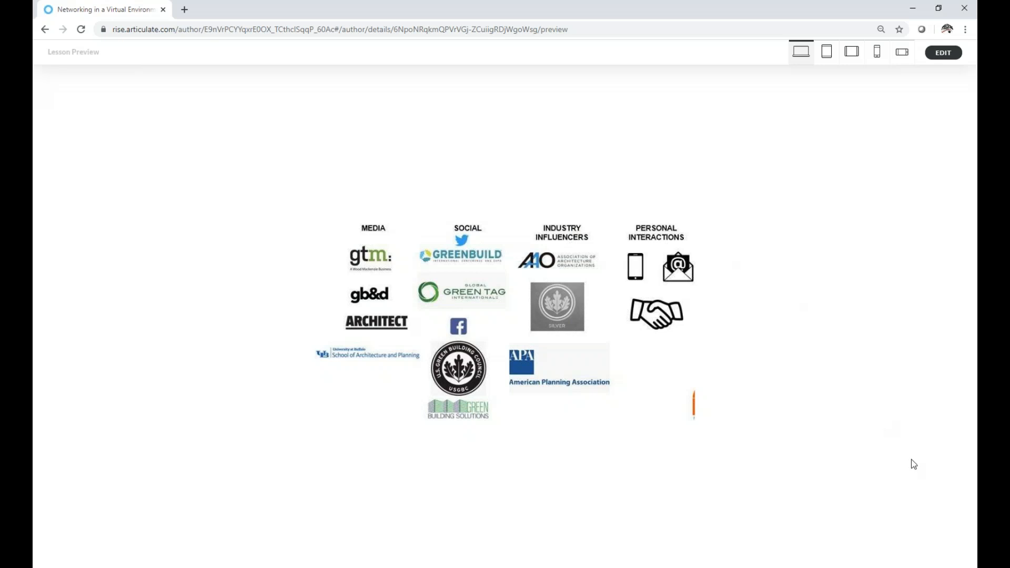
mouse_move(701, 342)
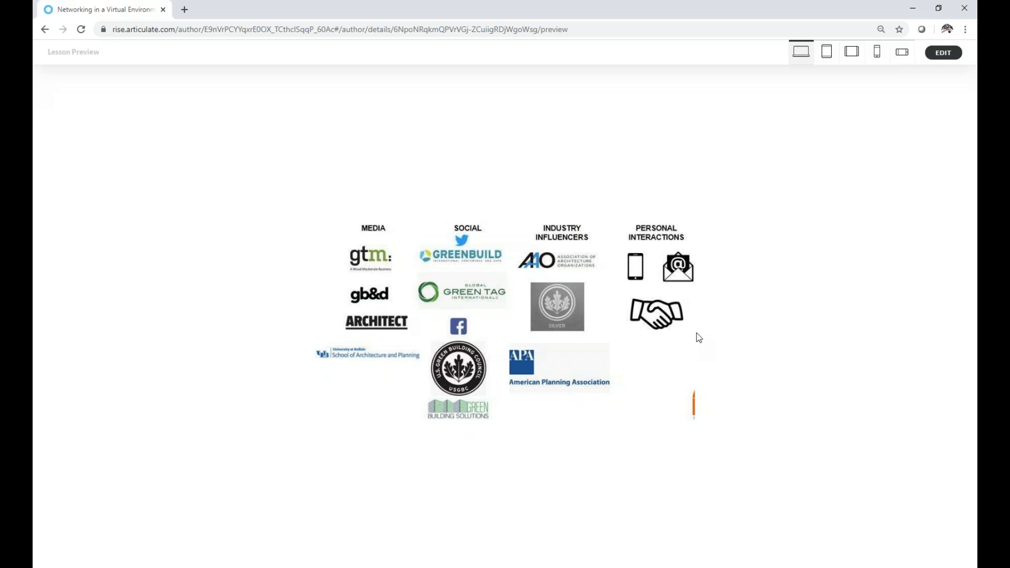
mouse_move(695, 335)
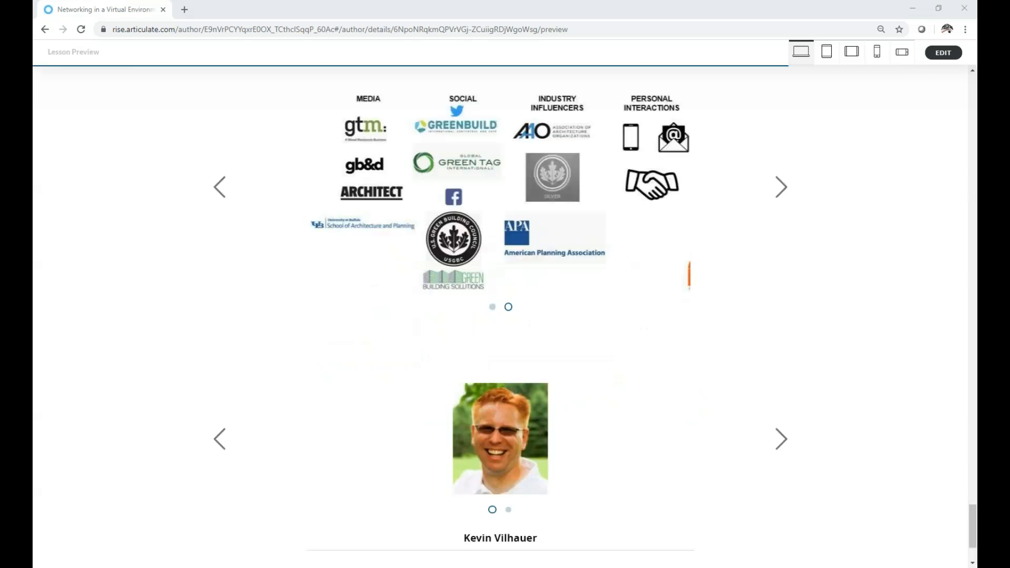
mouse_move(732, 297)
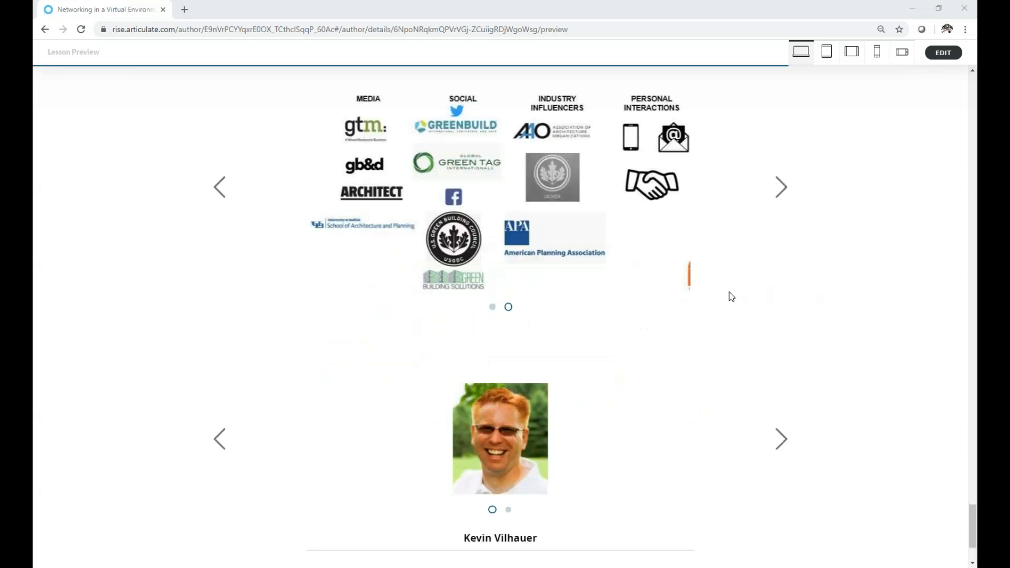
mouse_move(780, 446)
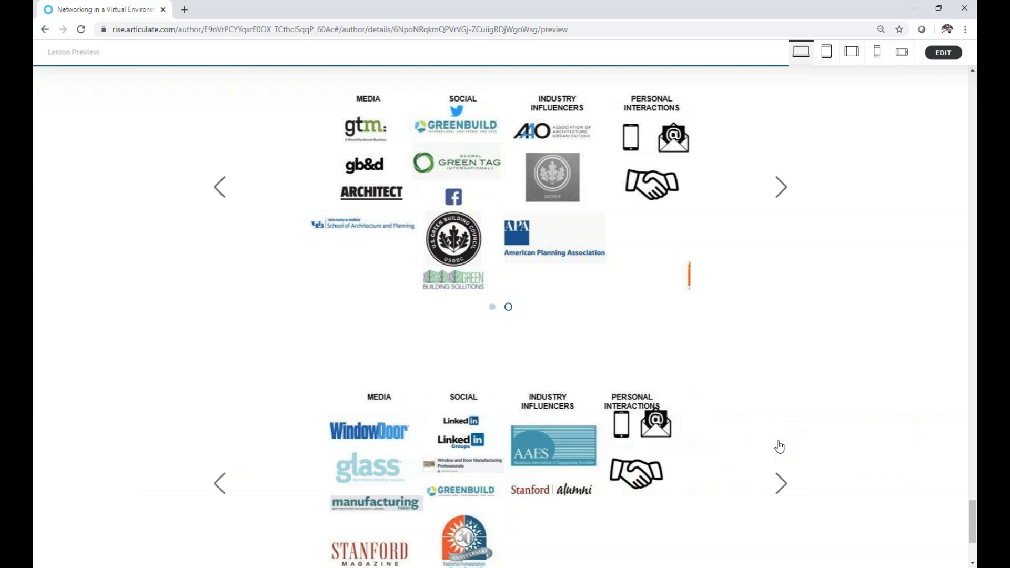
Scroll down to the Strategy for Each Platform accordion showing the YouTube tips.
scroll("down", 3)
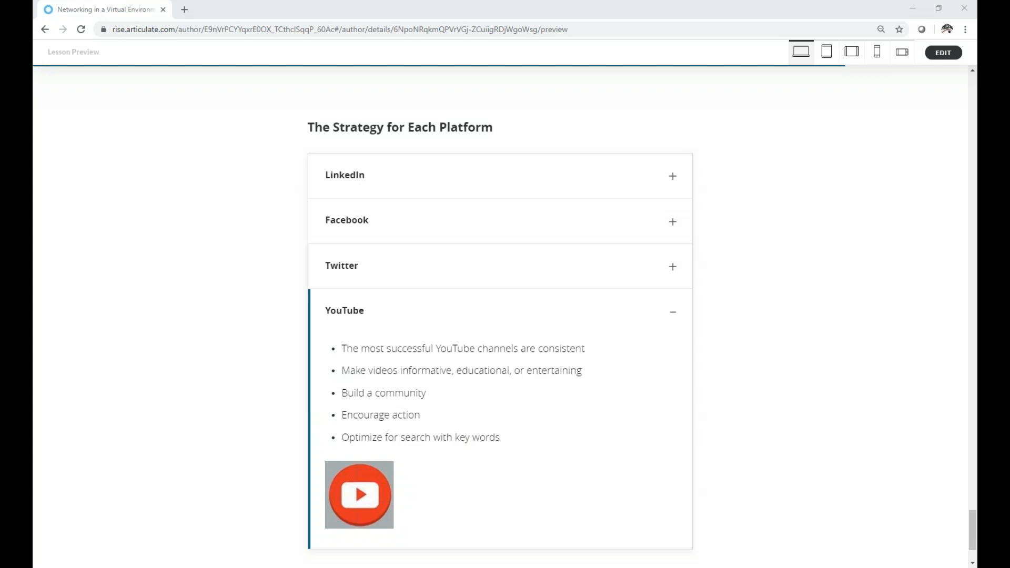
Scroll down to the Where to Find NFRC carousel on its LinkedIn slide.
scroll("down", 3)
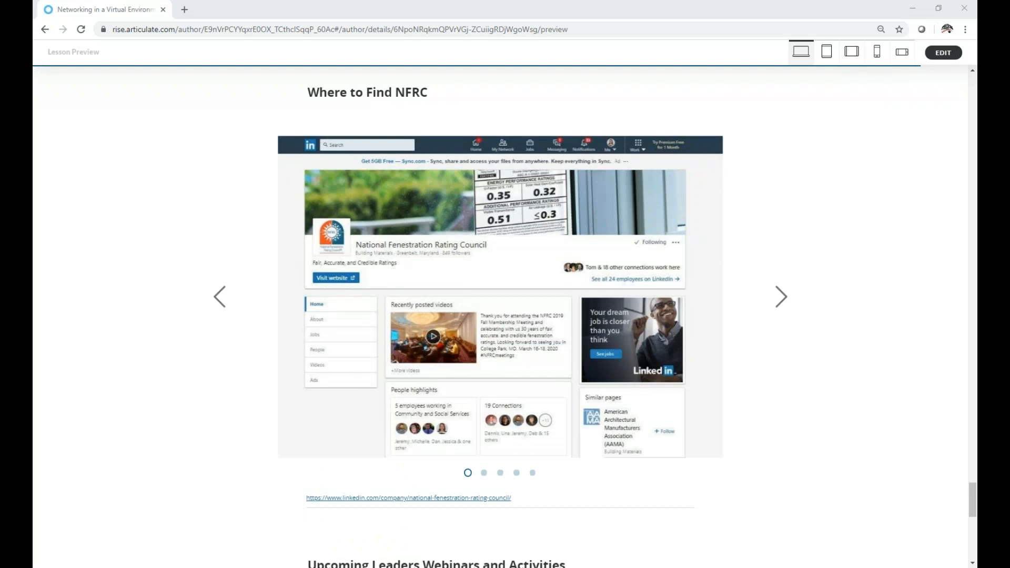
mouse_move(880, 321)
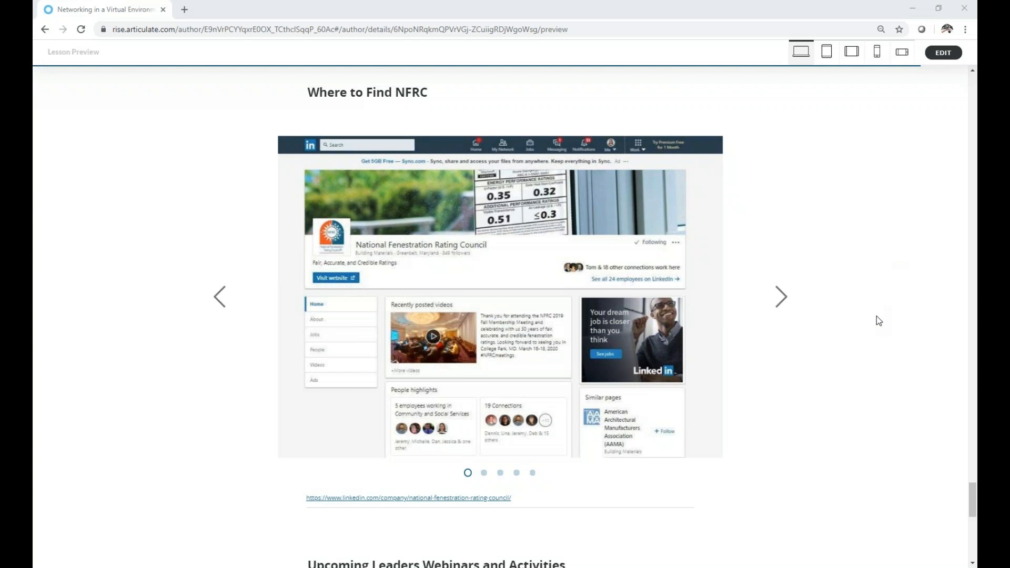
mouse_move(792, 305)
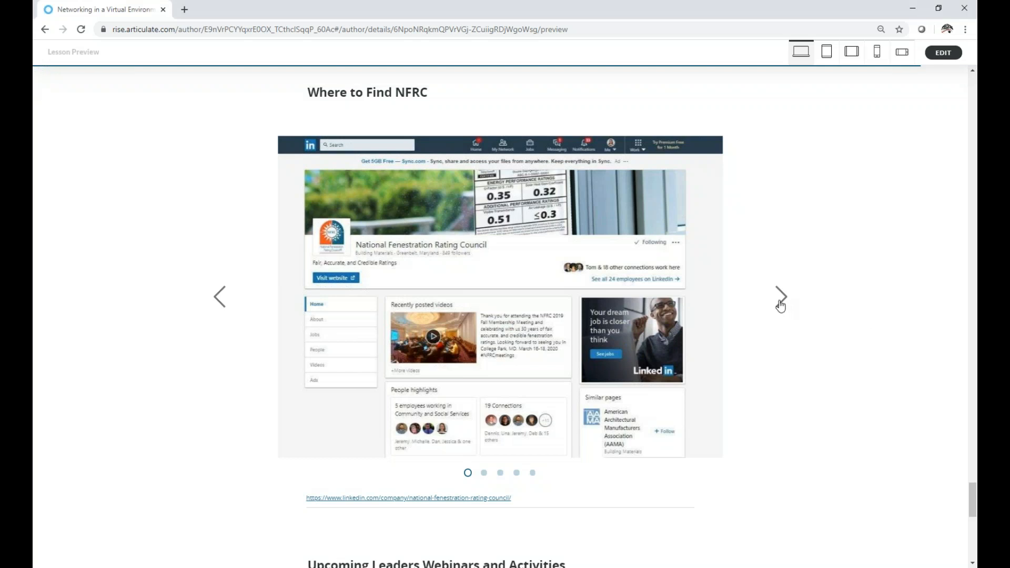
Page the NFRC carousel through Facebook, Twitter and YouTube to the NFRC Blog slide.
left_click(780, 295)
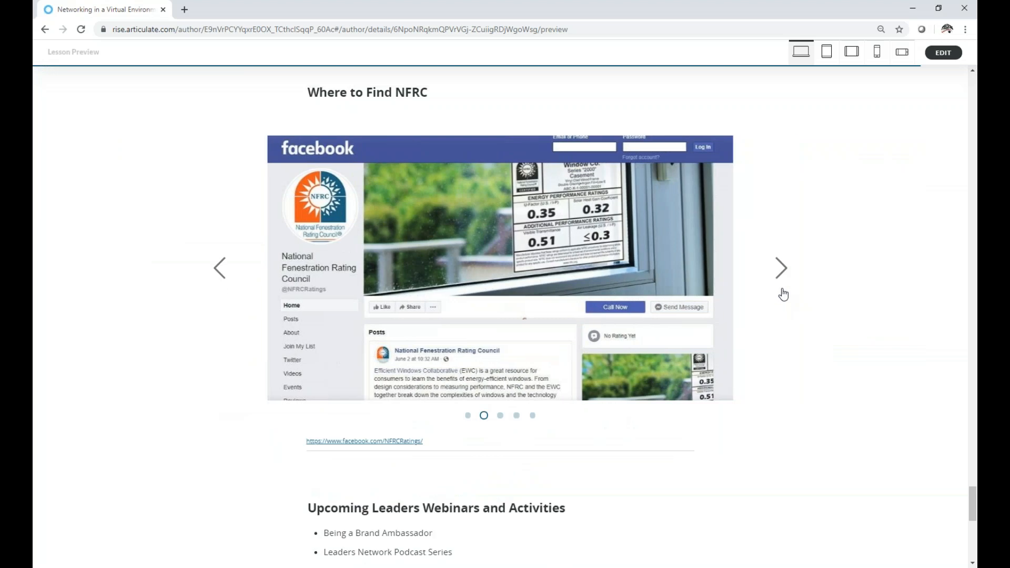
mouse_move(783, 277)
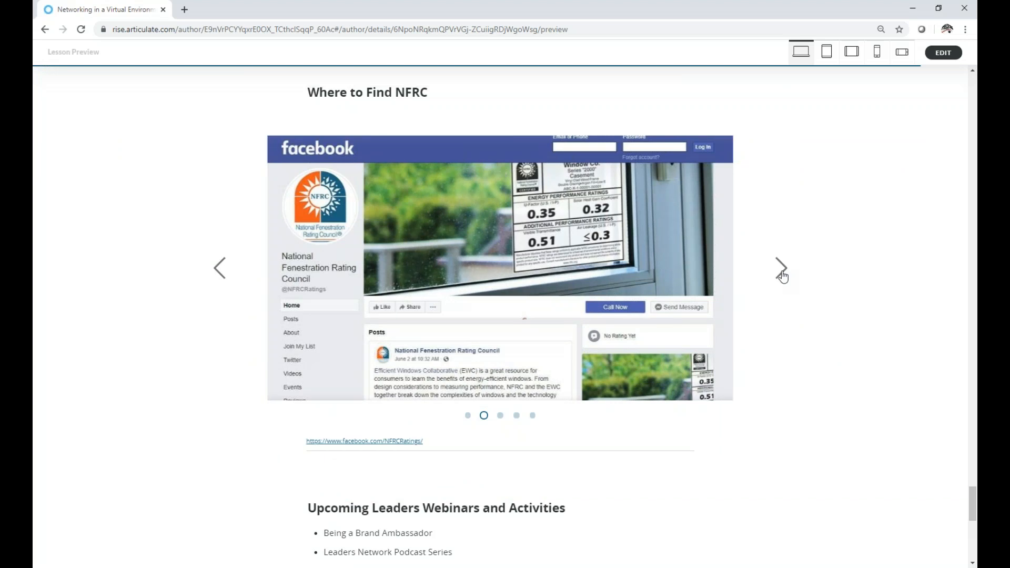
left_click(780, 269)
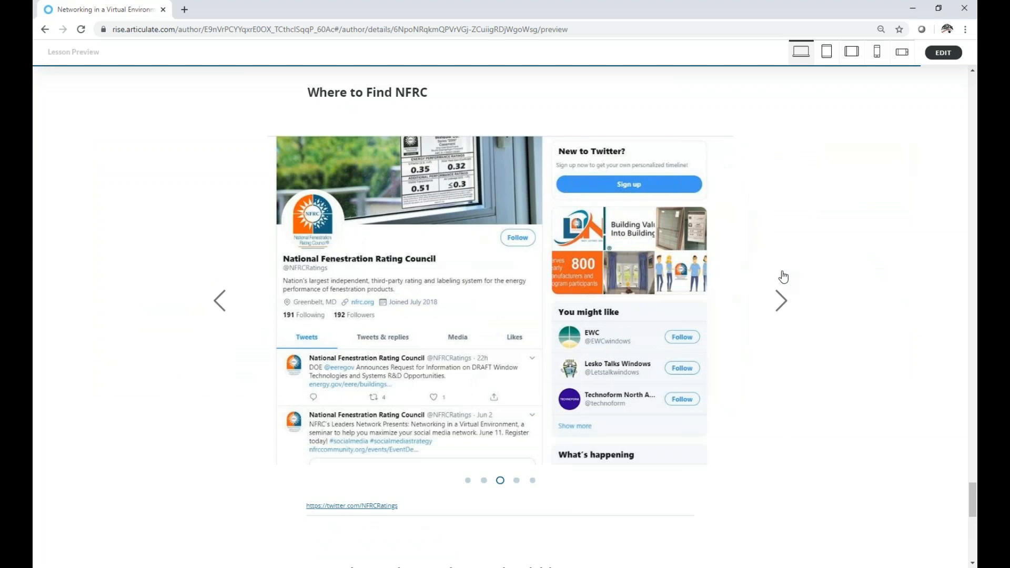
mouse_move(782, 308)
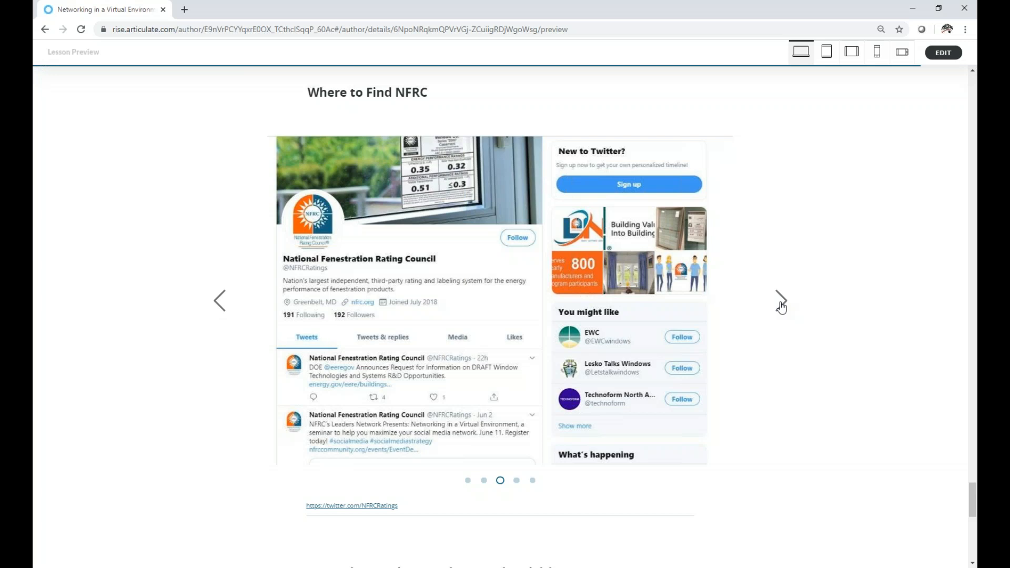
left_click(780, 291)
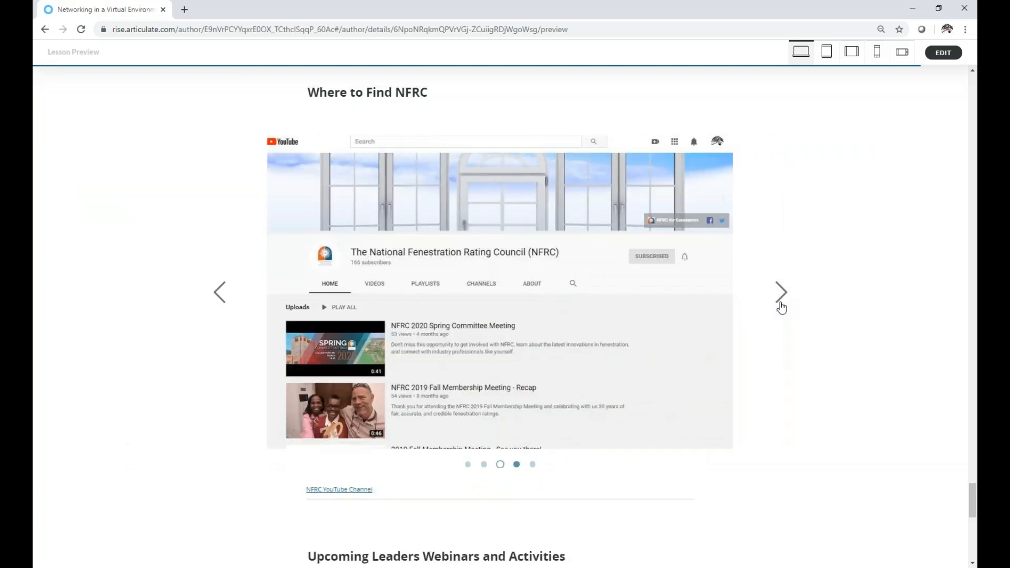
left_click(781, 292)
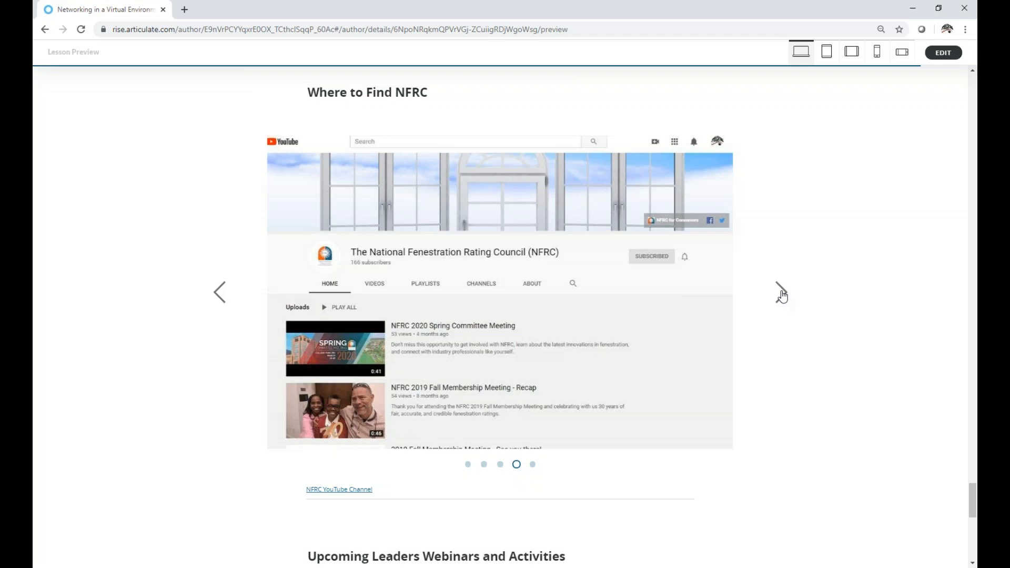
left_click(780, 292)
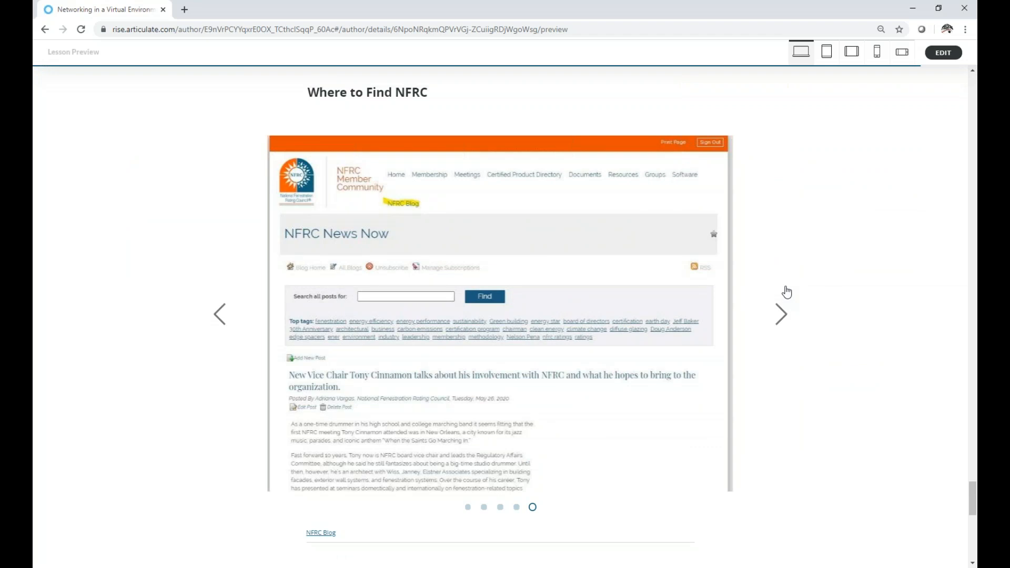
mouse_move(790, 290)
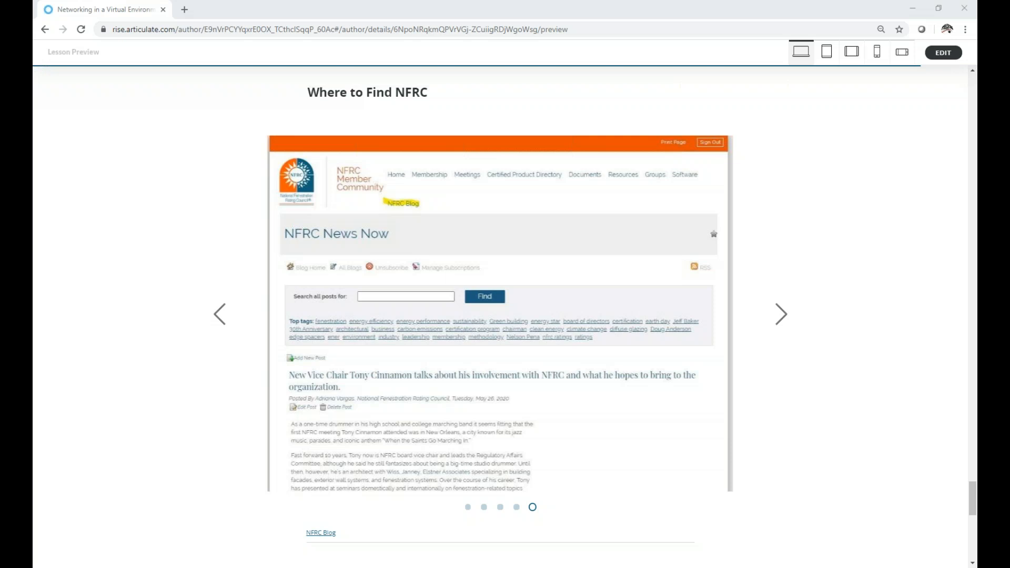
scroll("down", 3)
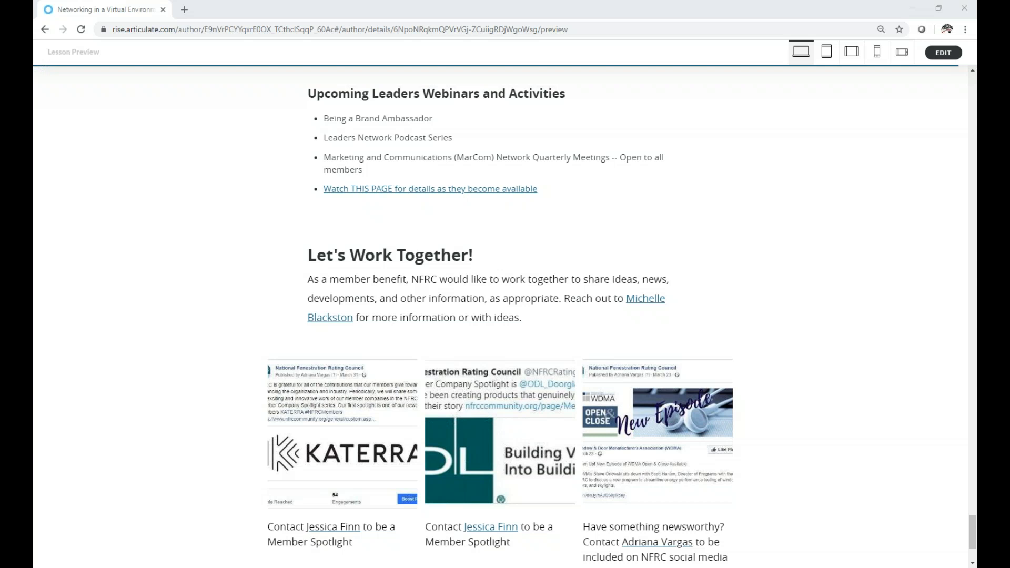
mouse_move(903, 397)
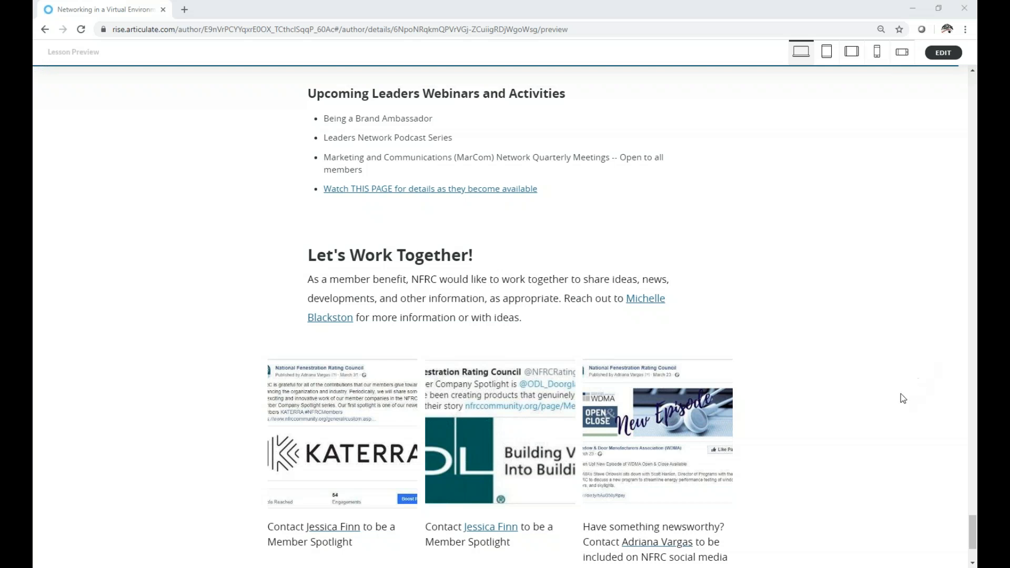
Scroll down to the Let's Work Together contact cards and closing Thank You button.
scroll("down", 3)
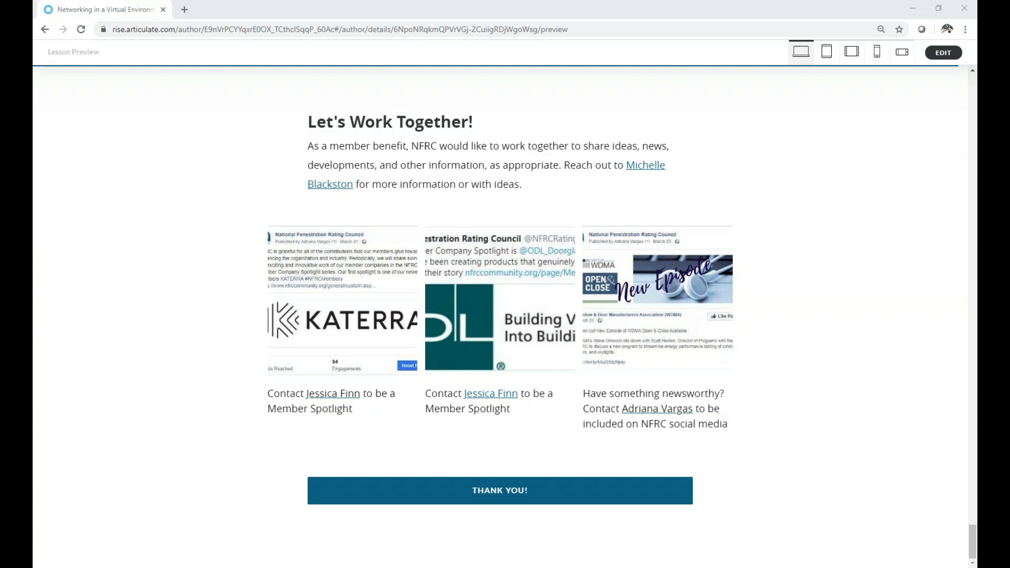
mouse_move(962, 387)
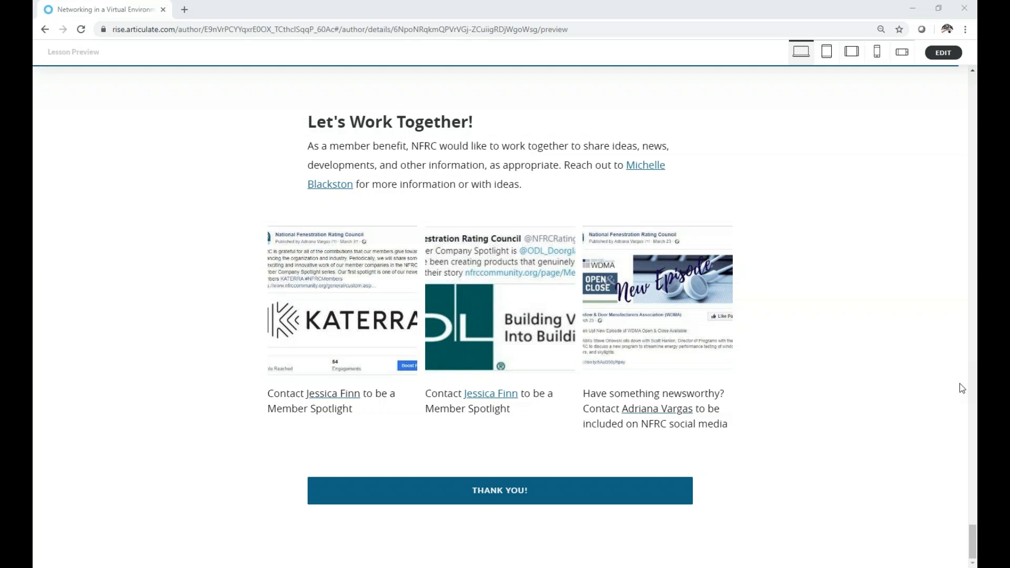
mouse_move(965, 388)
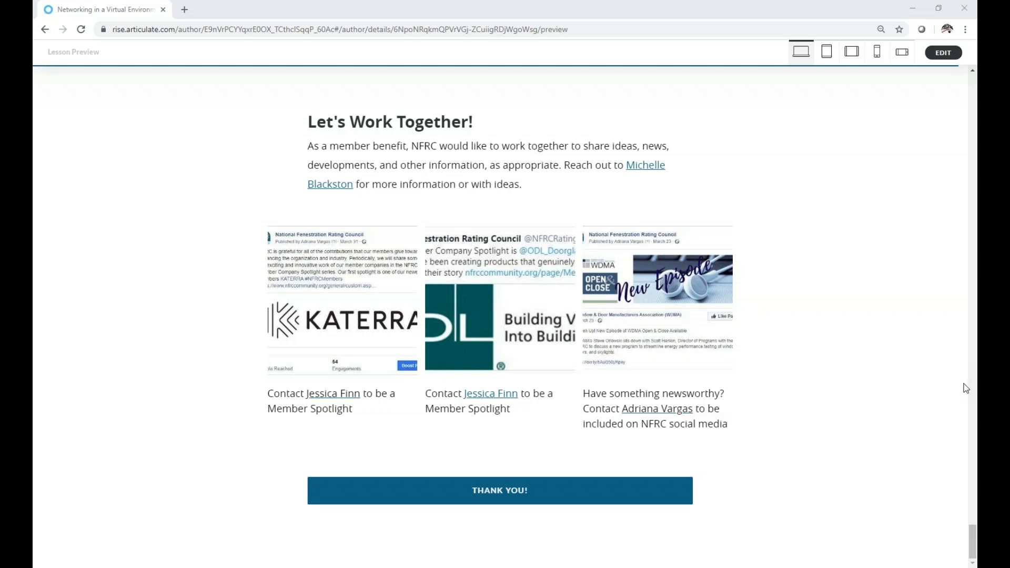